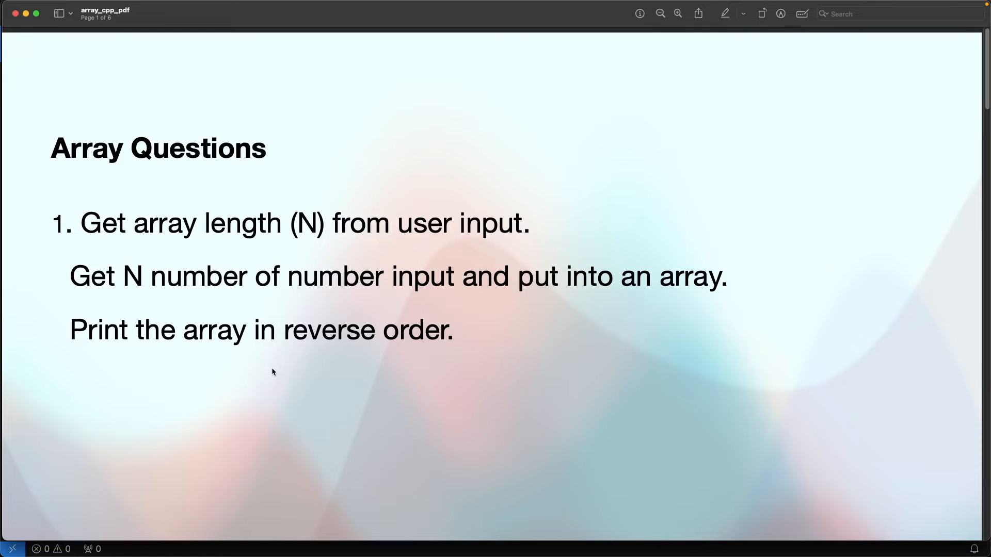
{"action": "mouse_move", "coordinate": [265, 369]}
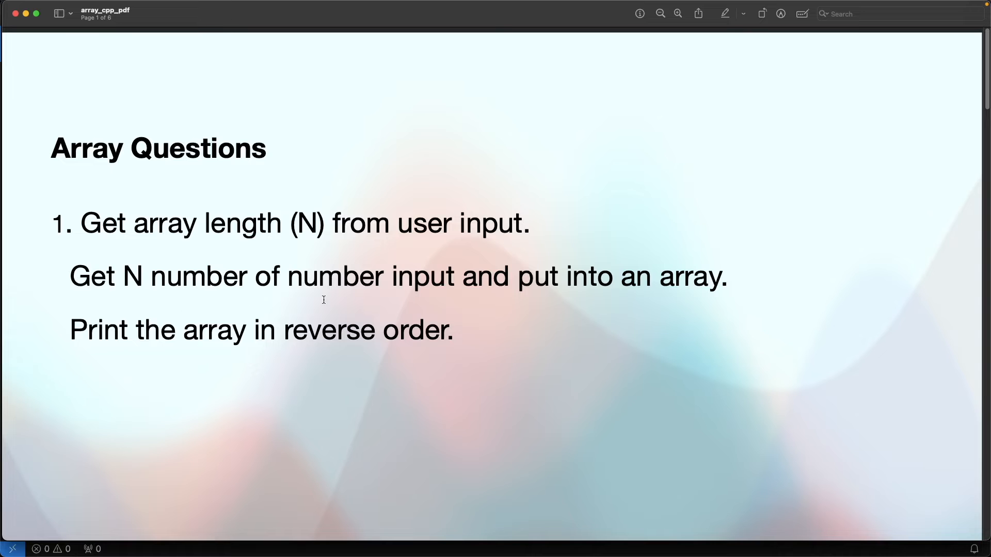
{"action": "mouse_move", "coordinate": [211, 377]}
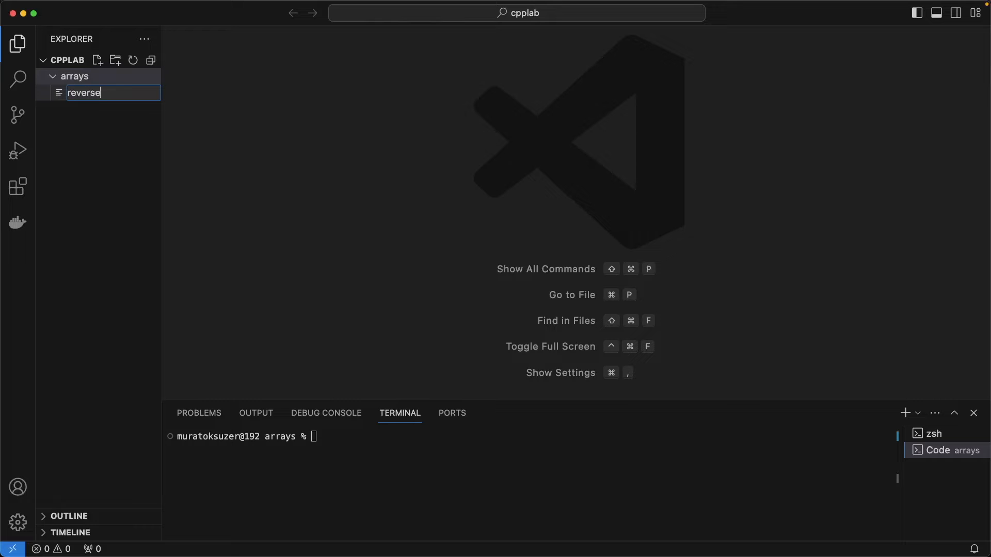
Step: Create reverse_print_input_array.cpp declaring int arrayLength with a cout prompt to enter it
{"action": "type", "text": "_print_input"}
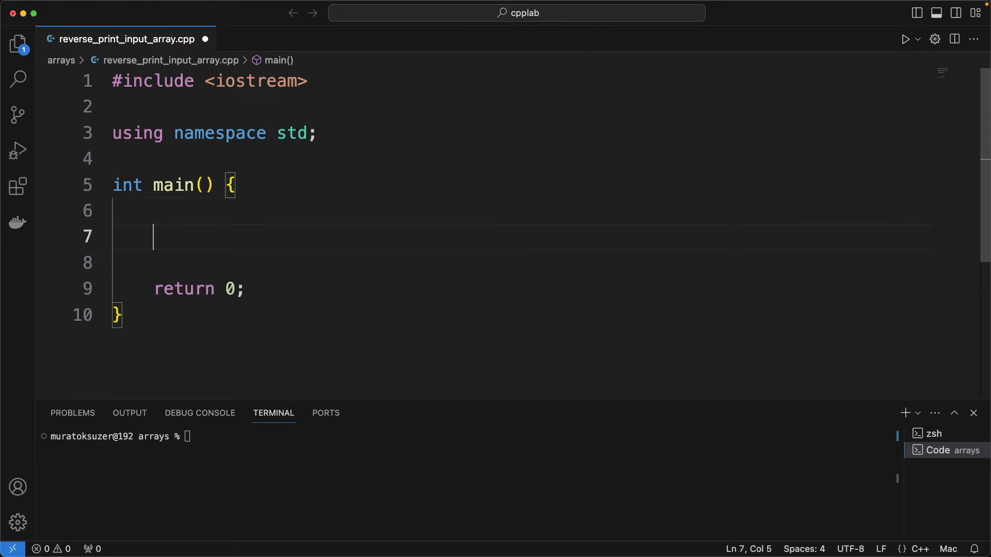
{"action": "type", "text": "int arrayL"}
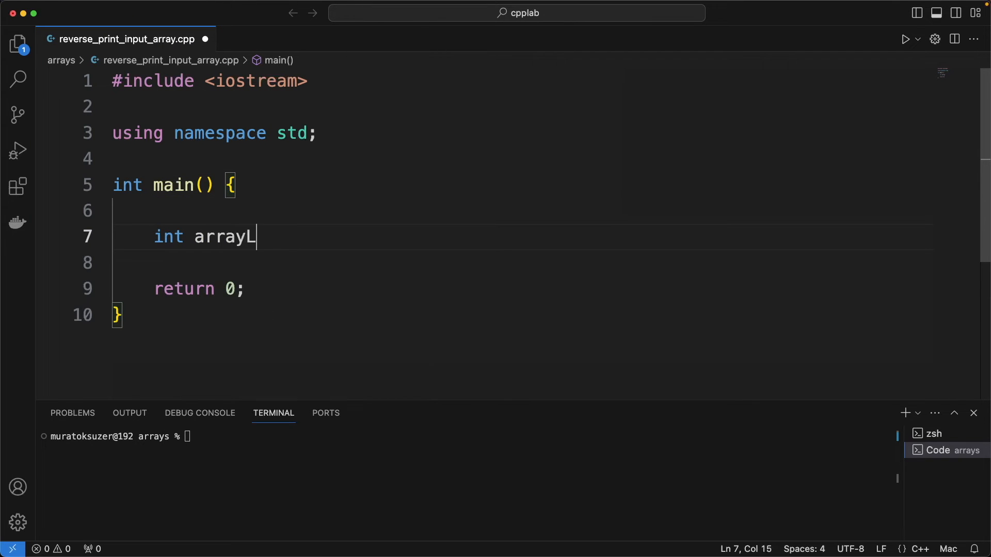
{"action": "type", "text": "ength;"}
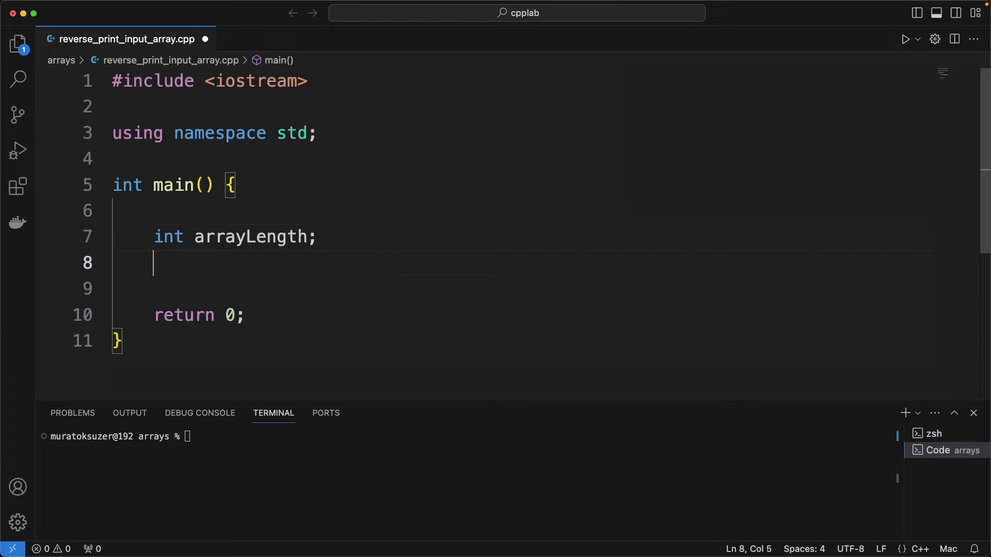
{"action": "type", "text": "cout << \"Enter array length: \";"}
{"action": "type", "text": "int array[arrayLength];"}
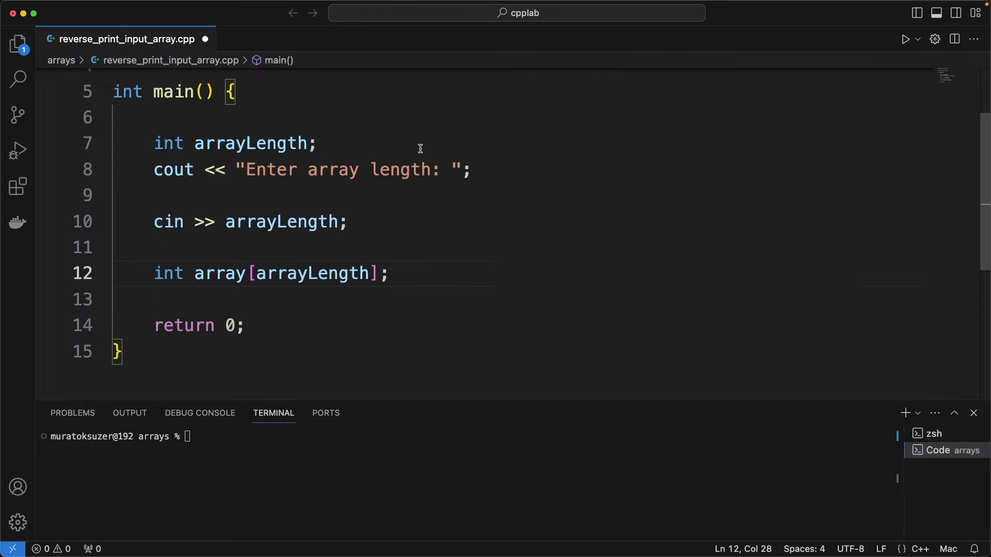
{"action": "type", "text": "for(int"}
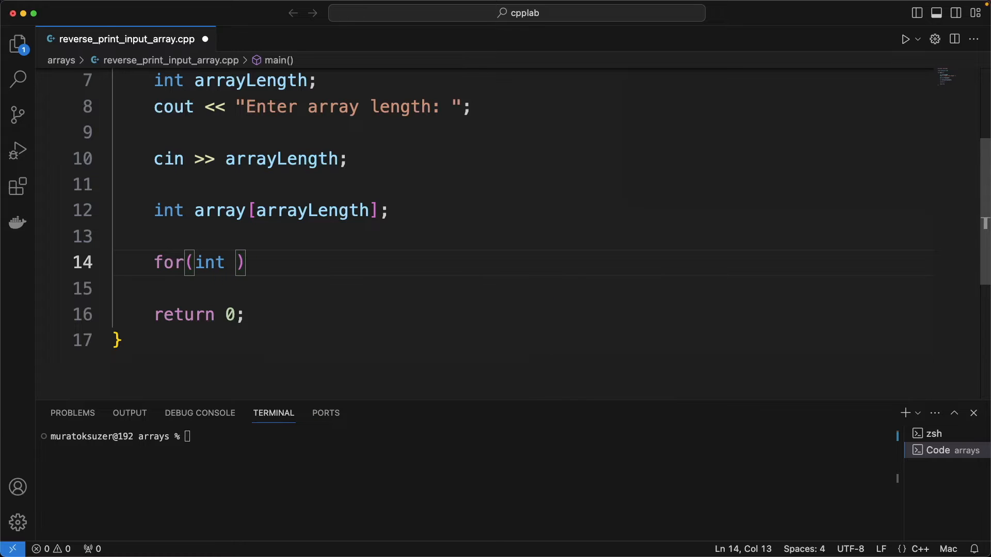
Step: Write a loop prompting 'Enter item i+1:' and reading each value into array[i]
{"action": "type", "text": "i =0;"}
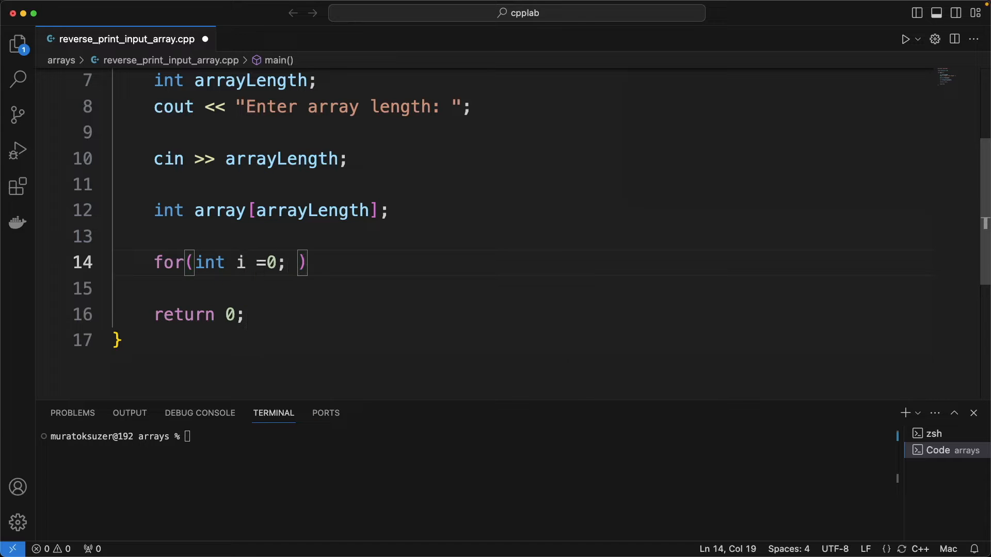
{"action": "type", "text": "i < arrayLength; i"}
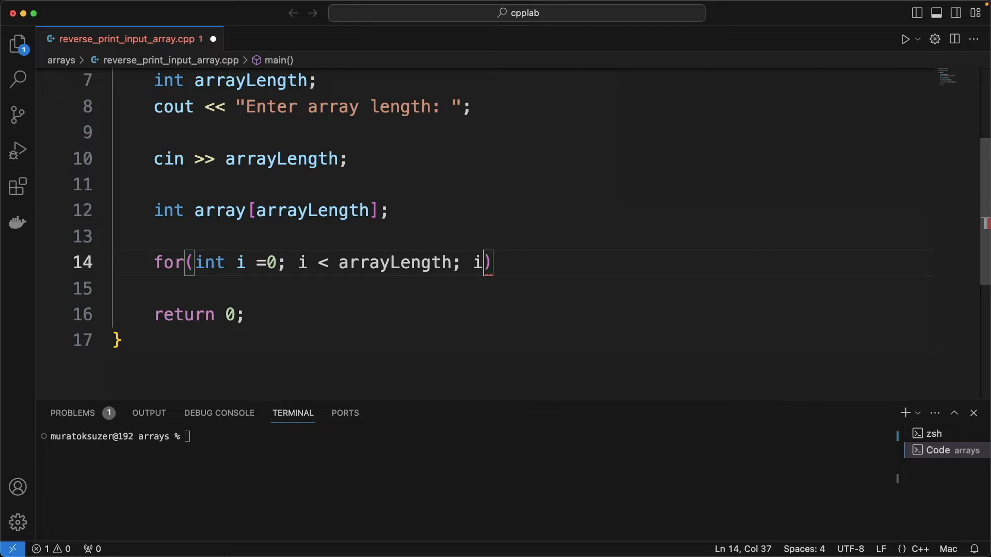
{"action": "type", "text": "++) {"}
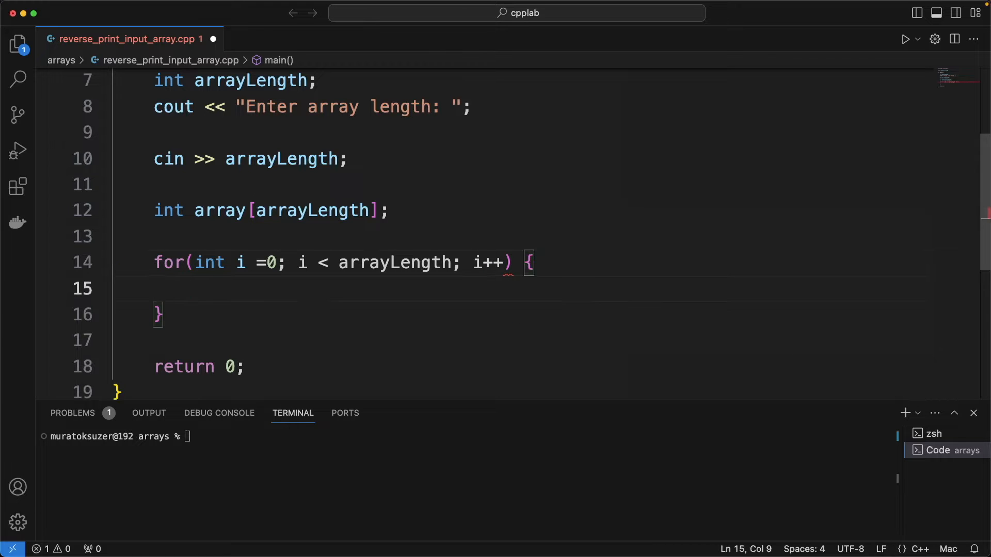
{"action": "type", "text": "cout <<"}
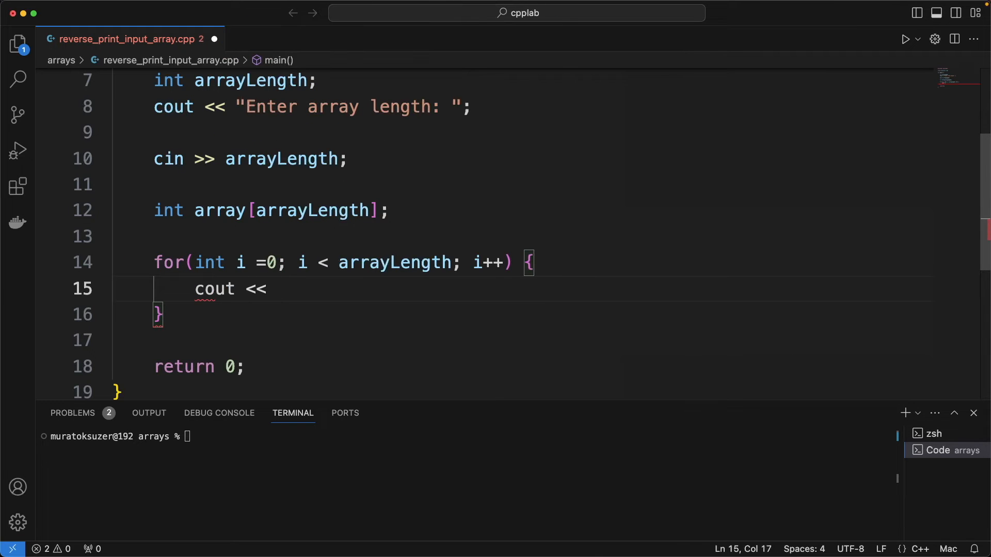
{"action": "type", "text": "\"Enter \""}
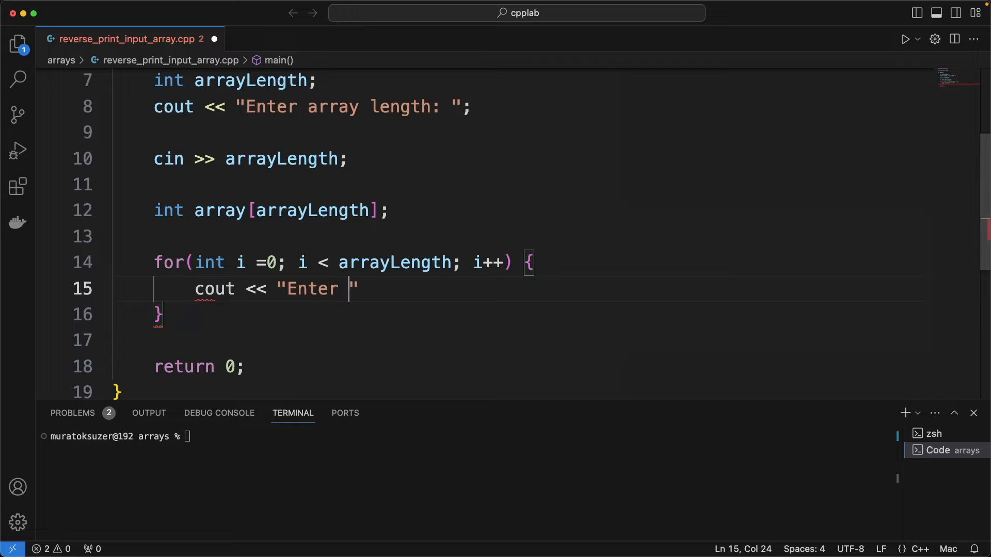
{"action": "type", "text": "ite"}
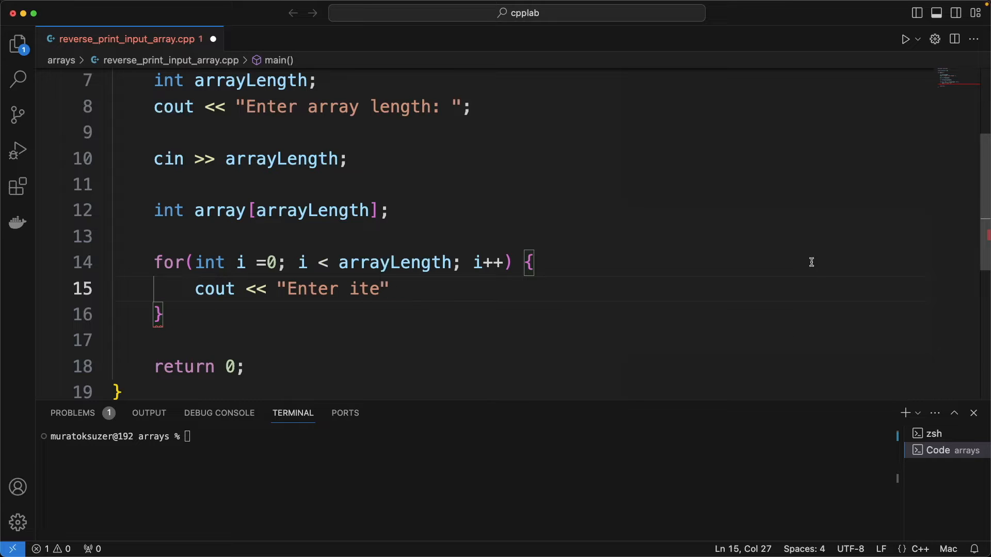
{"action": "type", "text": "m \" <<"}
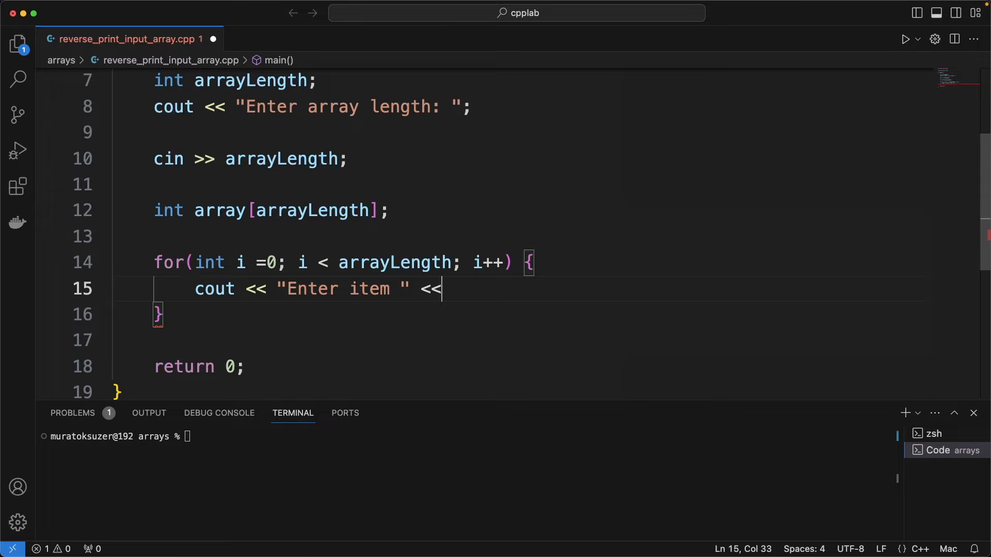
{"action": "type", "text": "i+1"}
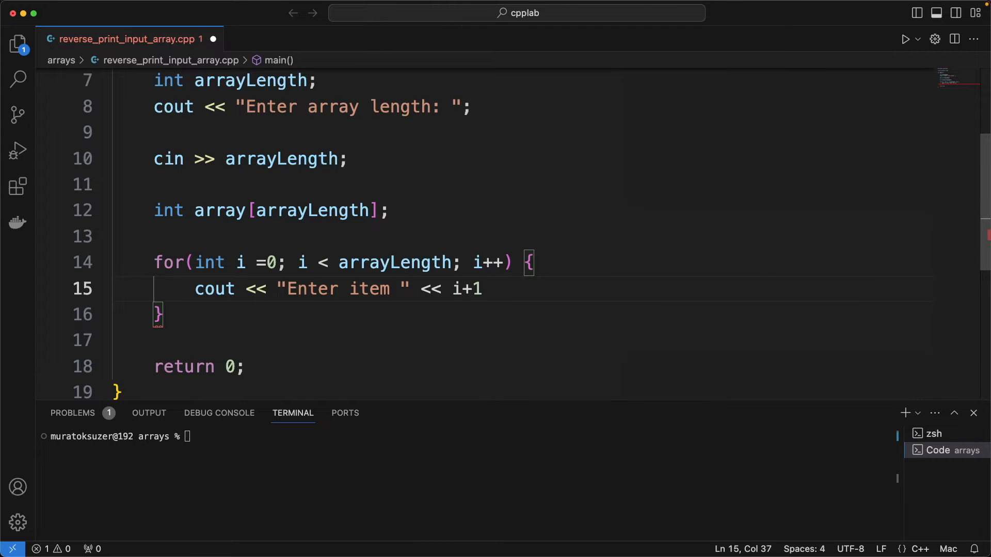
{"action": "type", "text": "<< \": \";"}
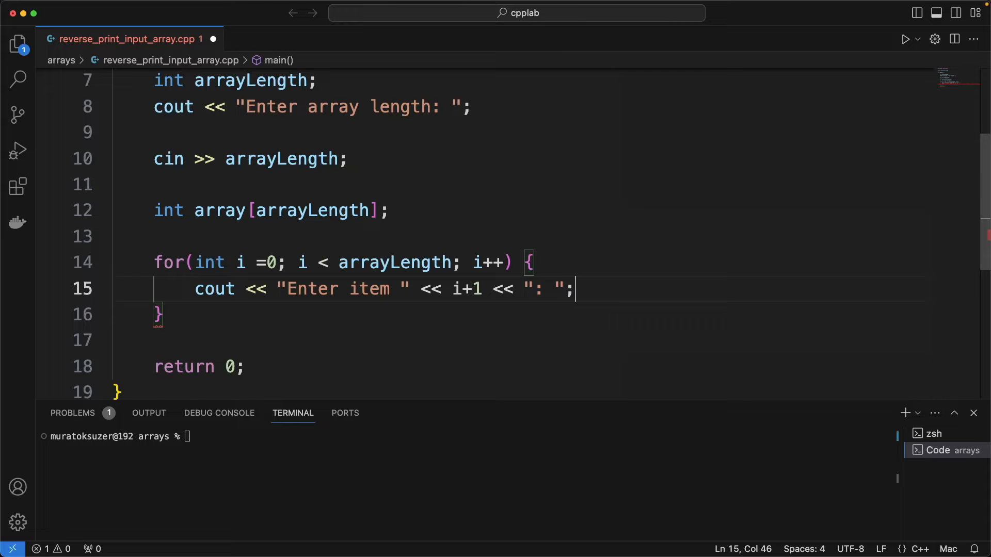
{"action": "type", "text": "cin >>"}
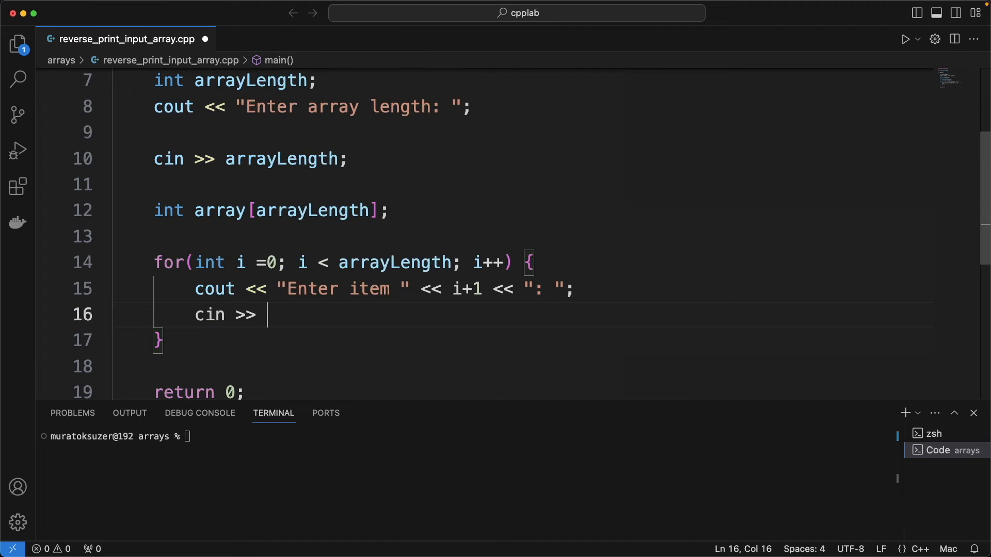
{"action": "type", "text": "array[]"}
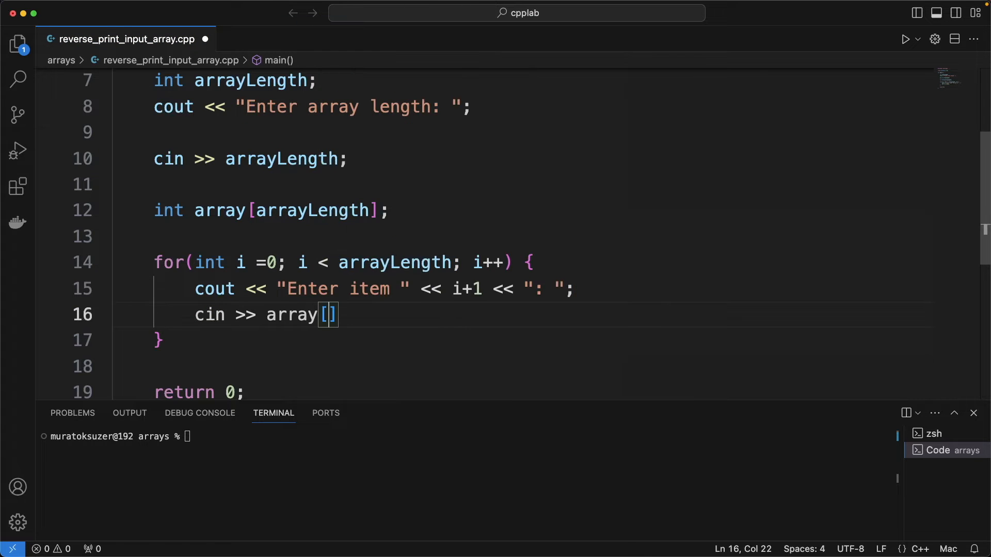
{"action": "type", "text": "i"}
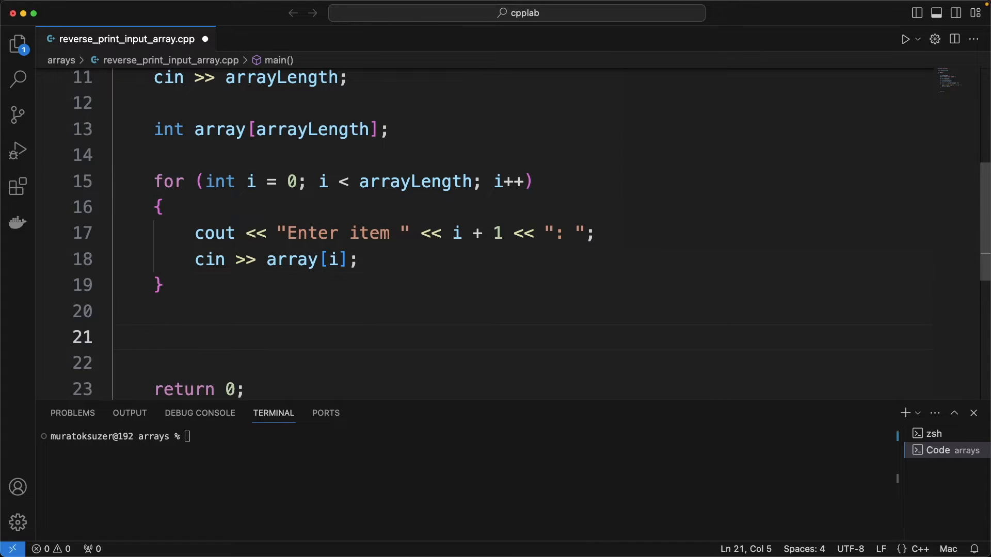
Step: Add the output line 'The array in reverse order:' followed by endl
{"action": "type", "text": "cout"}
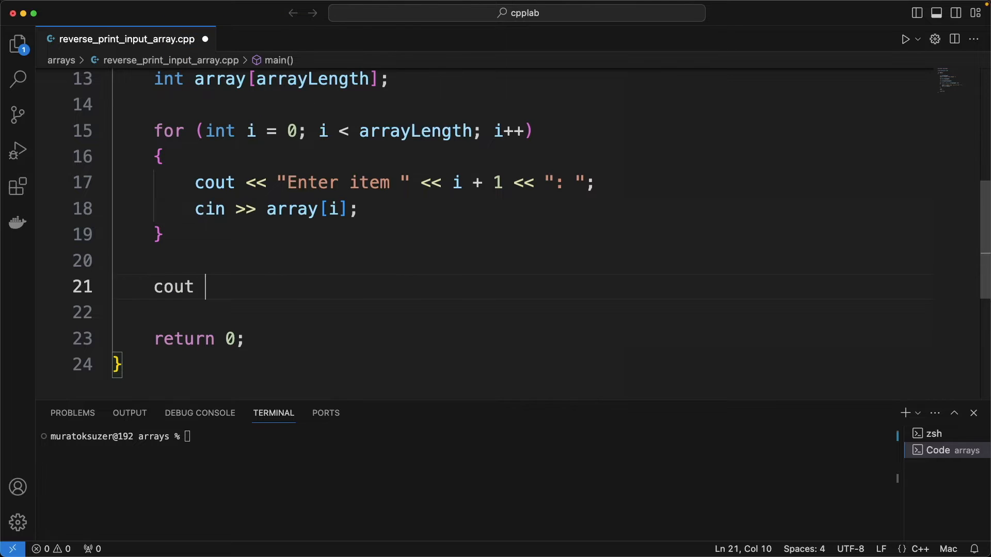
{"action": "type", "text": "<< \"\""}
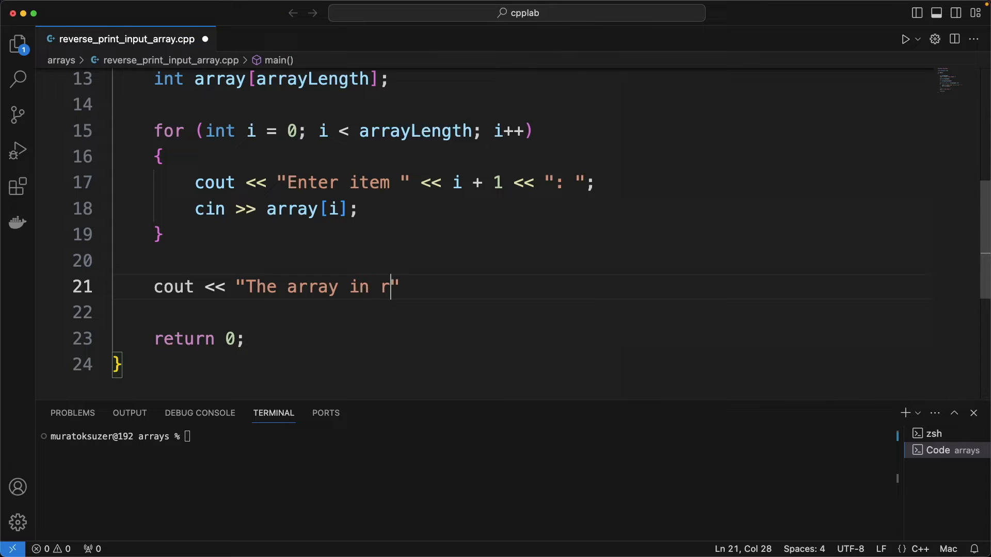
{"action": "type", "text": "everse order:"}
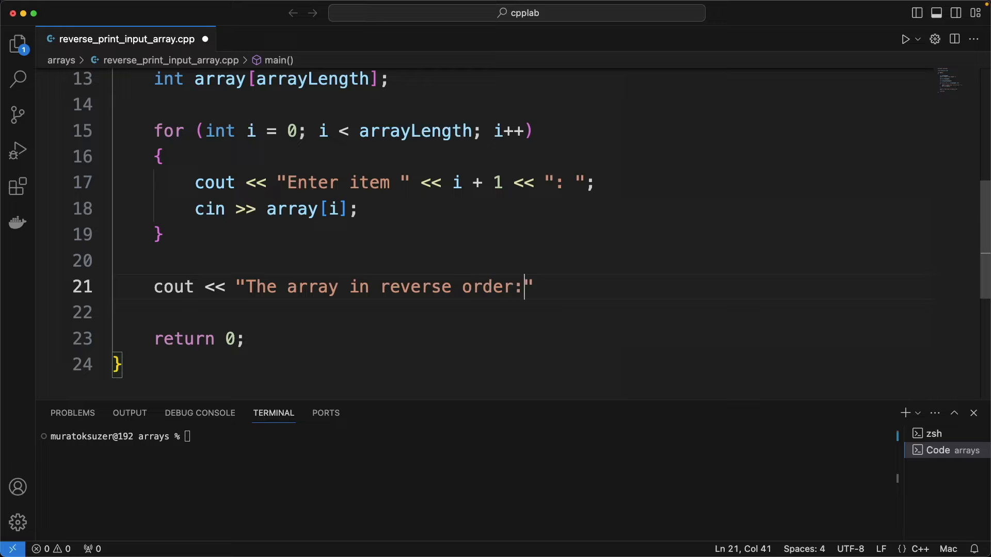
{"action": "type", "text": "<< ends"}
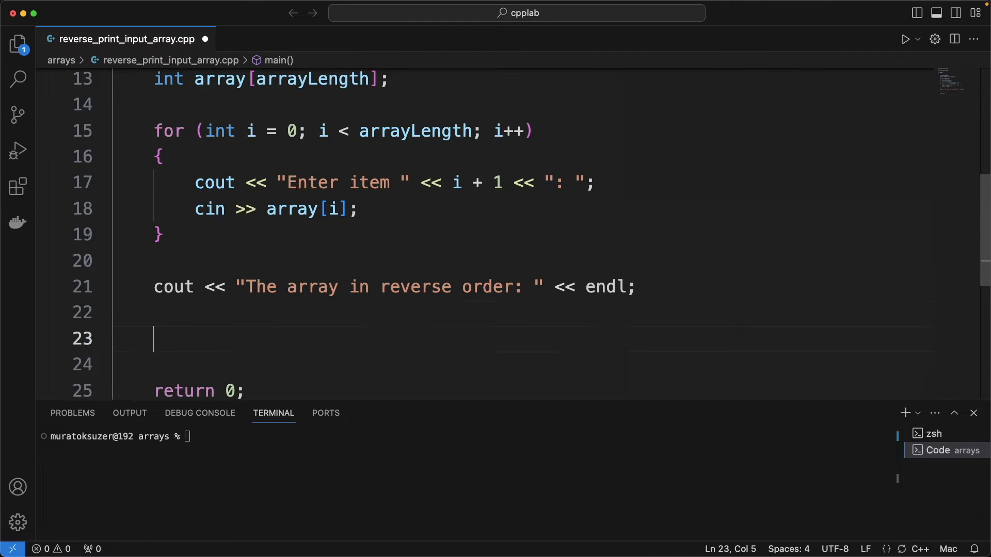
Step: Add a loop from arrayLength - 1 down with i--, printing array[i] followed by a space
{"action": "type", "text": "for(int i)"}
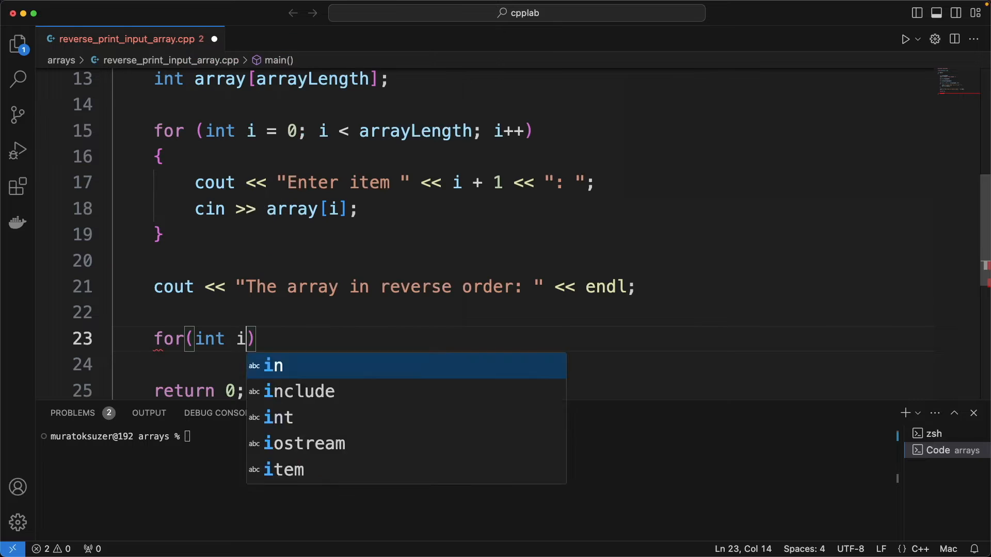
{"action": "type", "text": "= arrayLength - 1;"}
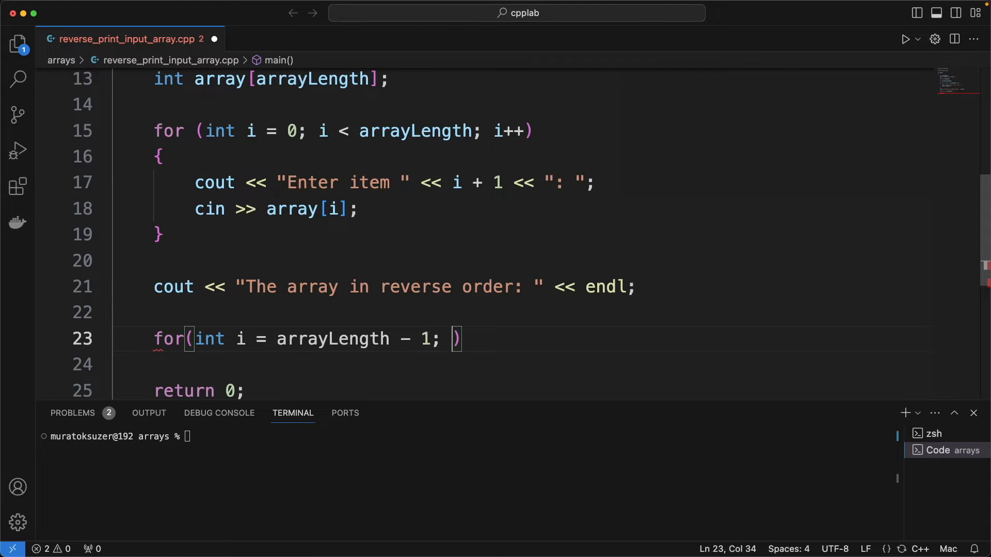
{"action": "type", "text": "i >0"}
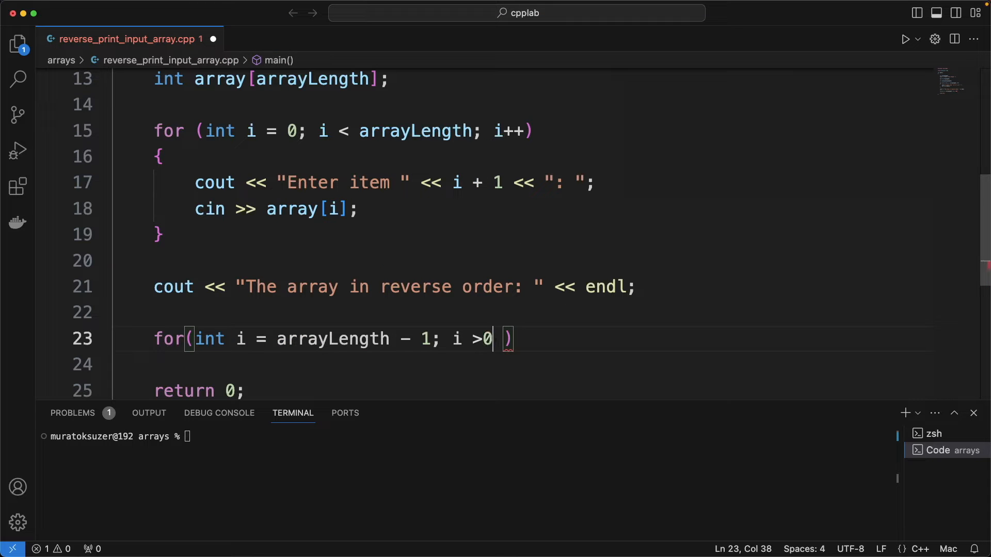
{"action": "type", "text": "; i--"}
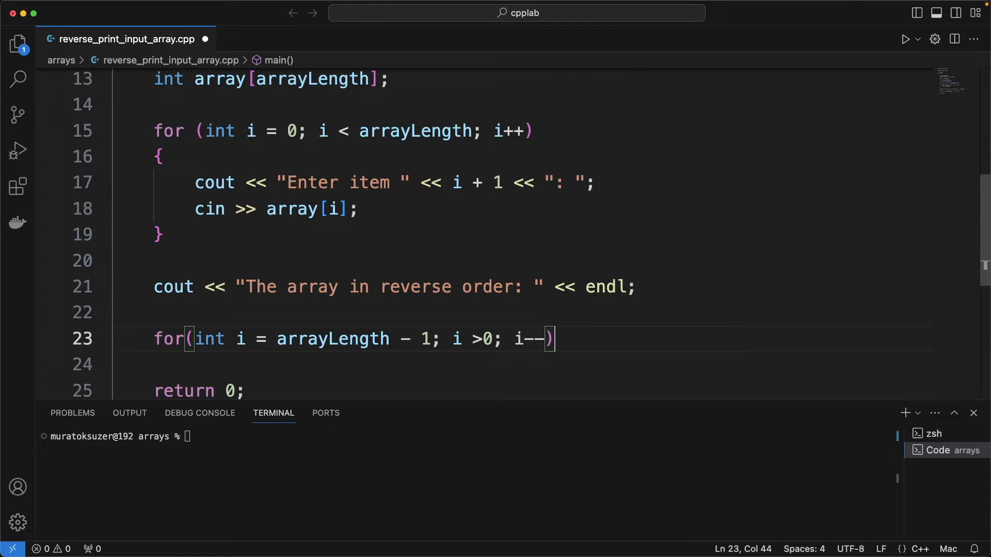
{"action": "type", "text": "{"}
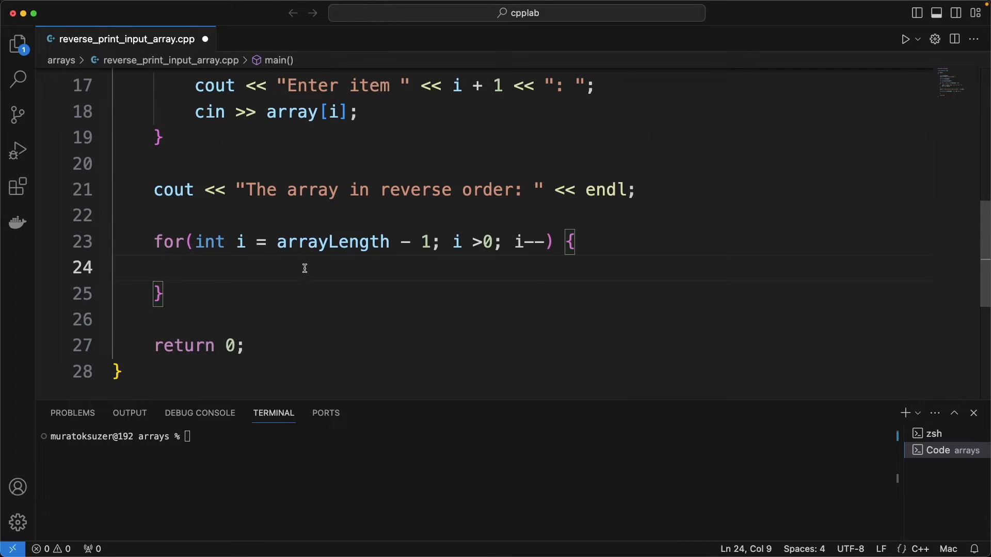
{"action": "type", "text": "cout << arra"}
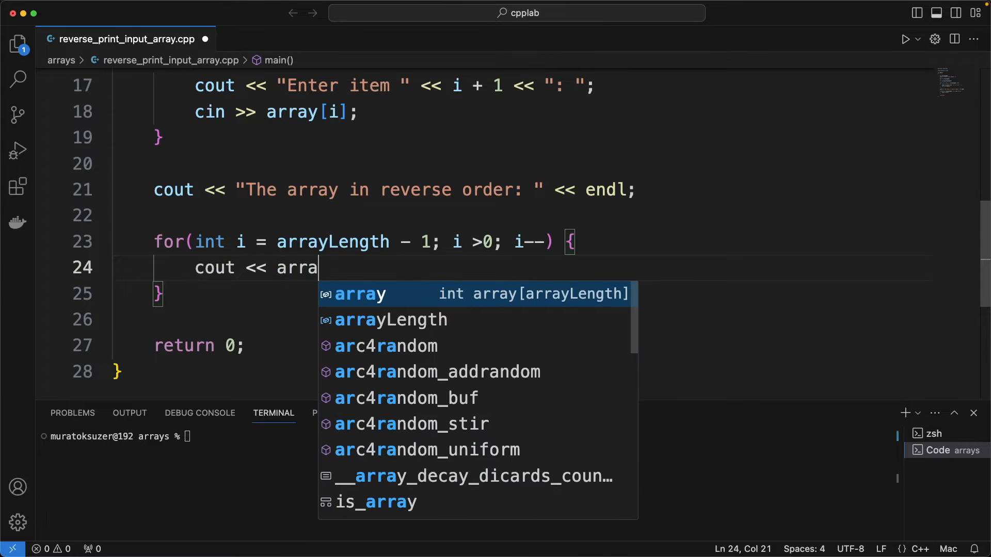
{"action": "type", "text": "y[i]"}
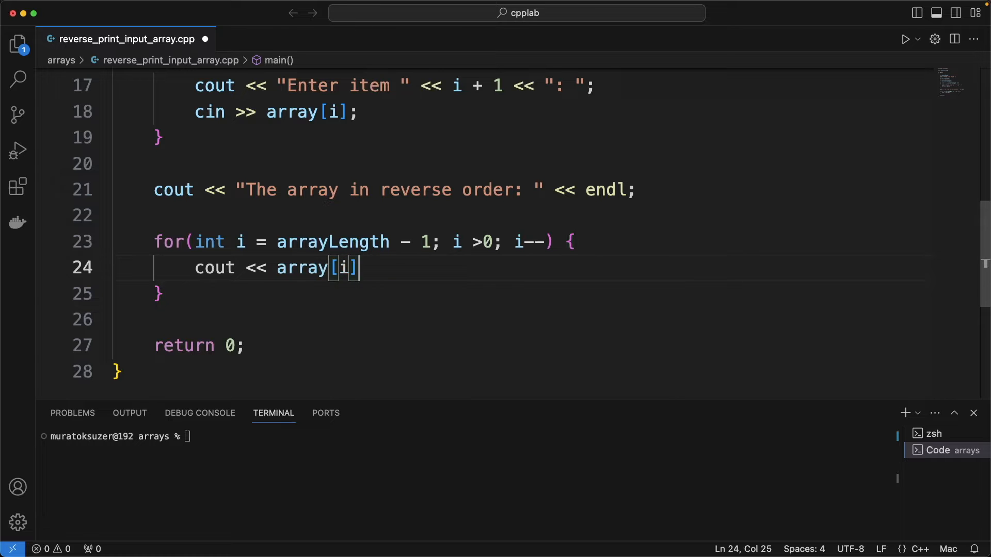
{"action": "type", "text": "<< \" \";"}
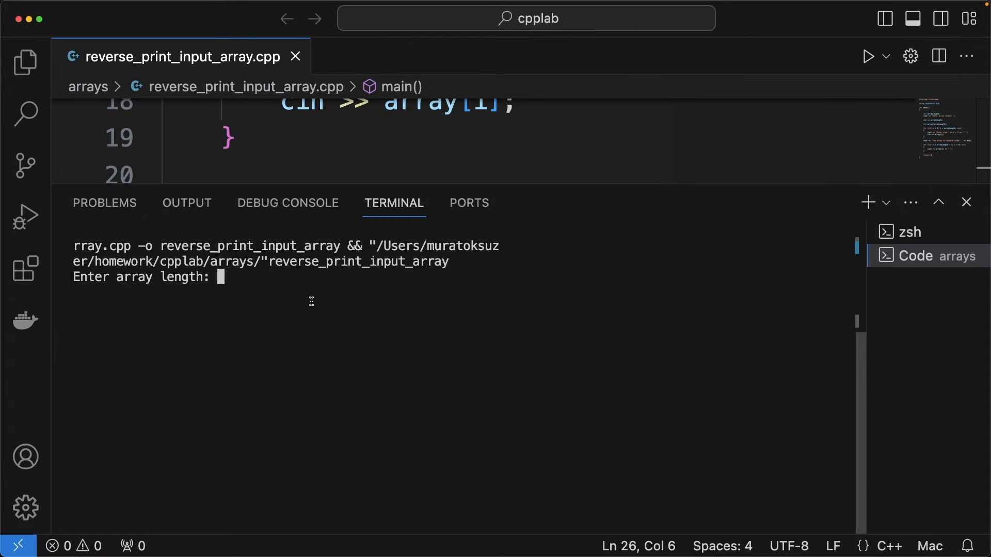
Step: Enter 4 as the array length and 1, 2, 3, 4 as the items in the terminal
{"action": "type", "text": "4"}
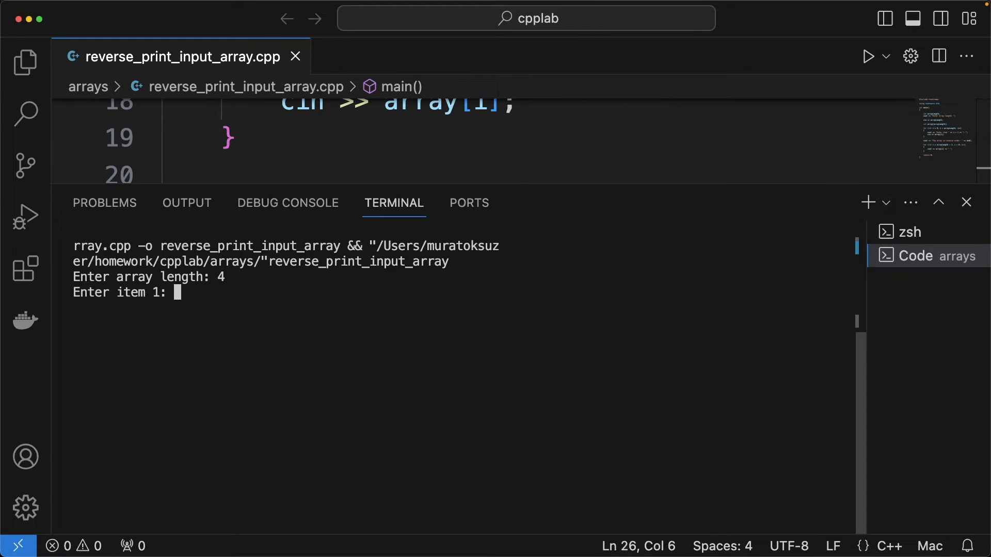
{"action": "type", "text": "1"}
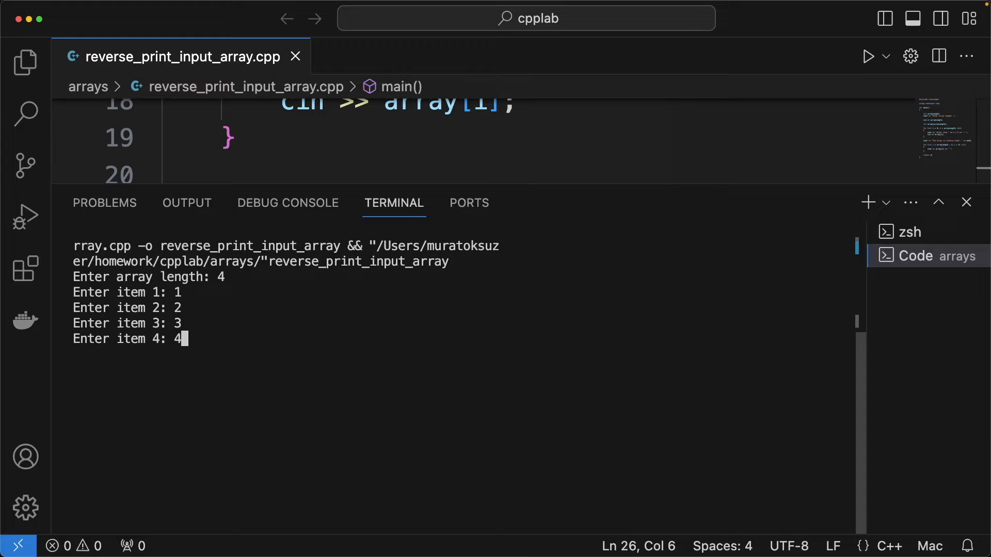
{"action": "key", "text": "enter"}
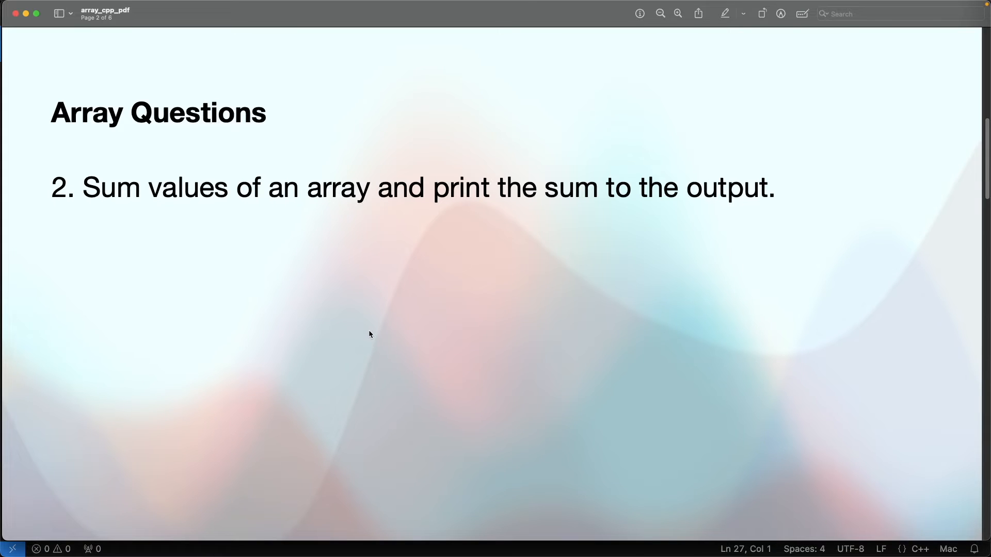
{"action": "mouse_move", "coordinate": [227, 220]}
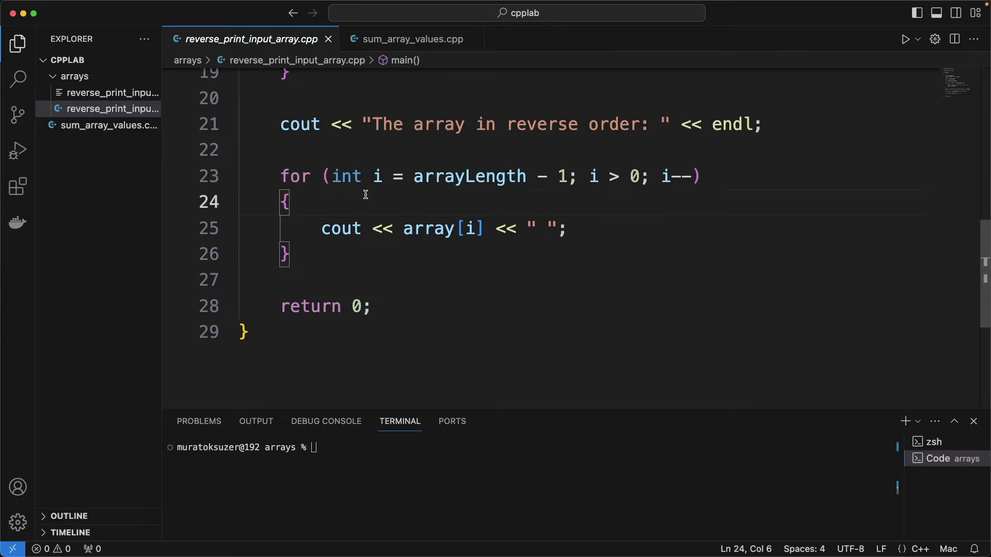
Step: Copy the reverse-print code into sum_array_values.cpp and add int sum = 0 with a summing loop
{"action": "key", "text": "cmd+a"}
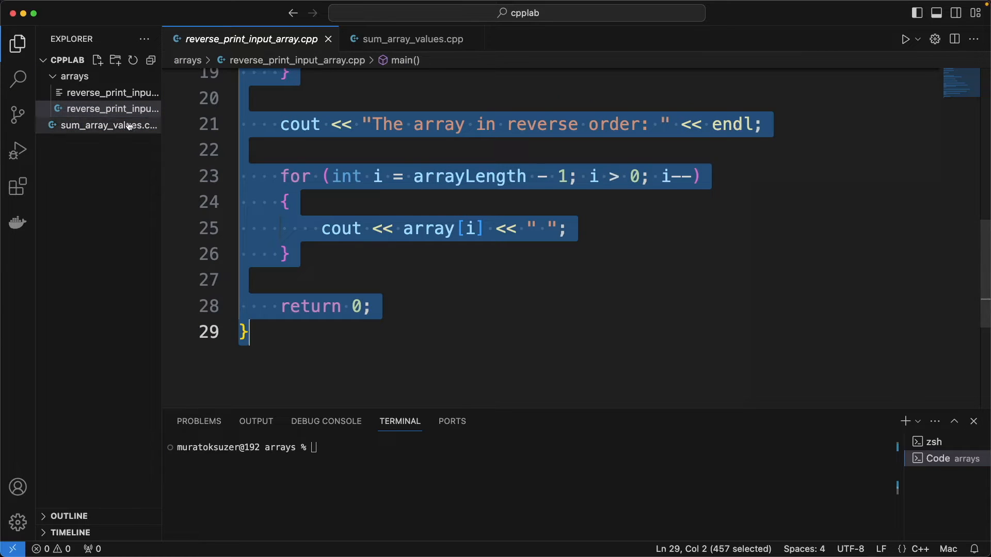
{"action": "left_click", "coordinate": [415, 38]}
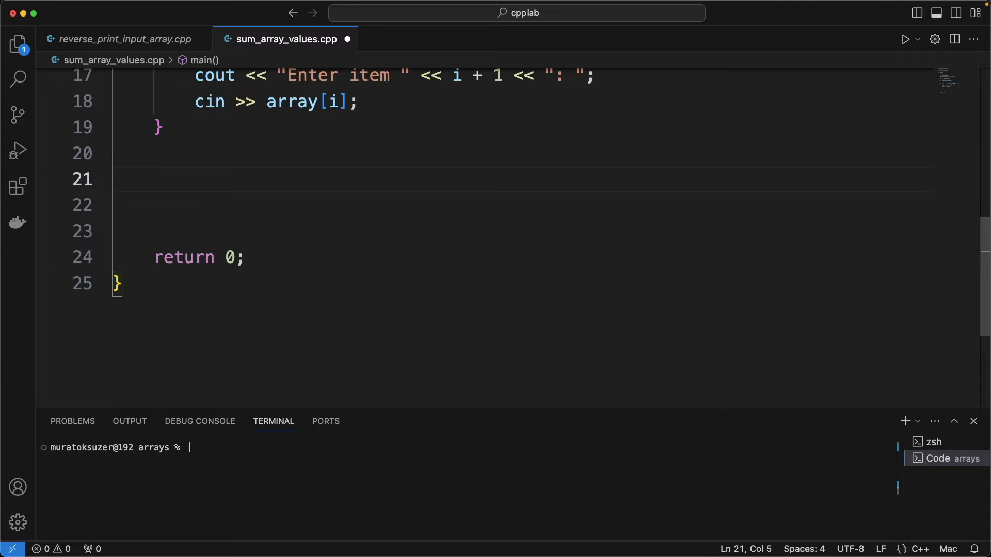
{"action": "type", "text": "int sum = 0"}
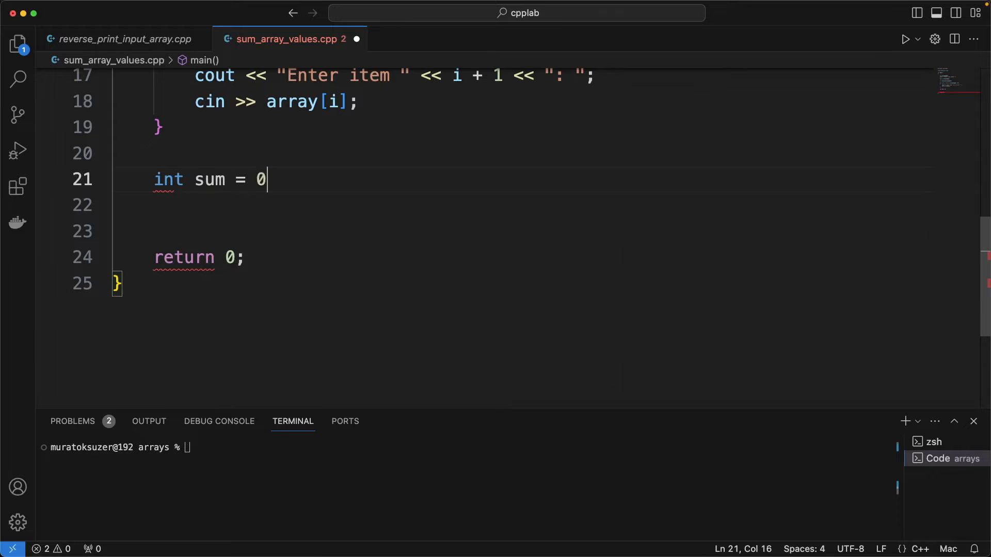
{"action": "type", "text": ";"}
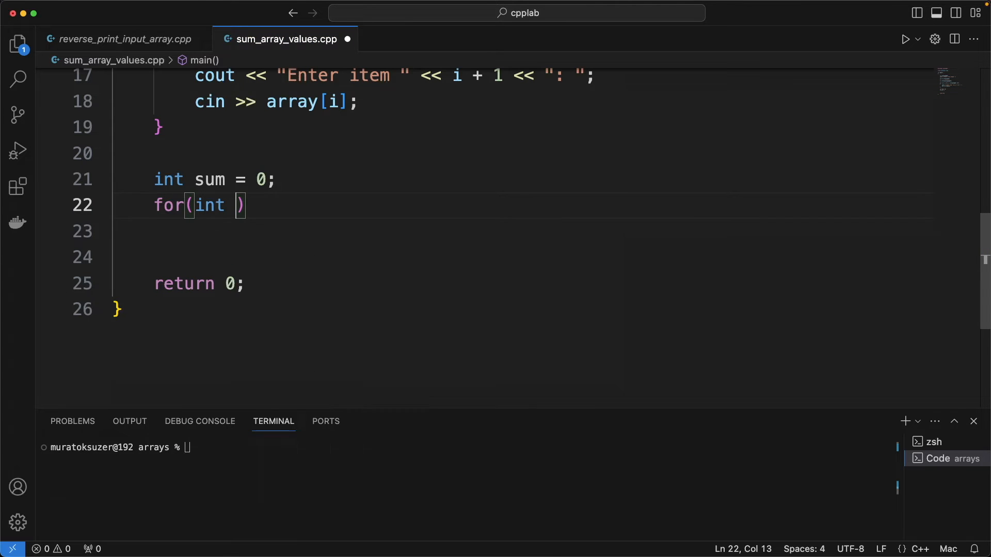
{"action": "type", "text": "i= 0; i"}
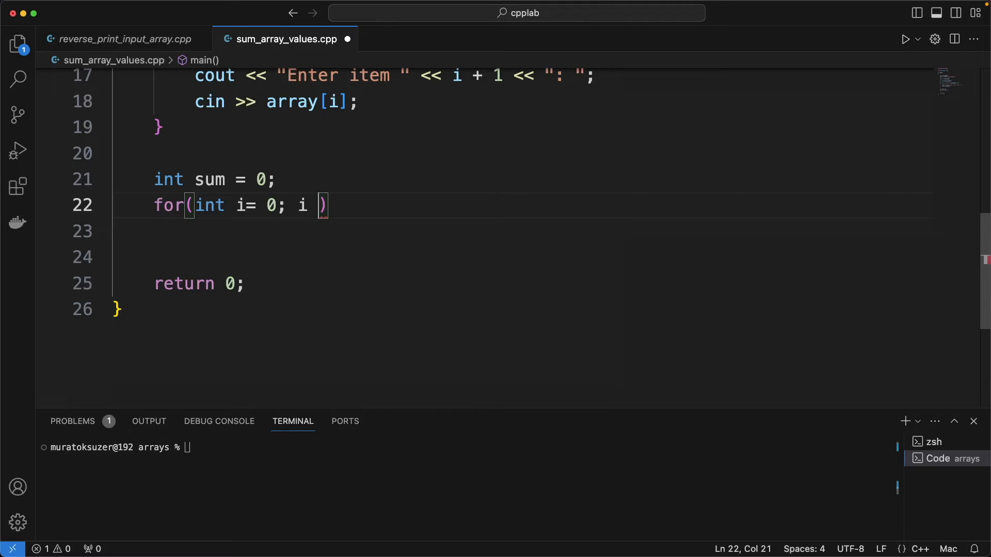
{"action": "type", "text": "< arrayLength; i++"}
{"action": "left_click", "coordinate": [523, 231]}
{"action": "type", "text": "sum += array"}
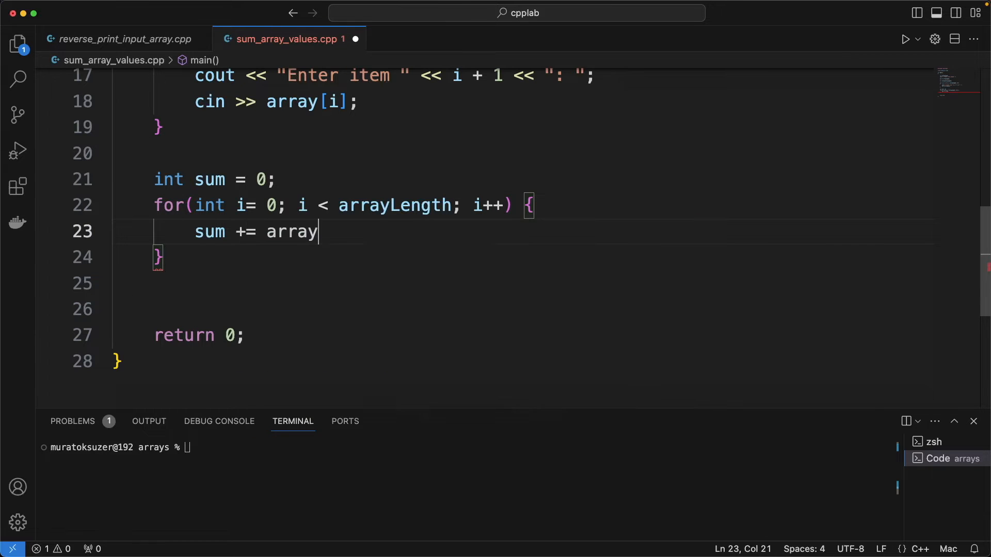
{"action": "type", "text": "[i];"}
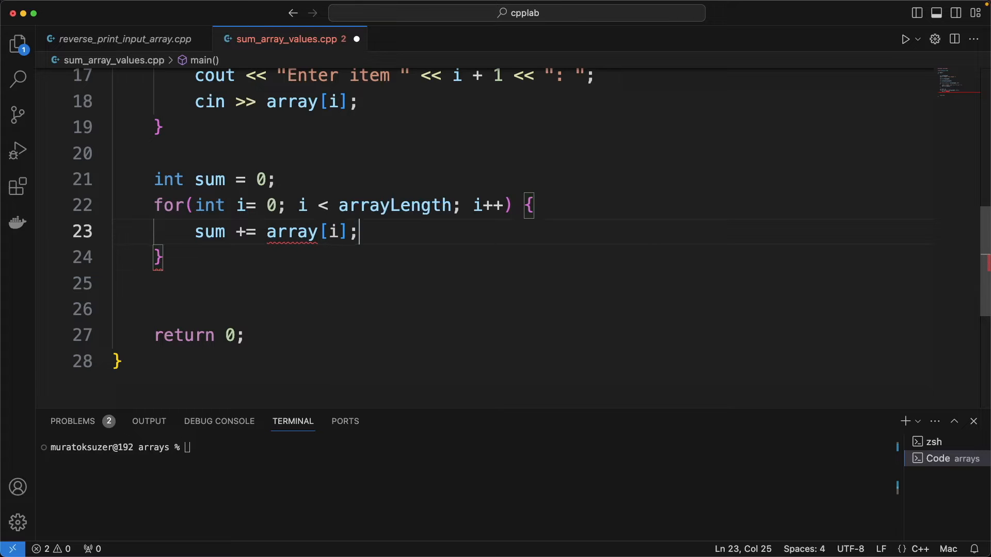
Step: Print the total with cout << "Array sum: " << sum << endl
{"action": "type", "text": "cout <<"}
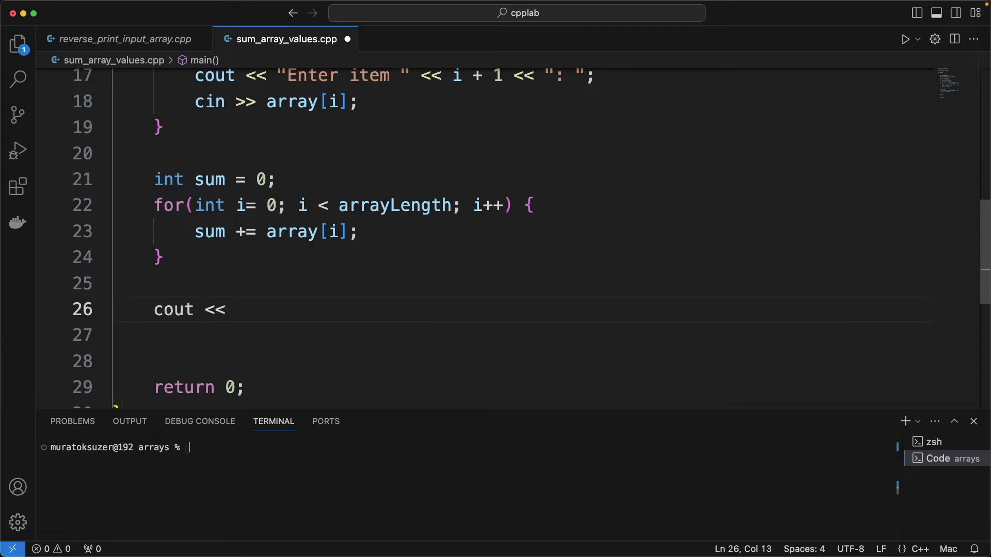
{"action": "type", "text": "\"Array sum: \""}
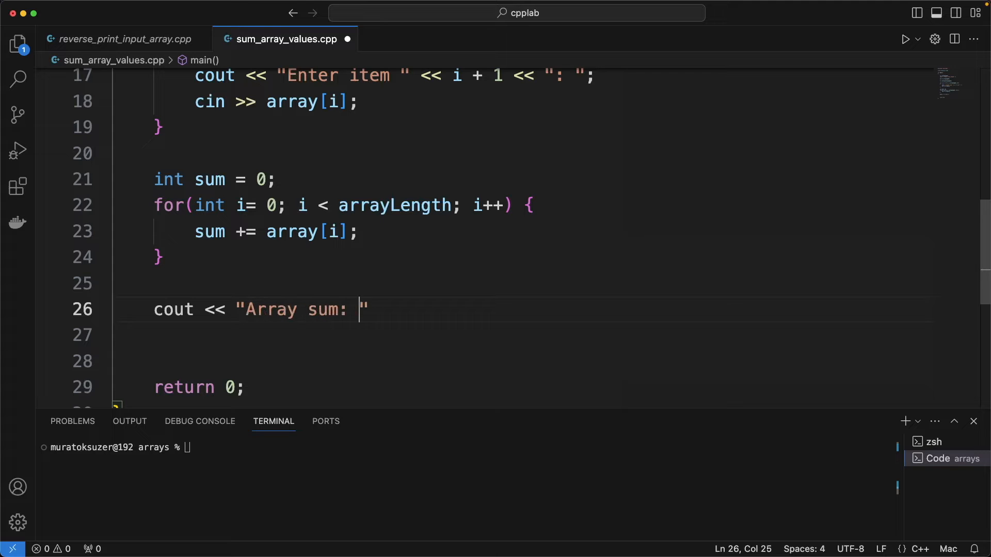
{"action": "type", "text": "<< sum"}
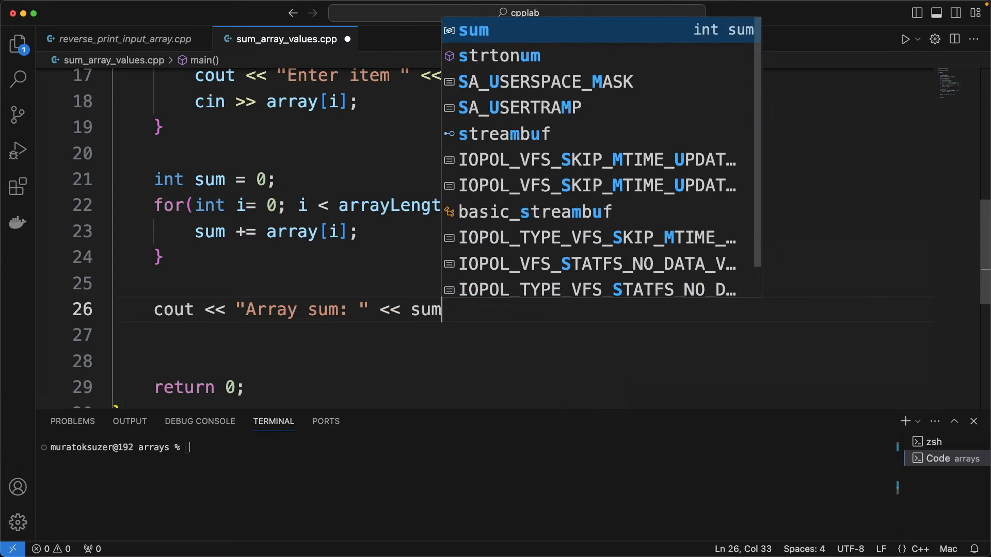
{"action": "type", "text": "<< endl;"}
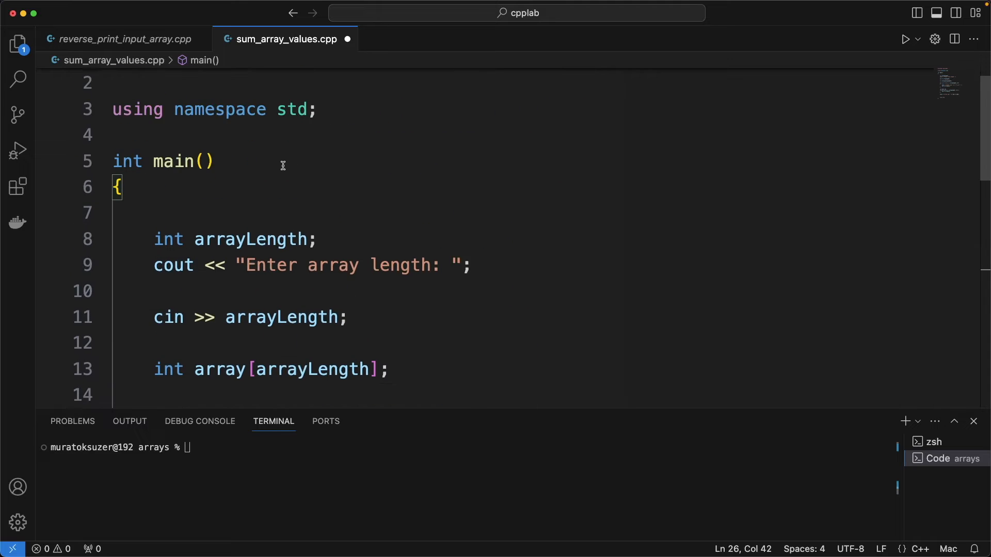
{"action": "scroll", "scroll_direction": "down", "scroll_amount": 3}
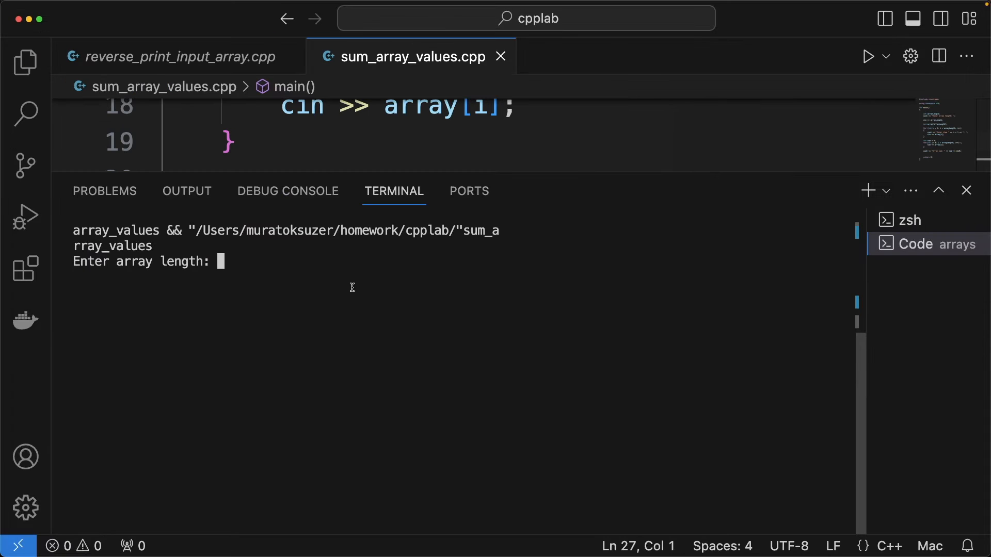
Step: Enter 45 as the array length in the terminal
{"action": "type", "text": "45"}
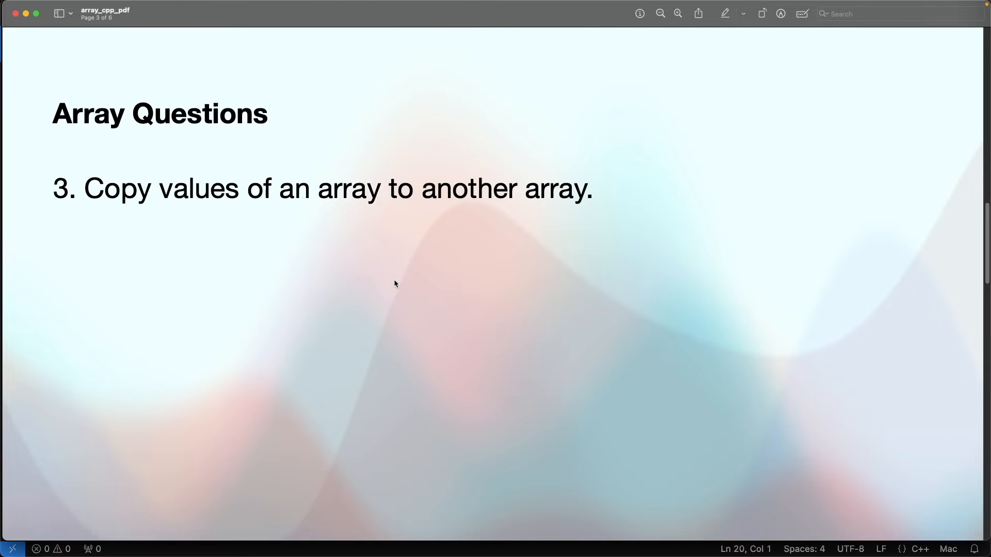
{"action": "mouse_move", "coordinate": [500, 213]}
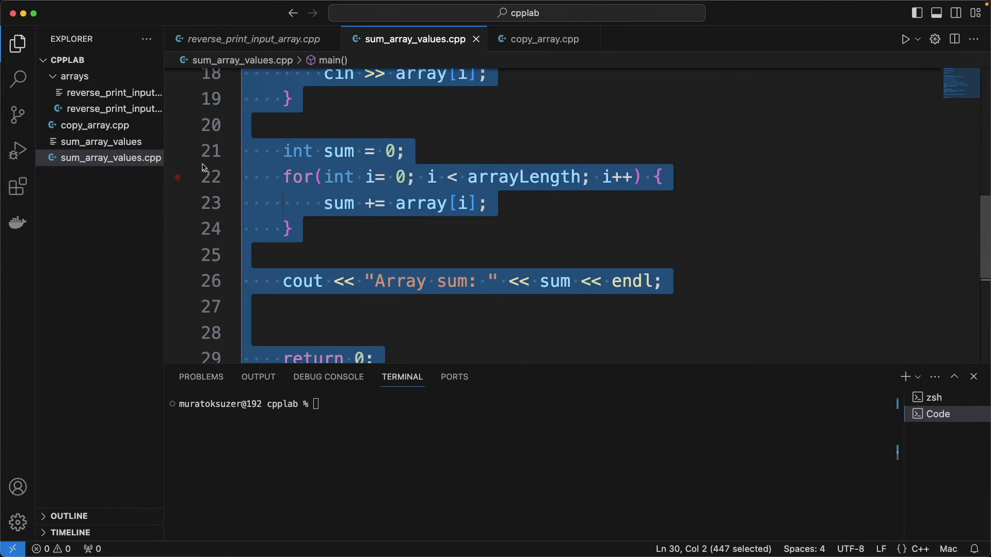
Step: In copy_array.cpp, declare int copyArray[arrayLength]
{"action": "left_click", "coordinate": [542, 39]}
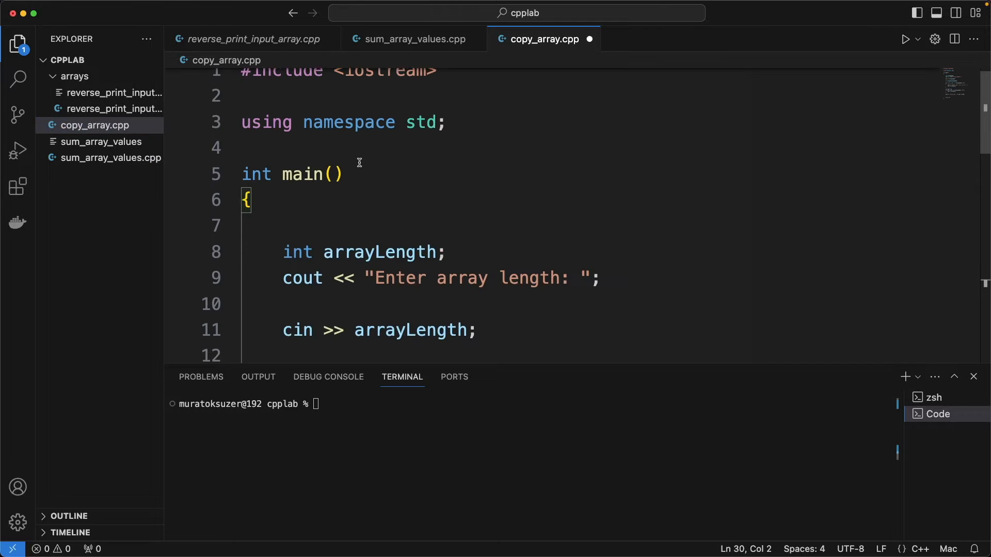
{"action": "scroll", "scroll_direction": "down", "scroll_amount": 3}
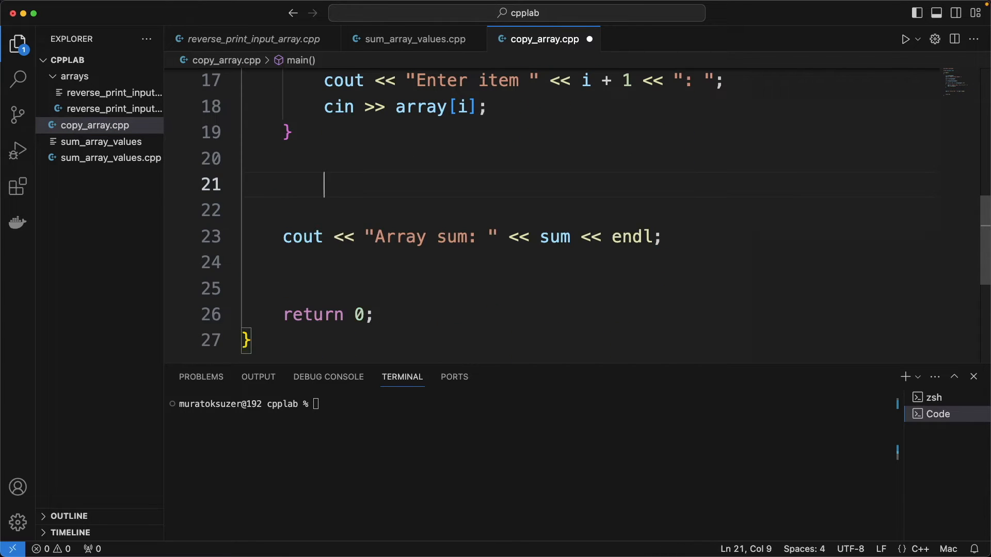
{"action": "type", "text": "int cop"}
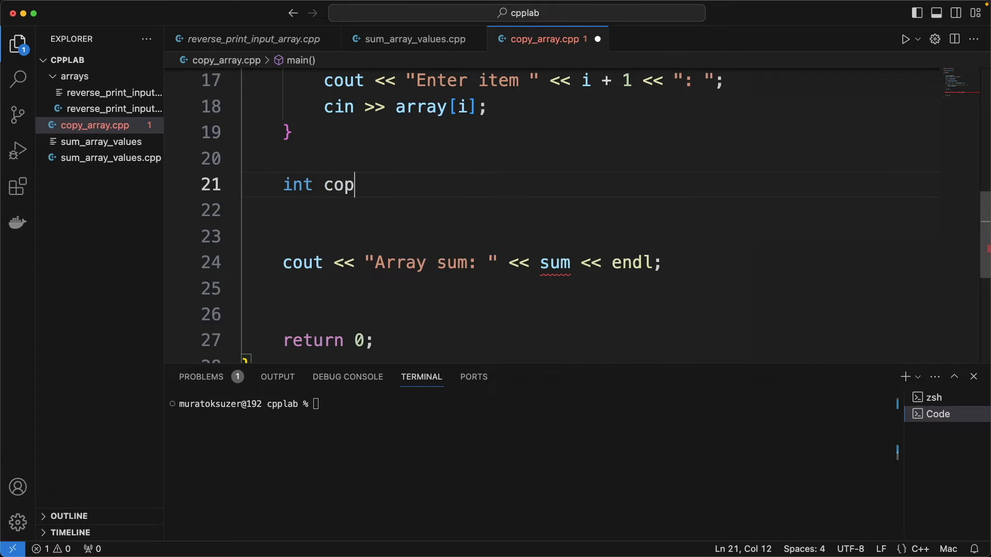
{"action": "type", "text": "yArray[]"}
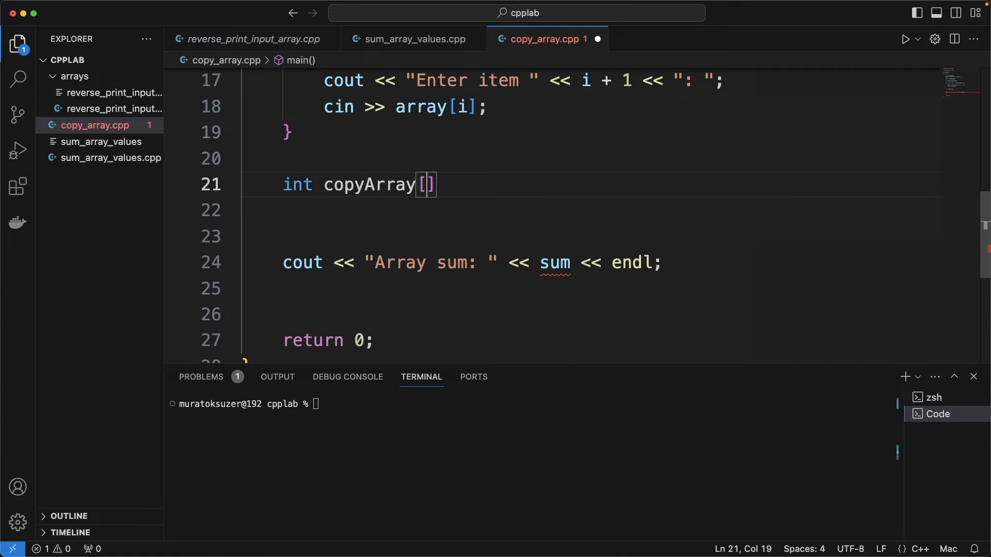
{"action": "type", "text": "arrayLength"}
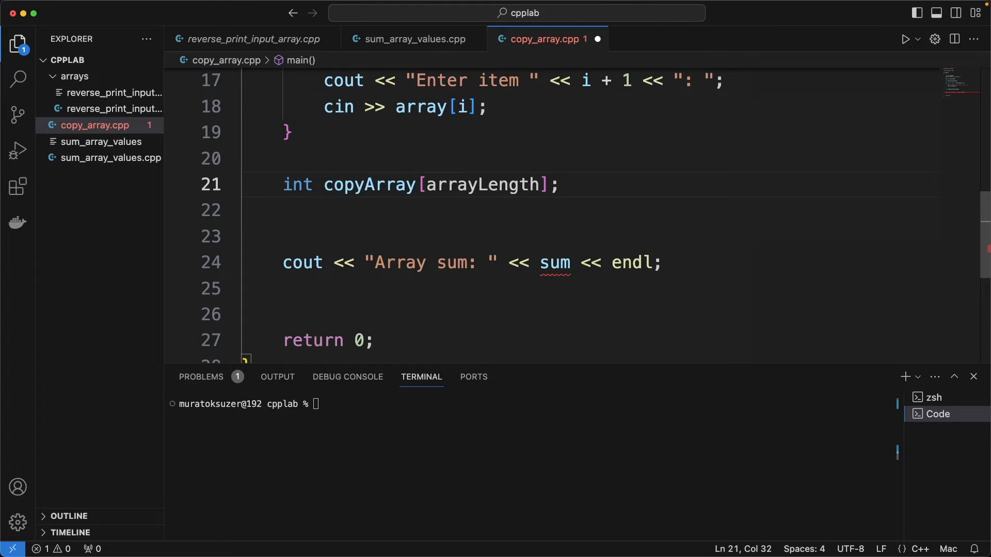
Step: Write a loop assigning array[i] to copyArray[i], then begin the 'Copied array:' output line
{"action": "type", "text": "for(int i = 0;"}
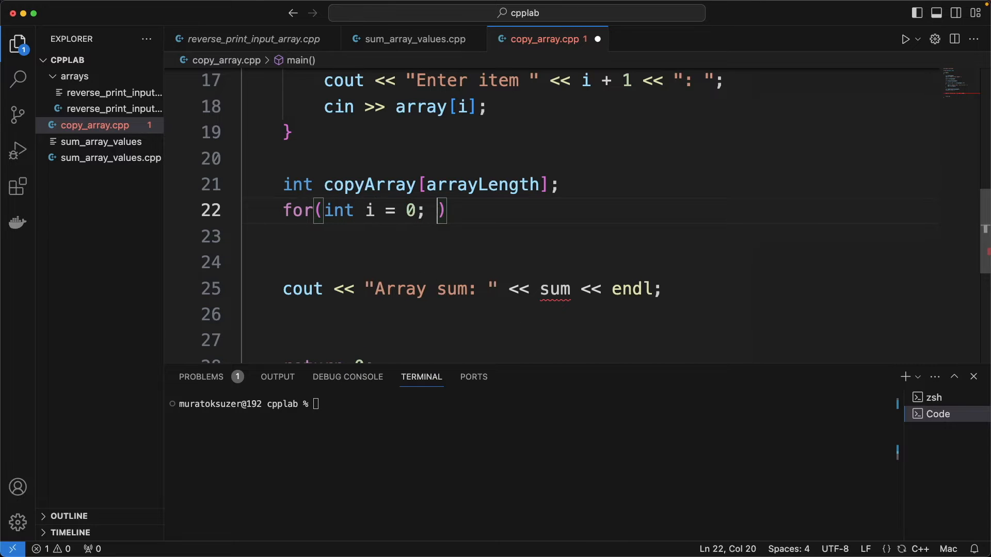
{"action": "type", "text": "i < arrayLength"}
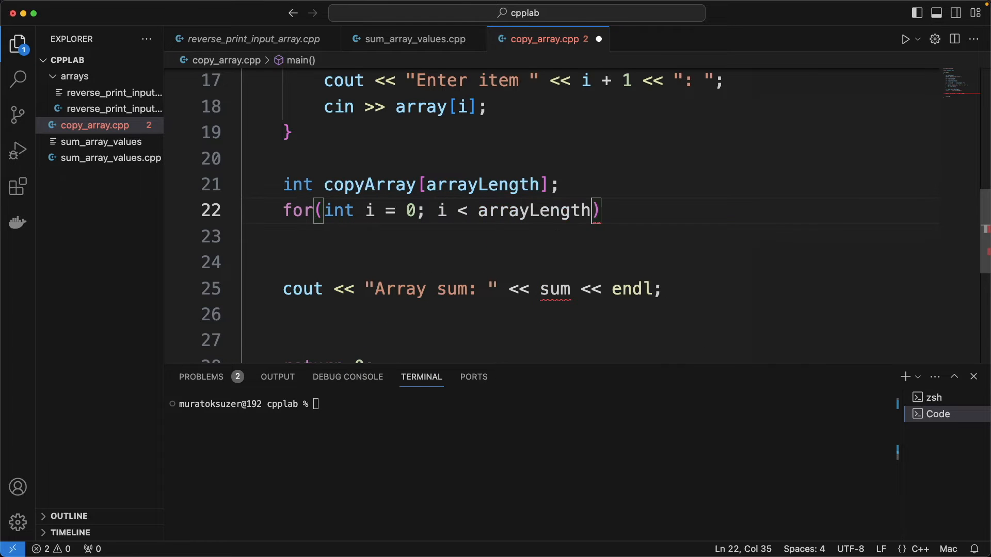
{"action": "type", "text": "; i++) {"}
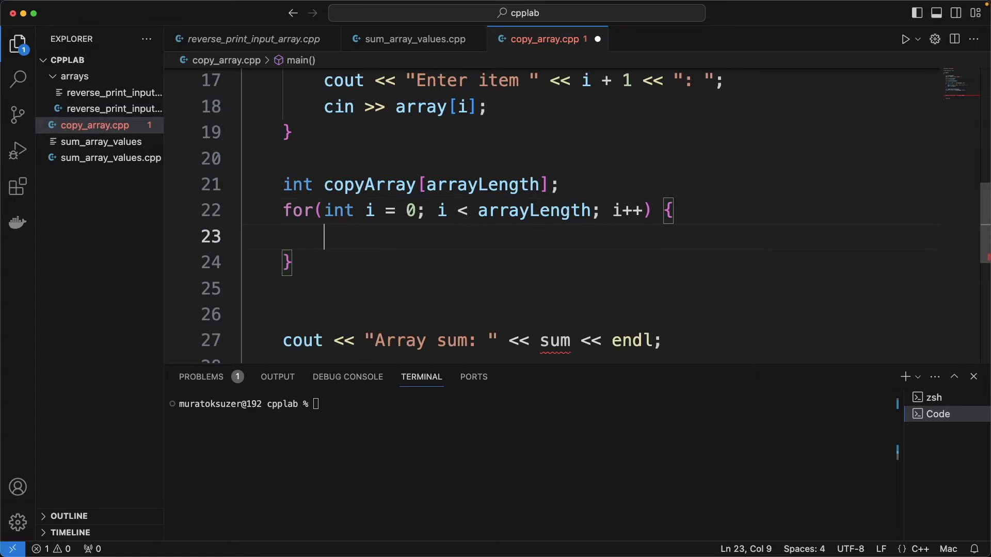
{"action": "type", "text": "copyArray"}
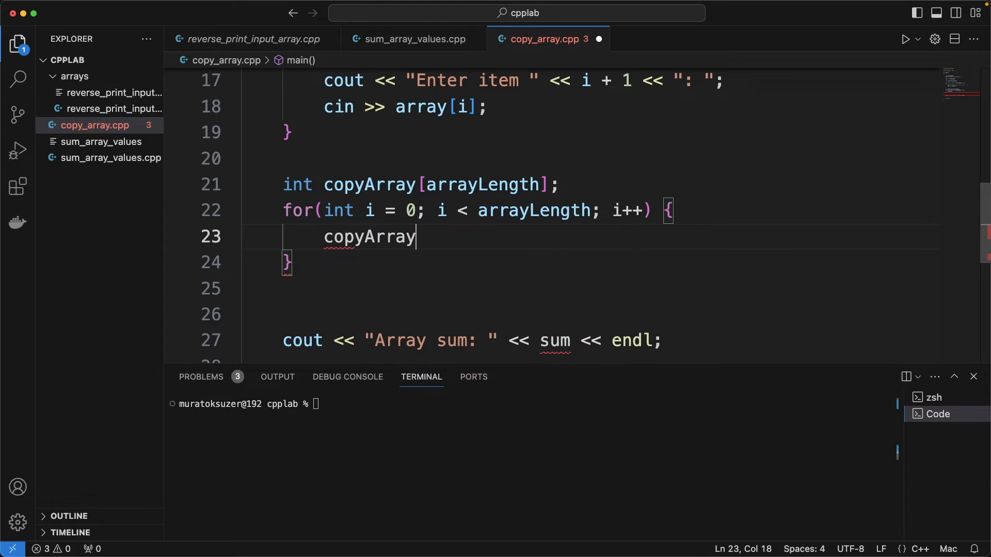
{"action": "type", "text": "[i] = array[i];"}
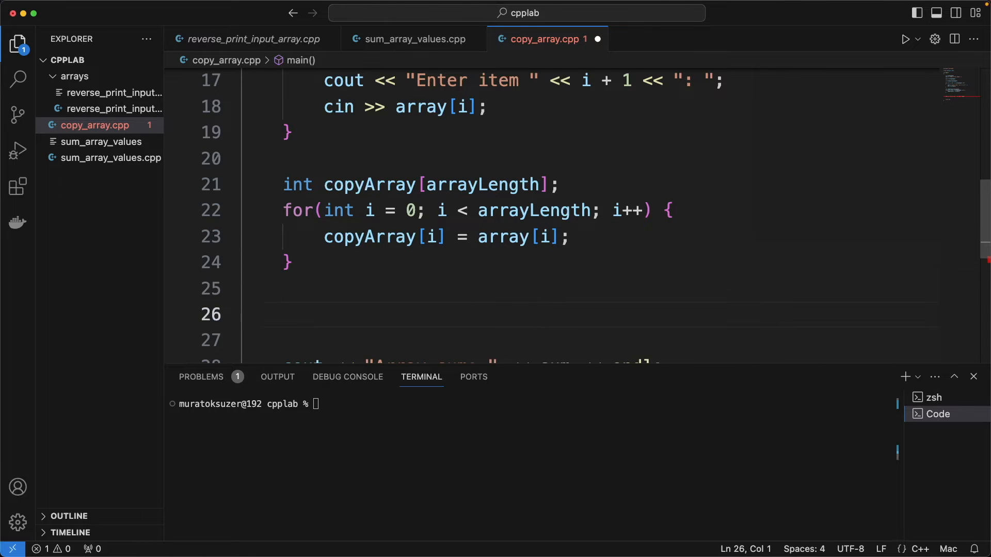
{"action": "type", "text": "cout"}
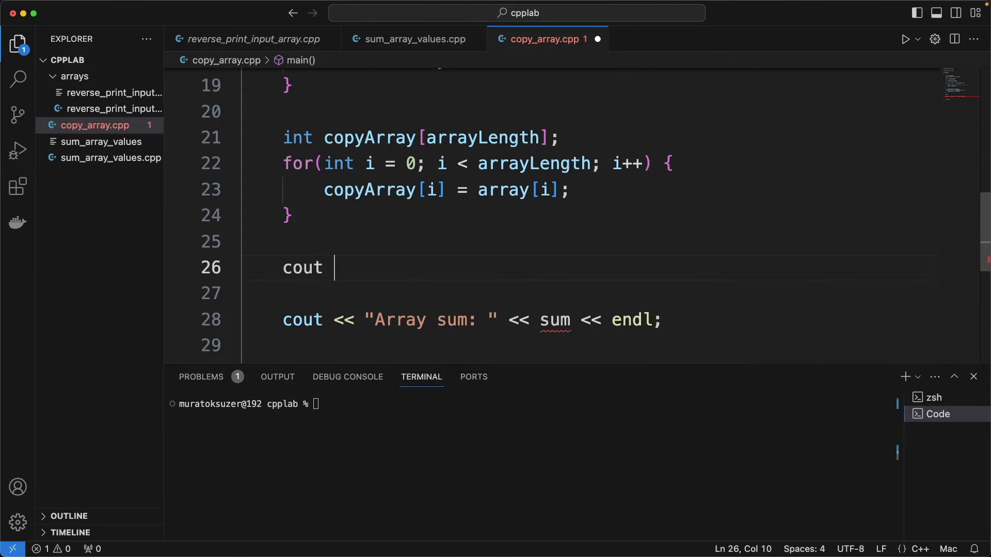
{"action": "type", "text": "<< \"C\""}
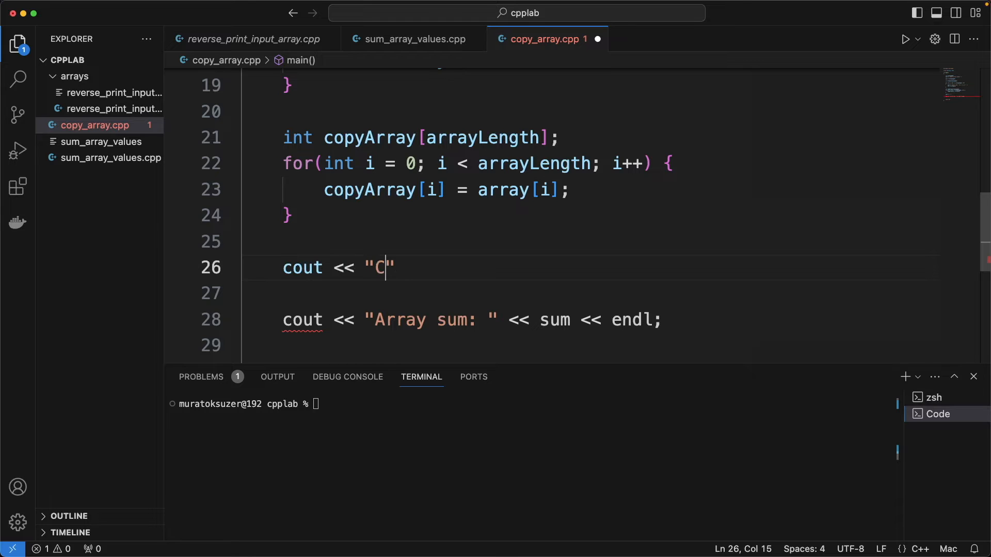
Step: Finish the 'Copied array:' line with endl and add a loop printing each copyArray[i] with a space
{"action": "type", "text": "opied array:"}
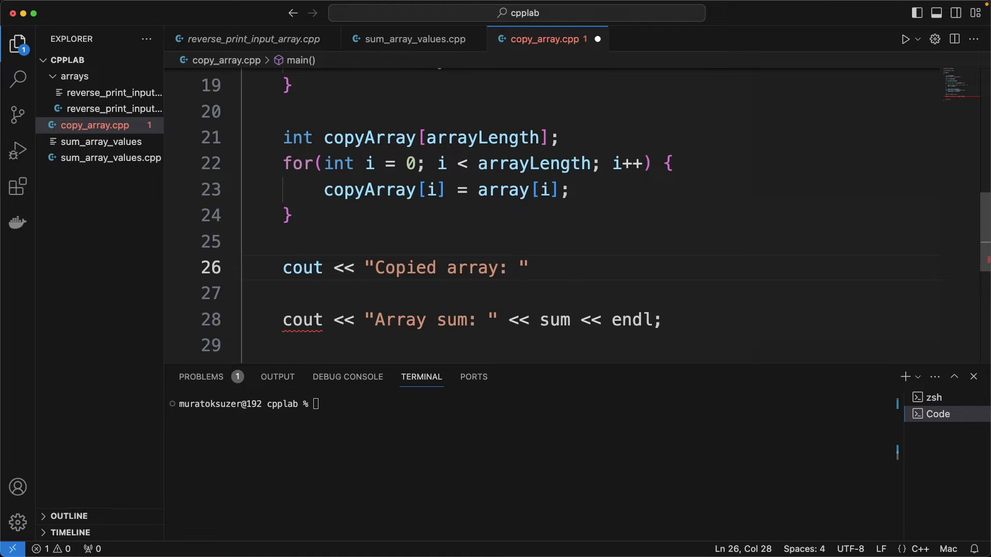
{"action": "type", "text": "<< endl;"}
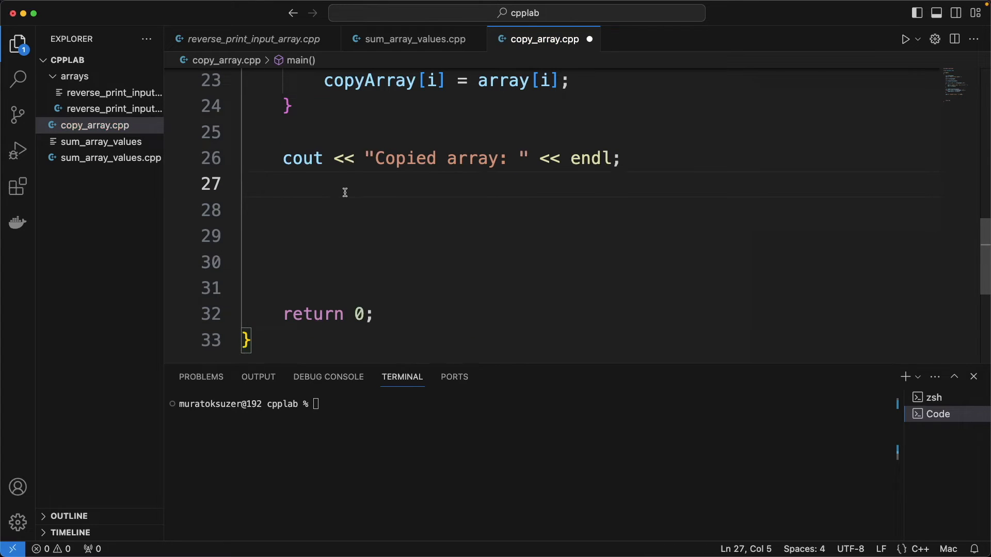
{"action": "type", "text": "for(int i )"}
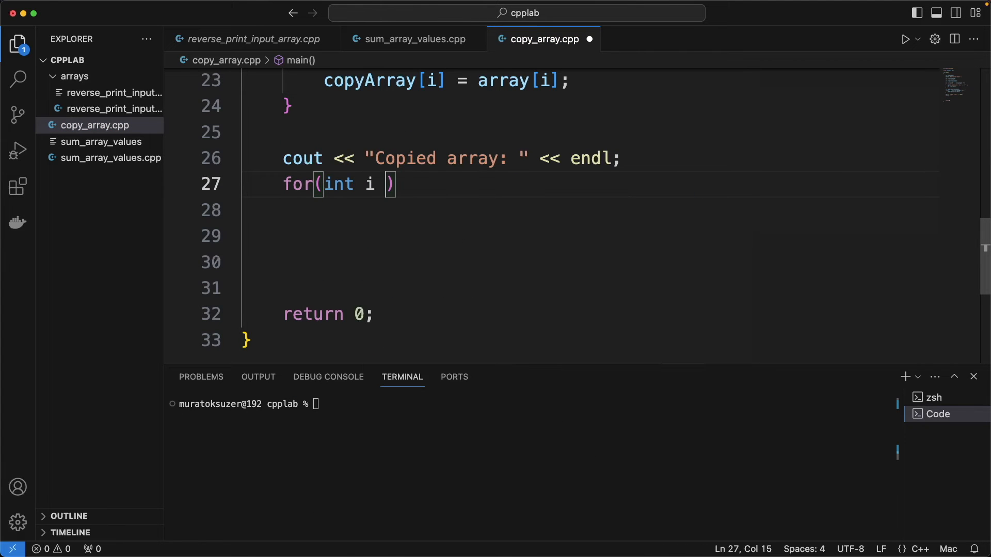
{"action": "type", "text": "= 0; i <"}
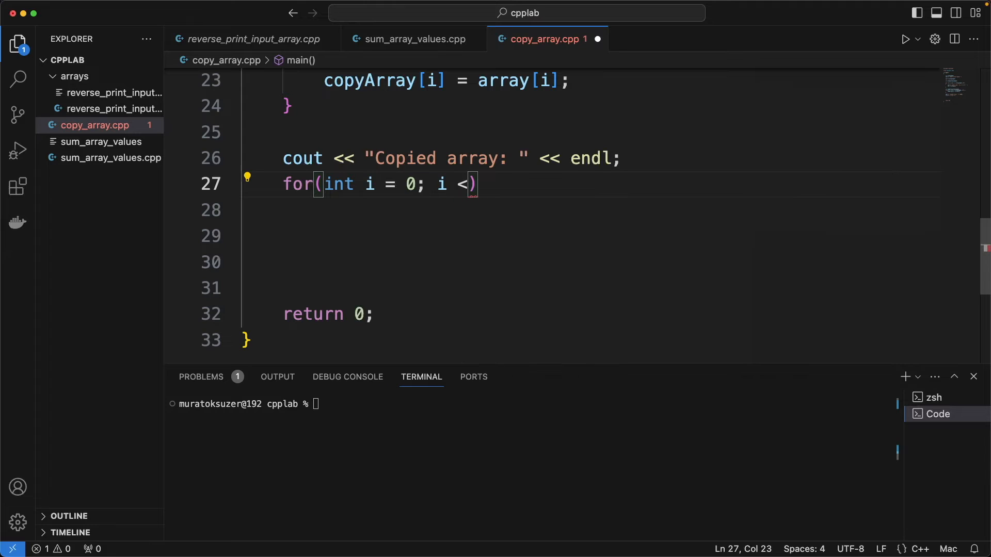
{"action": "type", "text": "arrayLength;"}
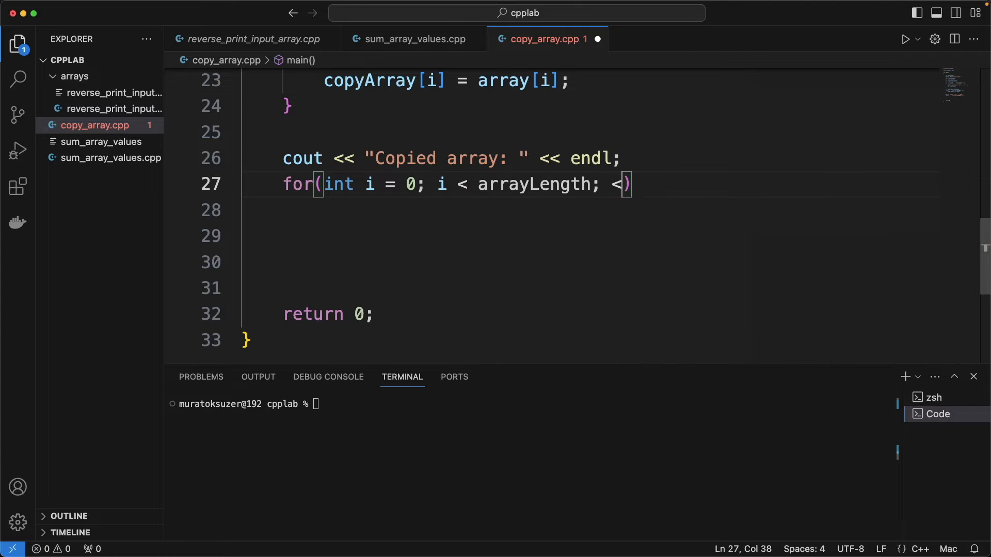
{"action": "type", "text": "< endl) {"}
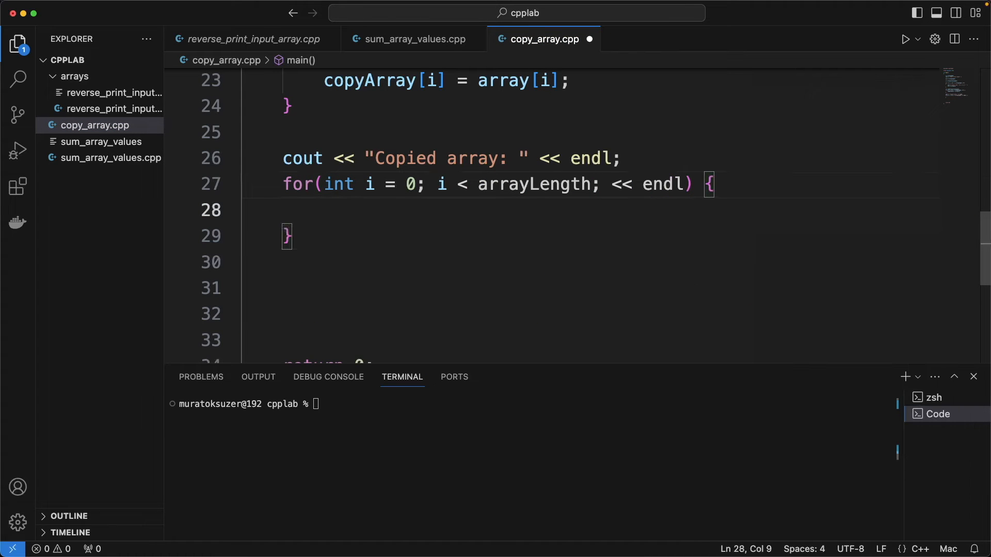
{"action": "type", "text": "cout <<"}
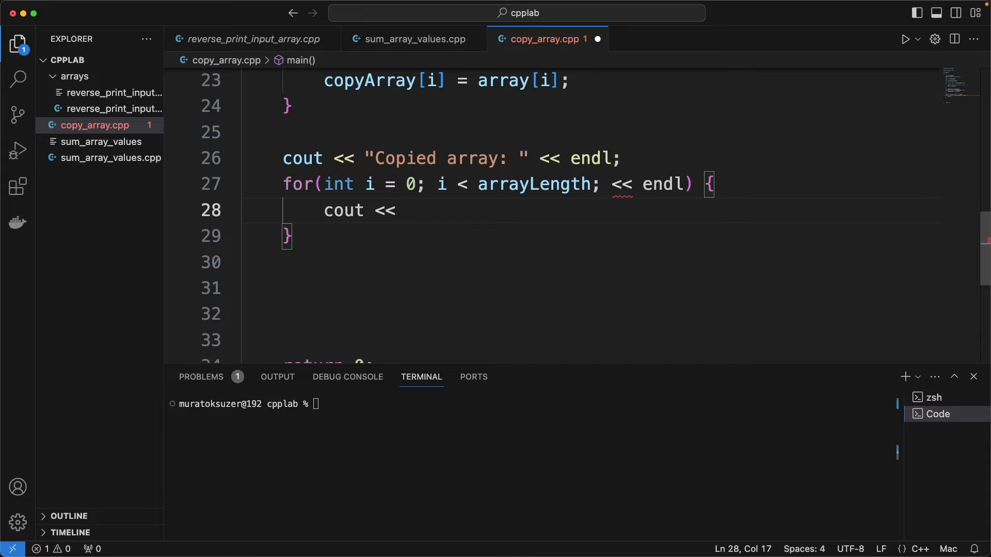
{"action": "type", "text": "copyArray"}
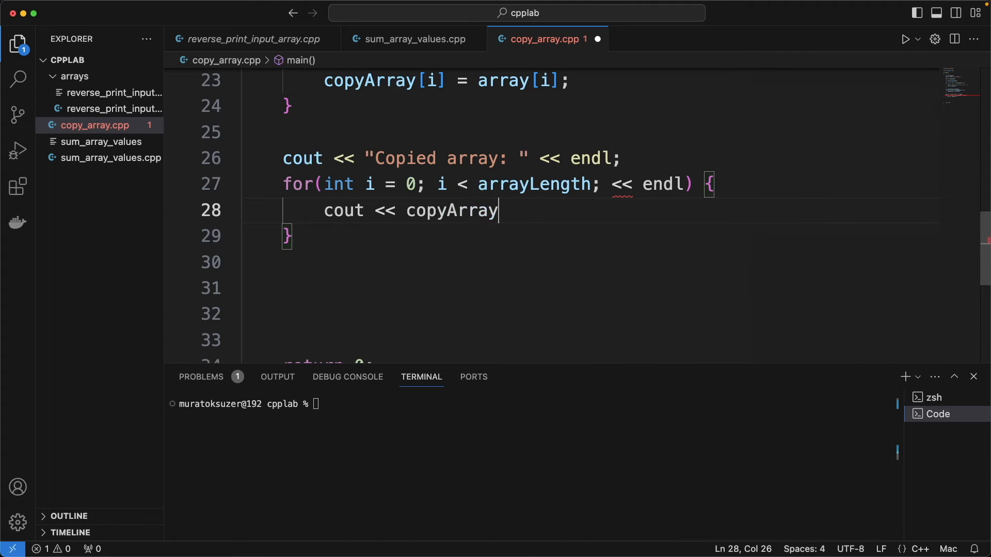
{"action": "type", "text": "[i] << \"\""}
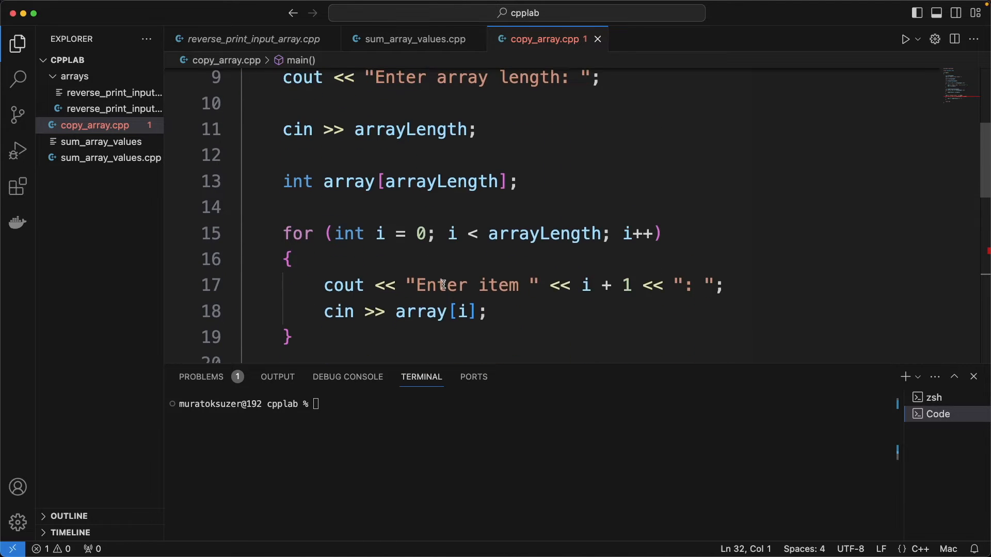
{"action": "scroll", "scroll_direction": "down", "scroll_amount": 3}
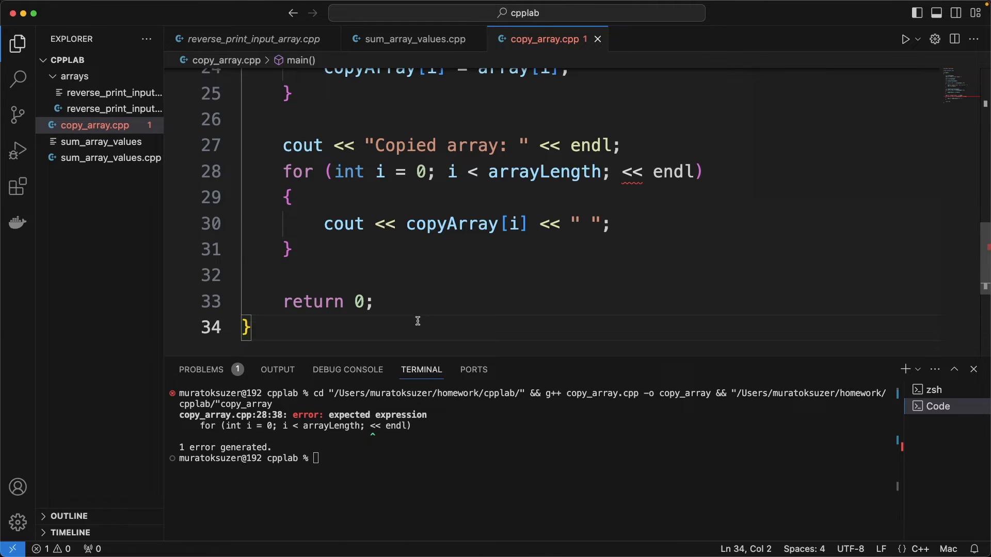
Step: Replace the misplaced << endl increment with i++, run copy_array.cpp and enter 14
{"action": "double_click", "coordinate": [633, 172]}
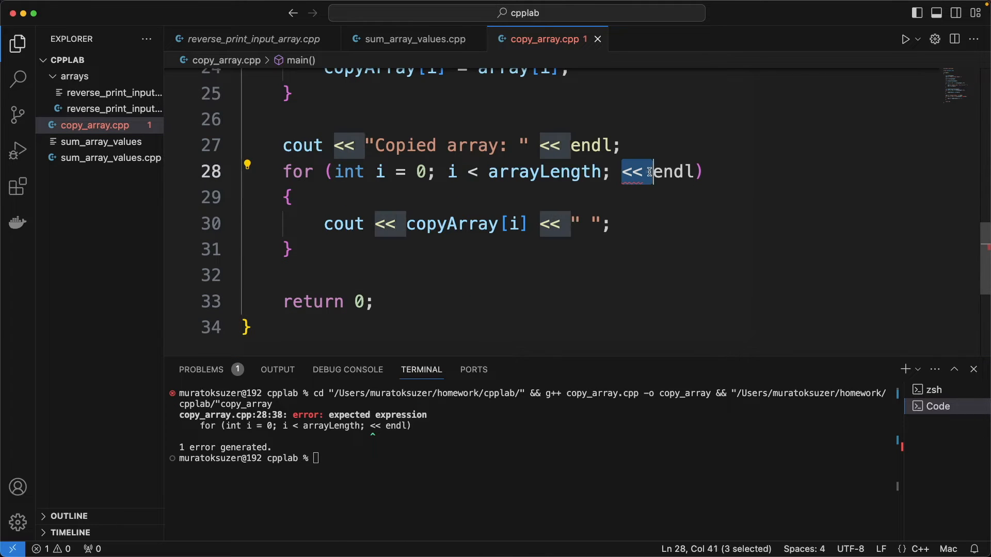
{"action": "type", "text": "i++"}
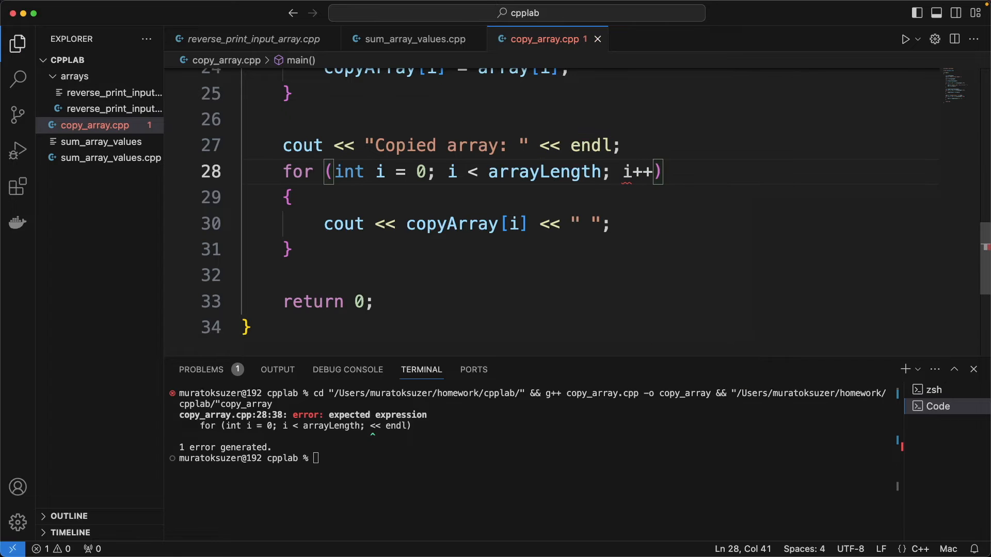
{"action": "right_click", "coordinate": [344, 223]}
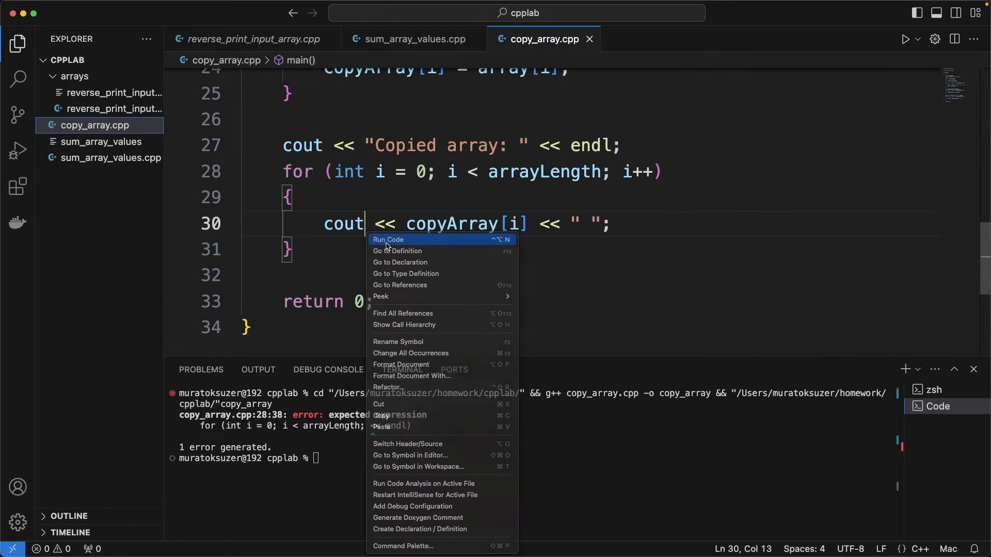
{"action": "left_click", "coordinate": [388, 239]}
{"action": "type", "text": "23"}
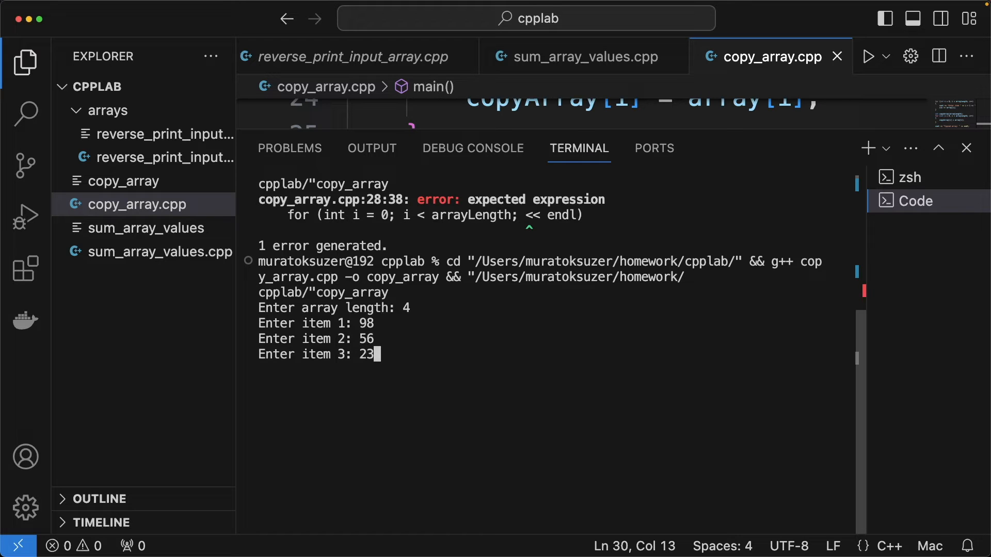
{"action": "type", "text": "14"}
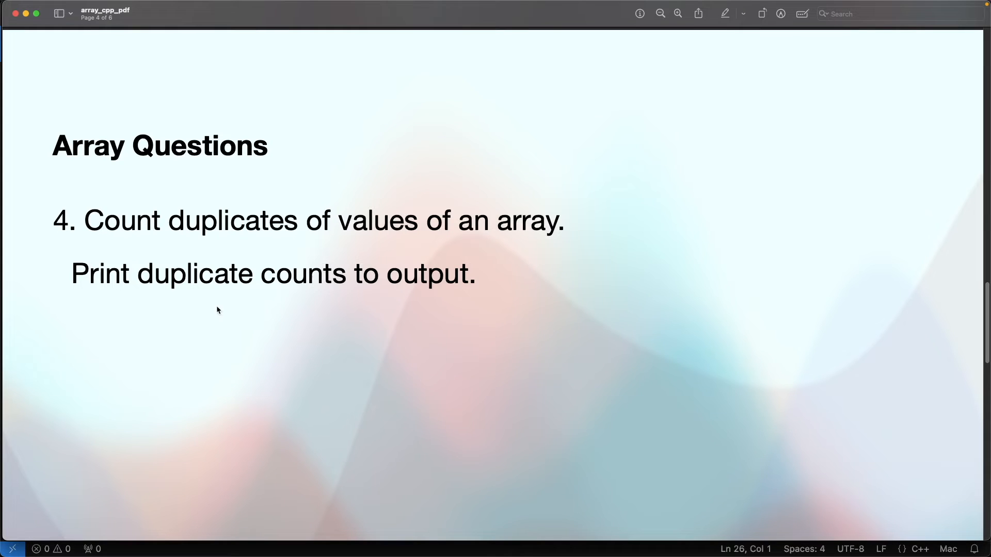
{"action": "mouse_move", "coordinate": [456, 245]}
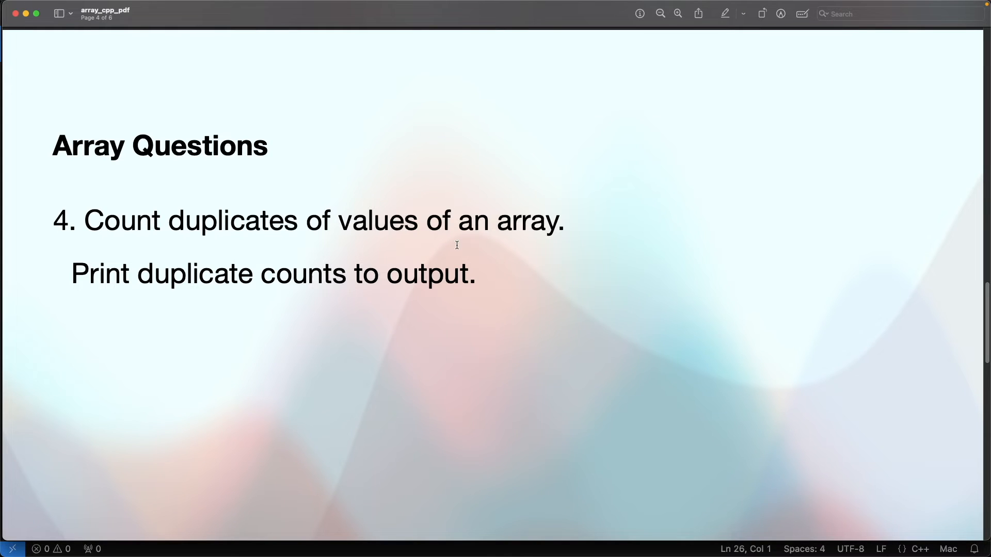
{"action": "mouse_move", "coordinate": [247, 315]}
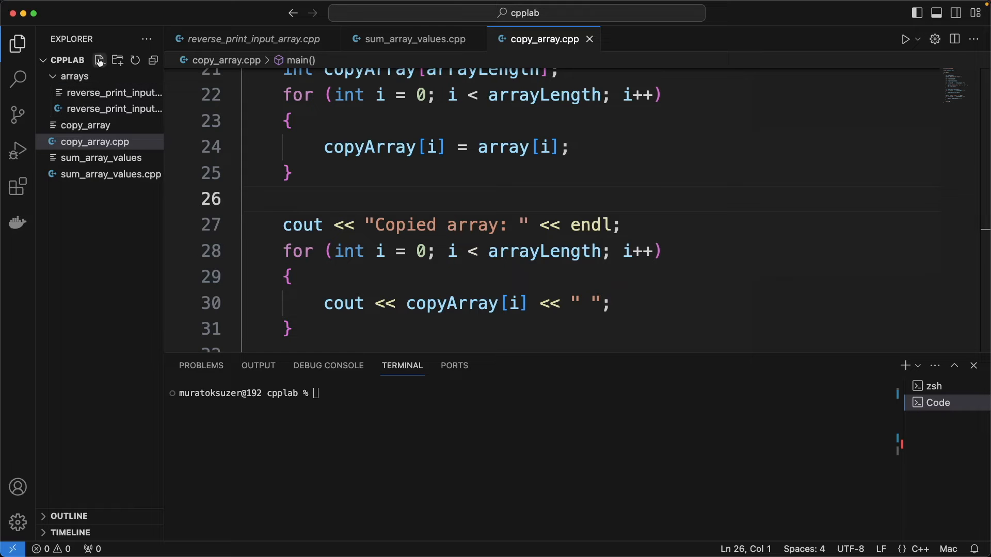
Step: Create print_duplicate_counts.cpp and fill it with the copy_array code
{"action": "type", "text": "print_du"}
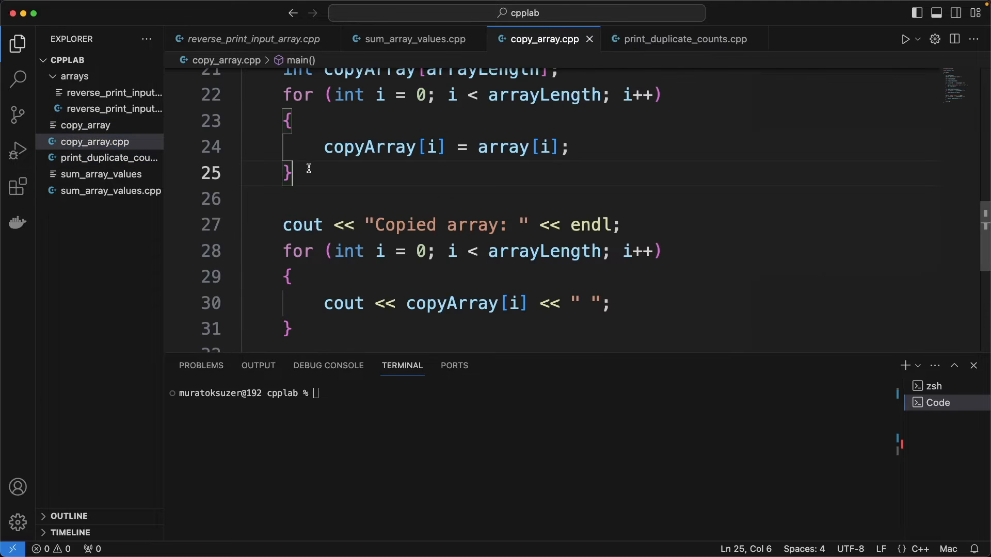
{"action": "key", "text": "cmd+a"}
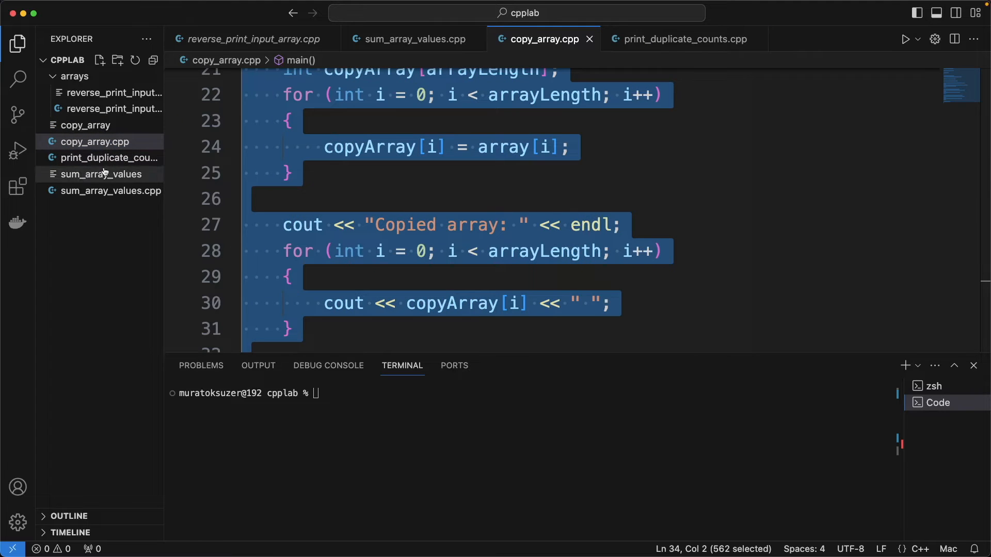
{"action": "left_click", "coordinate": [683, 39]}
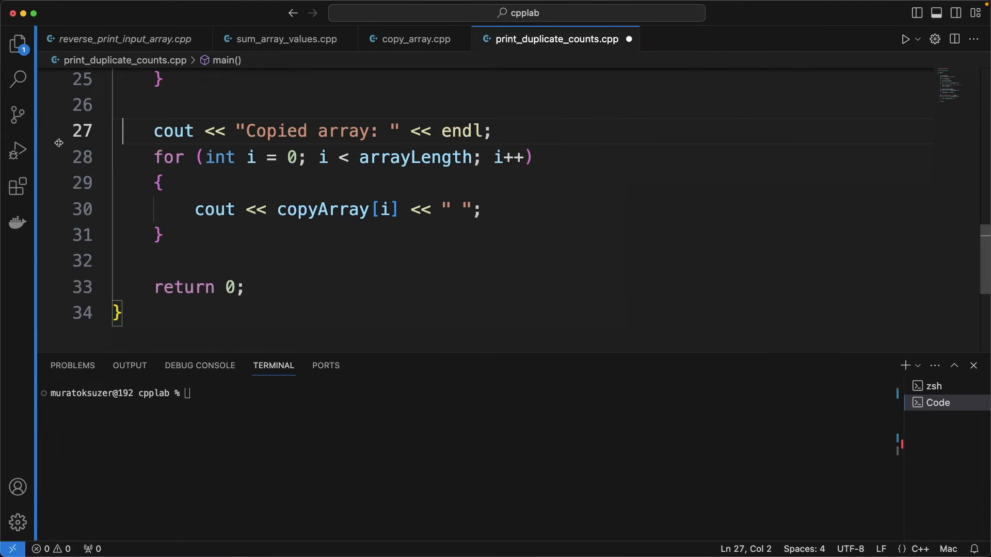
{"action": "scroll", "scroll_direction": "up", "scroll_amount": 3}
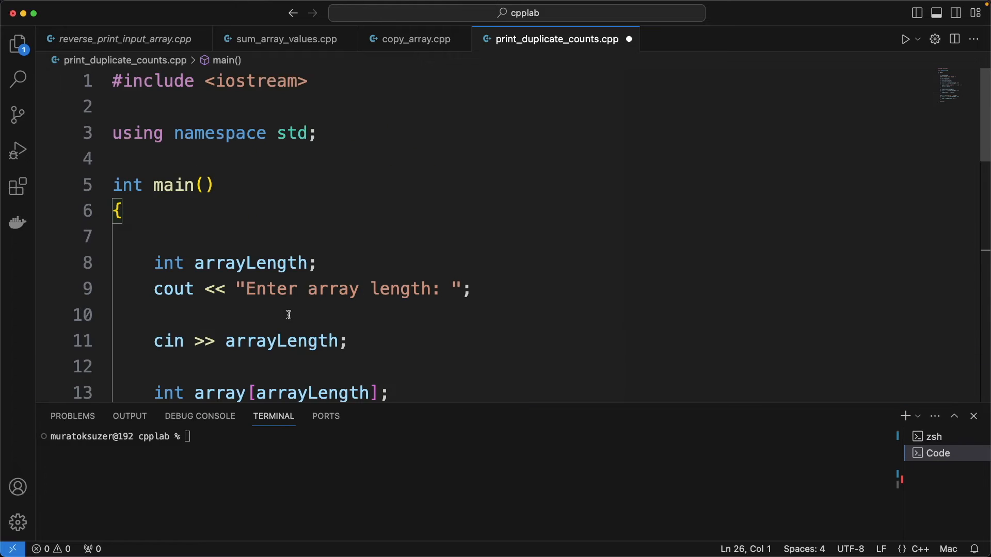
{"action": "scroll", "scroll_direction": "down", "scroll_amount": 3}
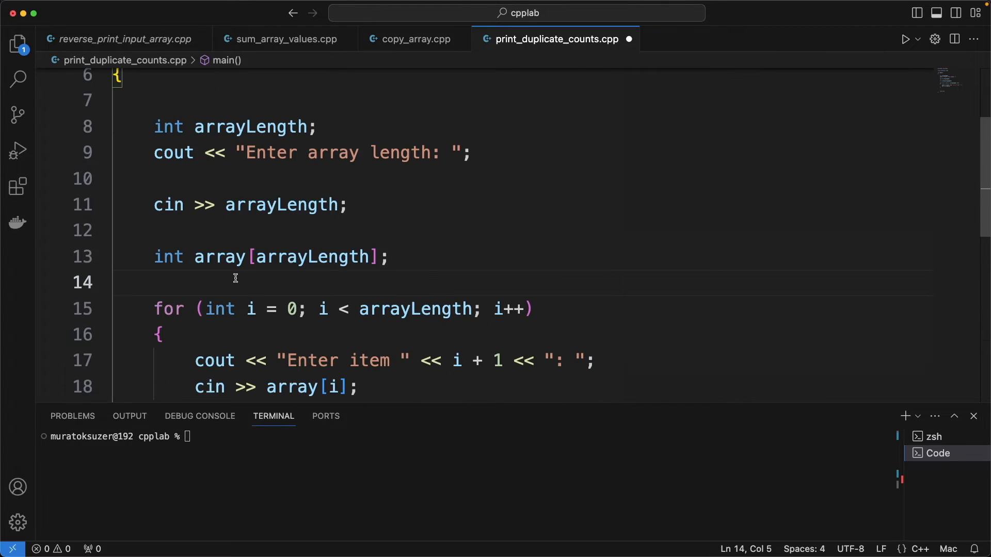
Step: Declare int duplicateCounts[arrayLength] and set duplicateCounts[i] = 1 inside the input loop
{"action": "type", "text": "int dup"}
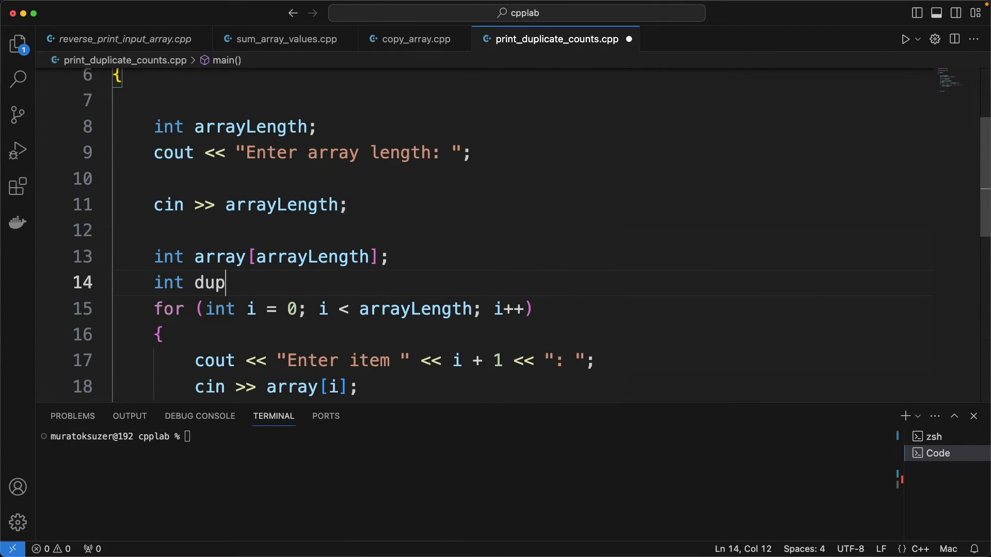
{"action": "type", "text": "licateCounts"}
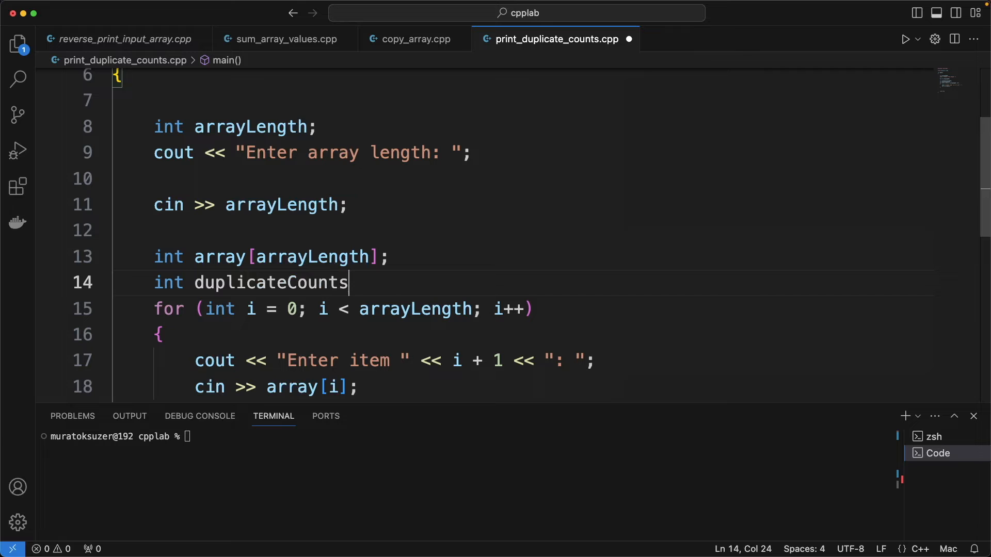
{"action": "type", "text": "[arrayLength];"}
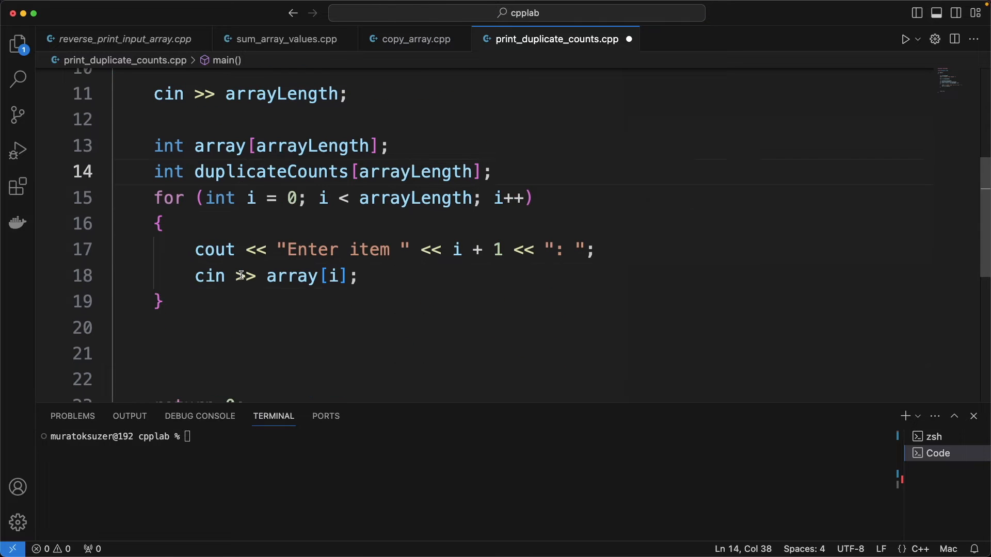
{"action": "key", "text": "Enter"}
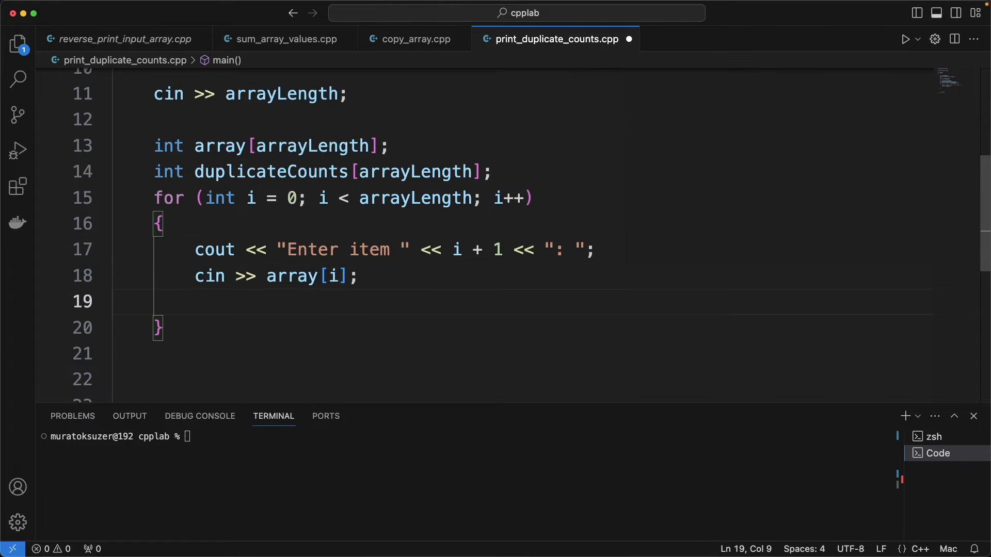
{"action": "type", "text": "duplicateCounts[]"}
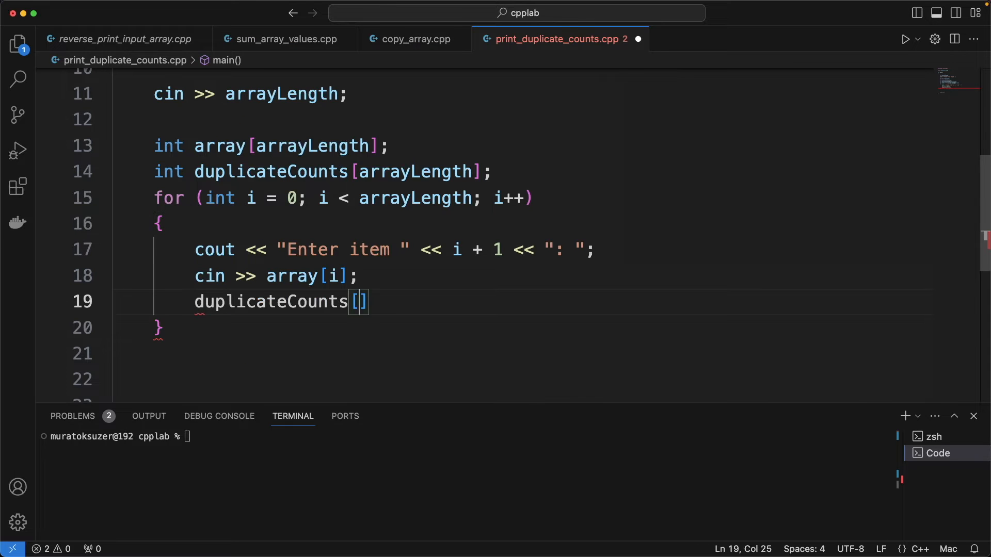
{"action": "type", "text": "i] = 1;"}
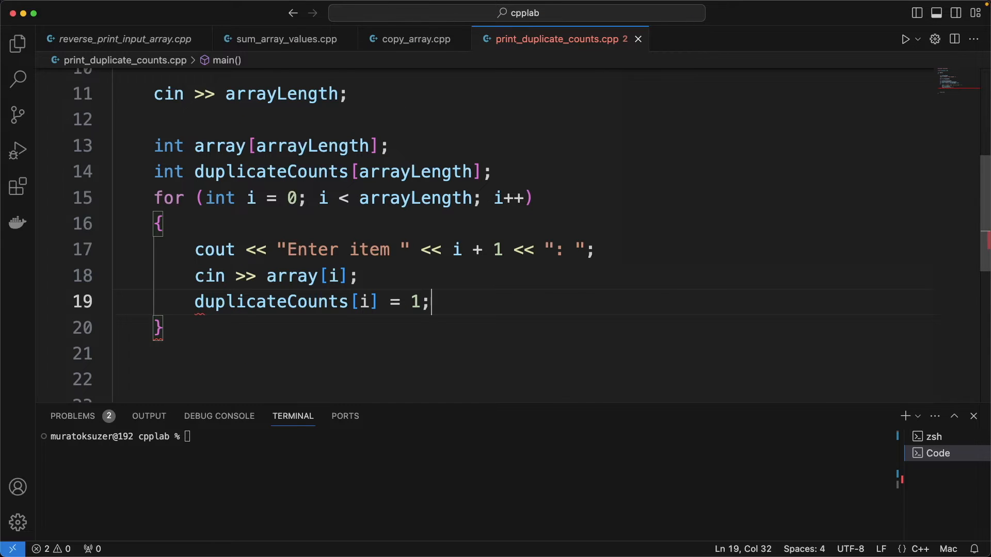
Step: Start an outer loop over i with an inner loop over j from 0 to arrayLength
{"action": "type", "text": "for(int"}
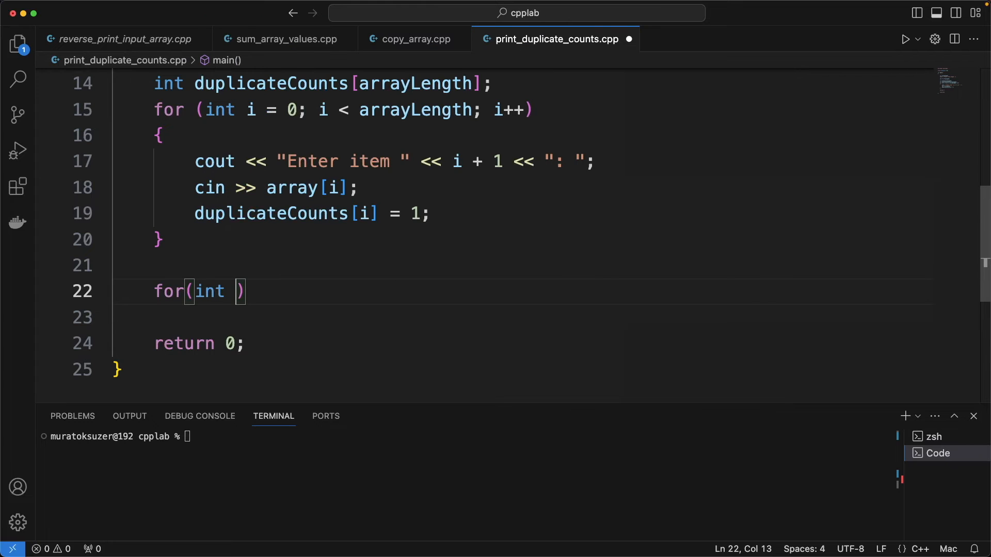
{"action": "type", "text": "i = 0; zz"}
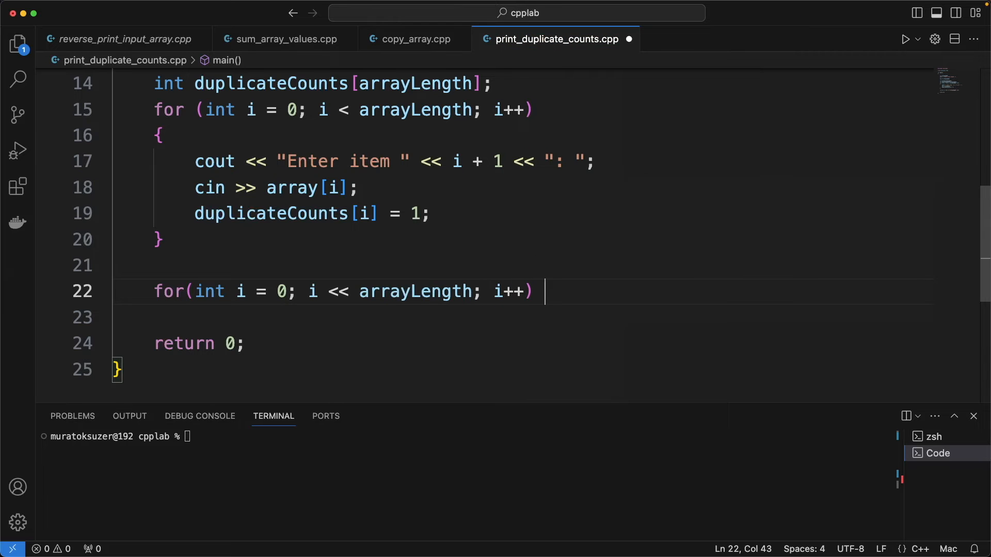
{"action": "type", "text": "{"}
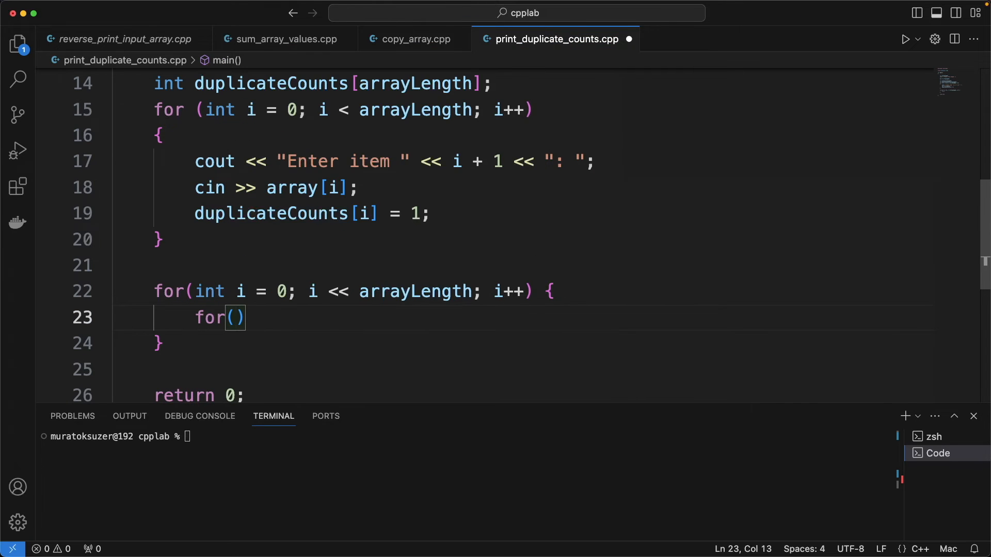
{"action": "type", "text": "int j ="}
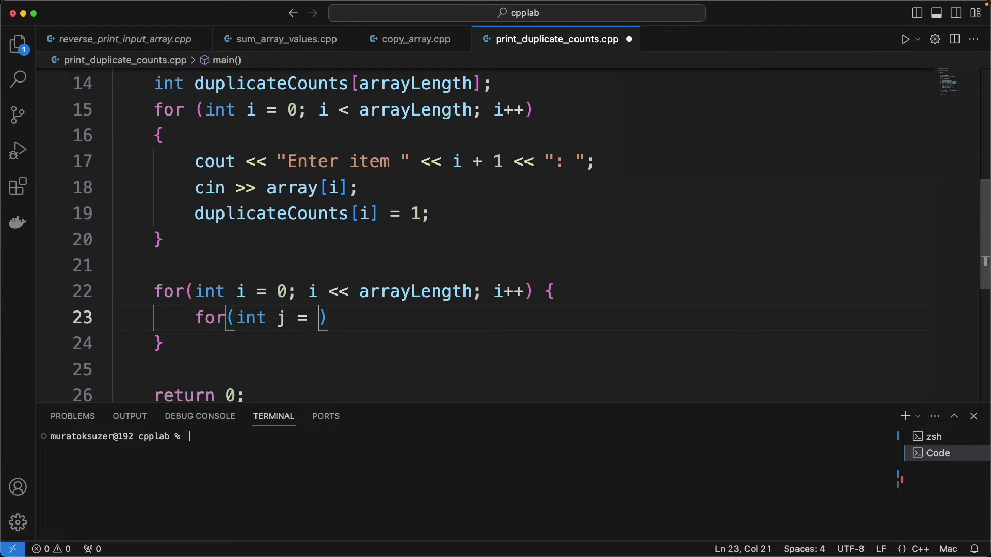
{"action": "type", "text": "0; j <"}
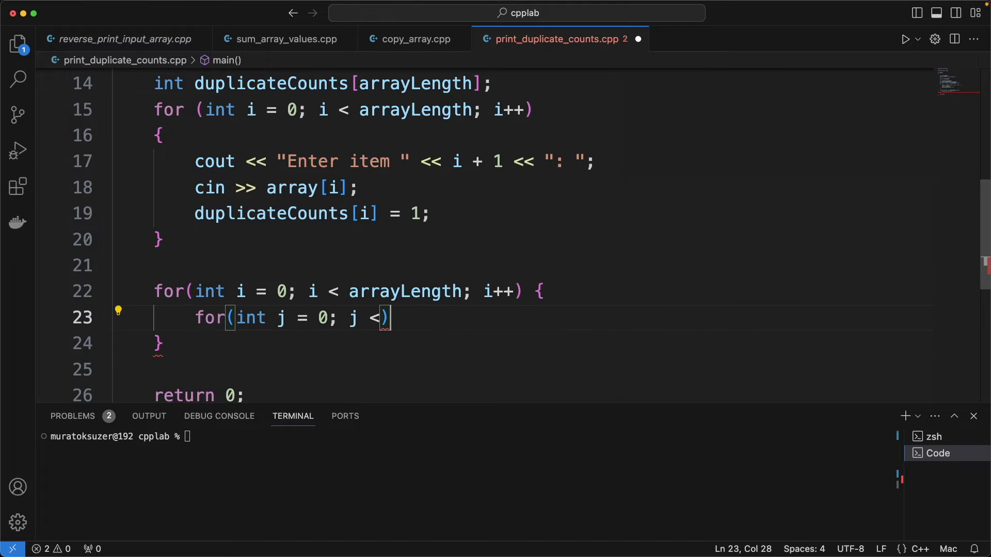
{"action": "type", "text": "arrayLength;"}
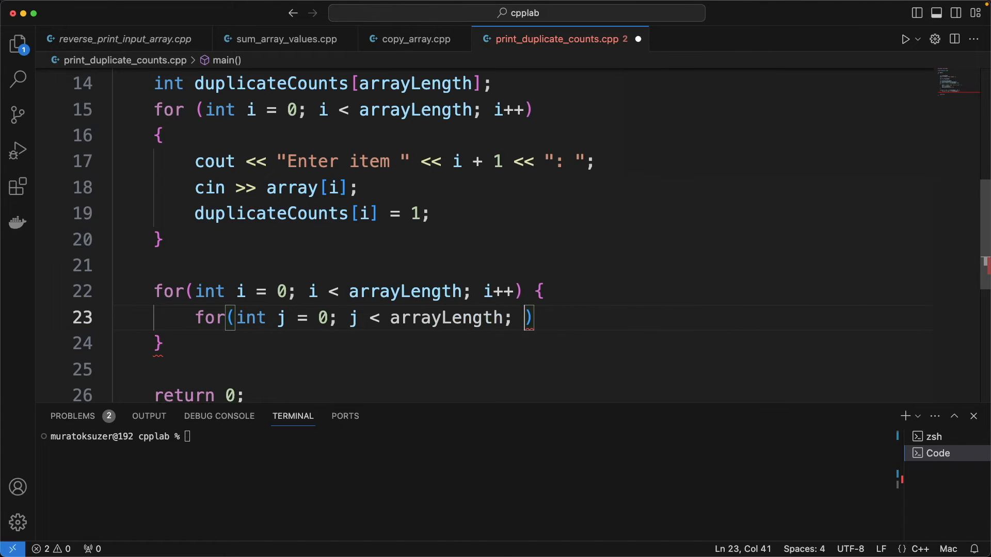
{"action": "type", "text": "j++"}
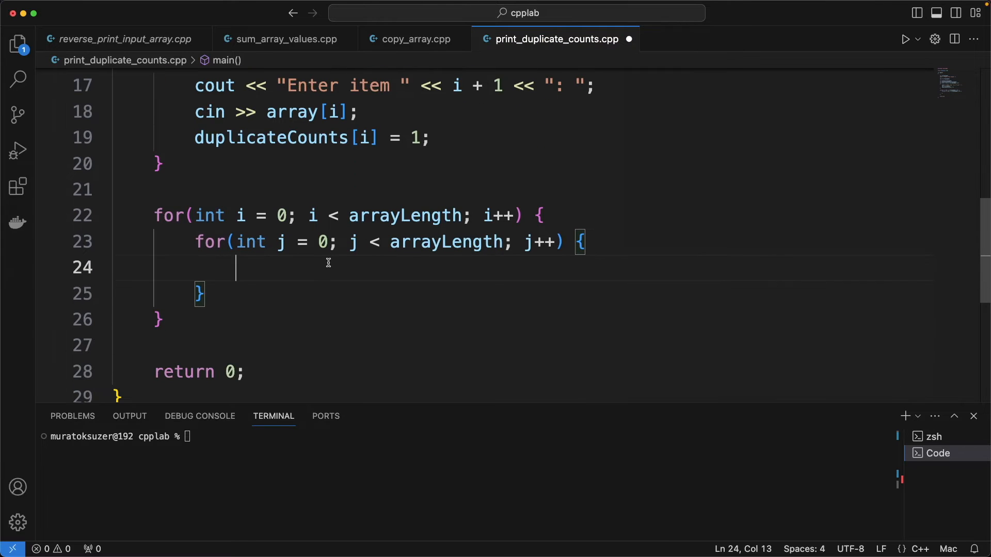
Step: Add an i != j check that adds 1 to duplicateCounts[i] when array[i] equals array[j]
{"action": "type", "text": "if(i !"}
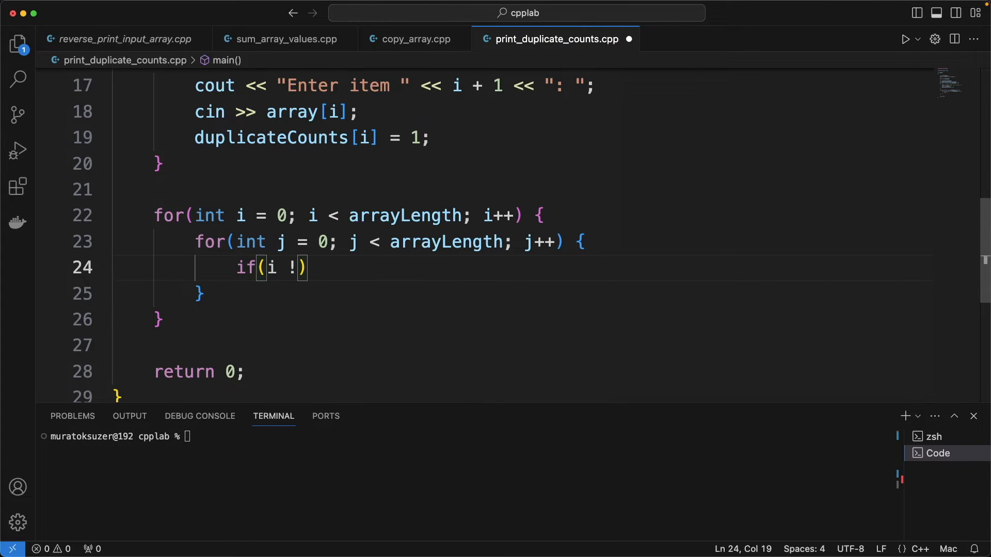
{"action": "type", "text": "= j) {"}
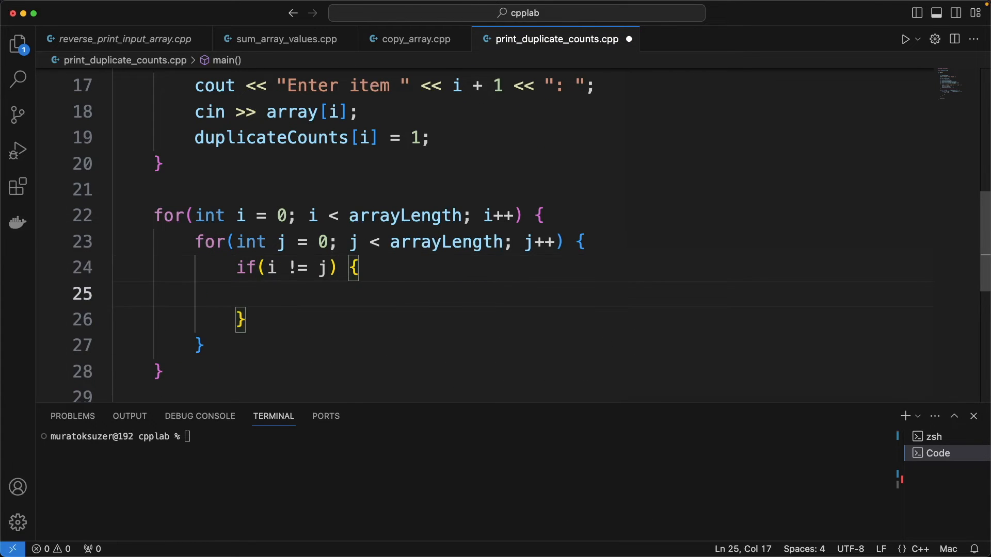
{"action": "type", "text": "if(array[i] == array[]"}
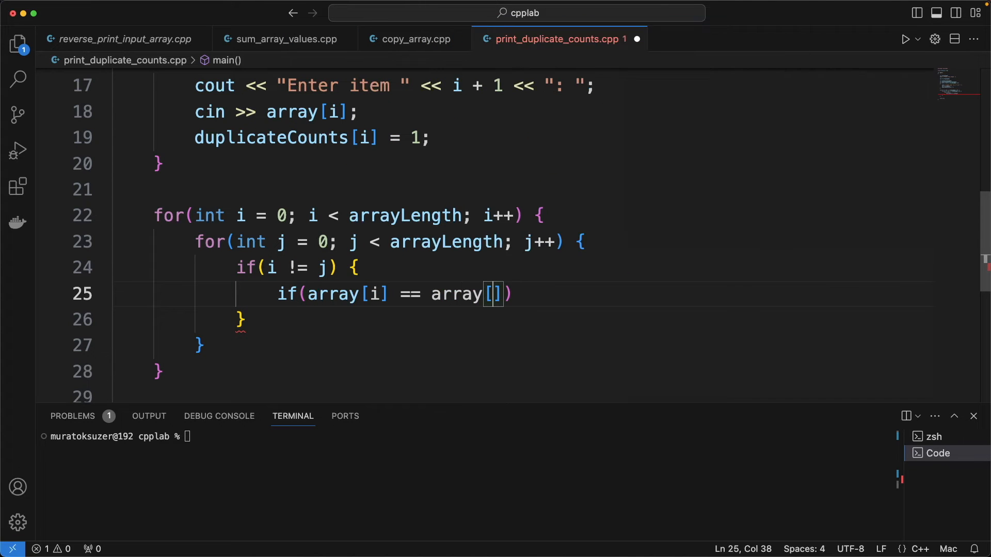
{"action": "type", "text": "j {"}
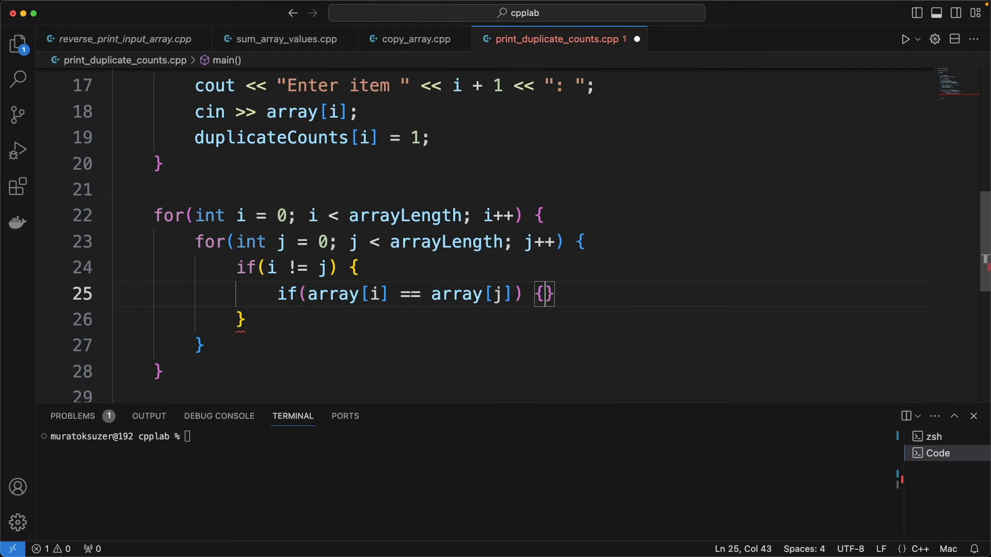
{"action": "type", "text": "du"}
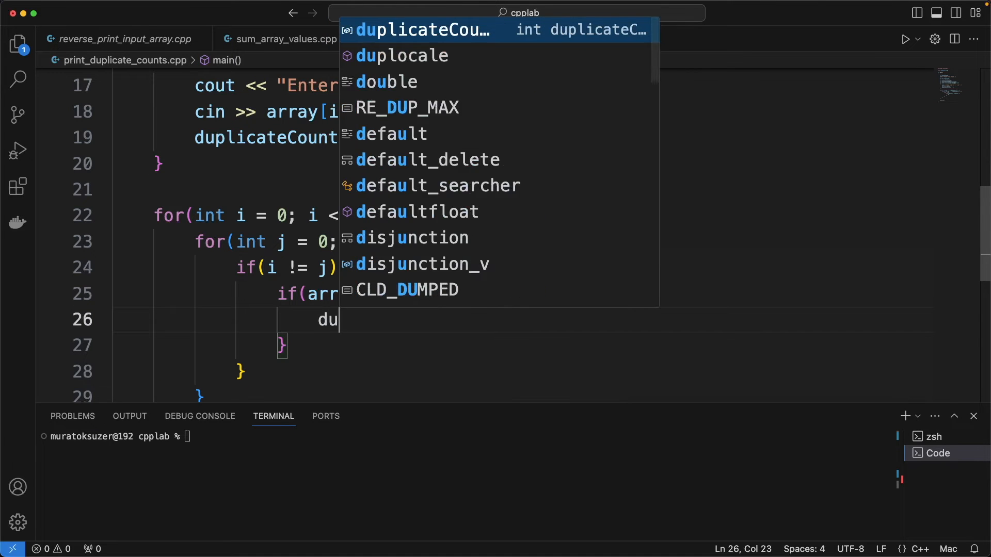
{"action": "key", "text": "Tab"}
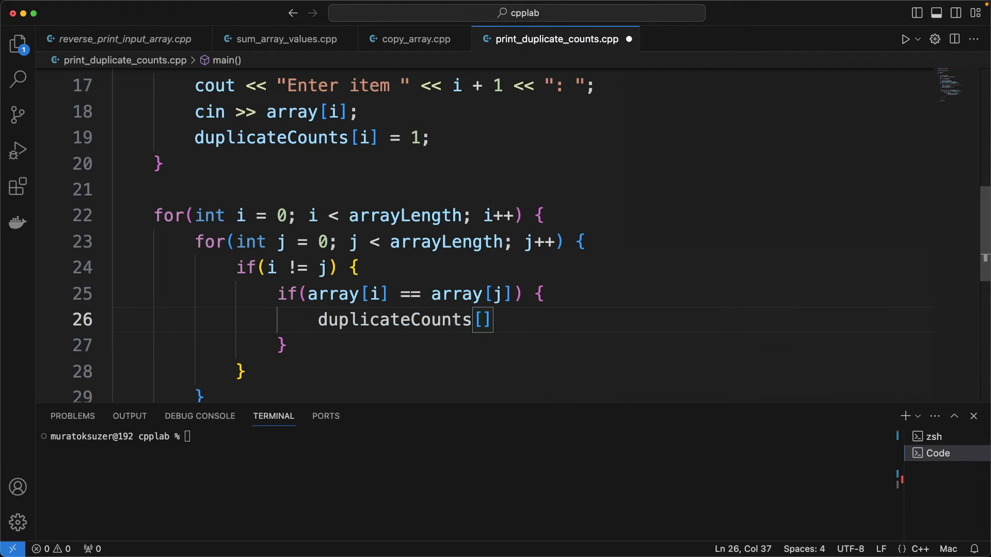
{"action": "type", "text": "i += 1;"}
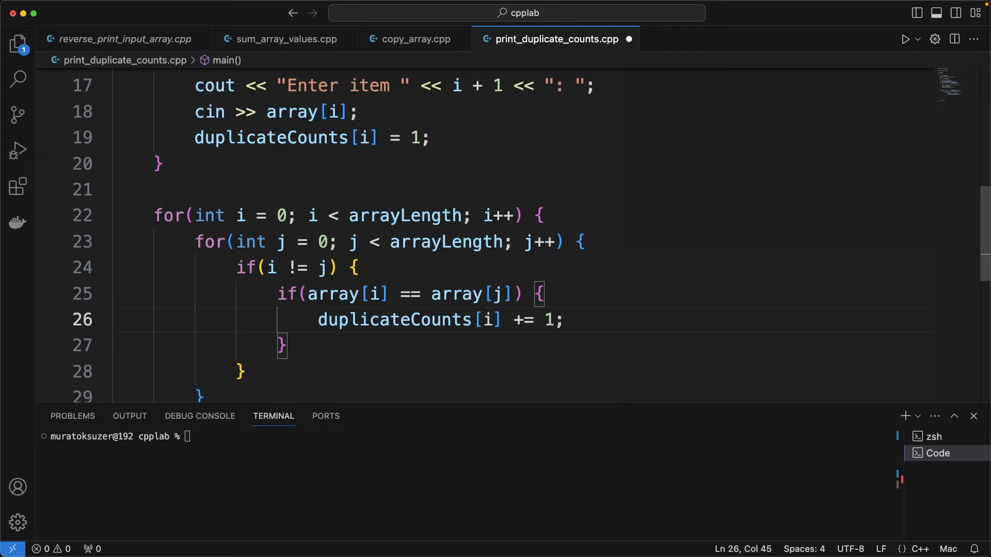
{"action": "scroll", "scroll_direction": "down", "scroll_amount": 3}
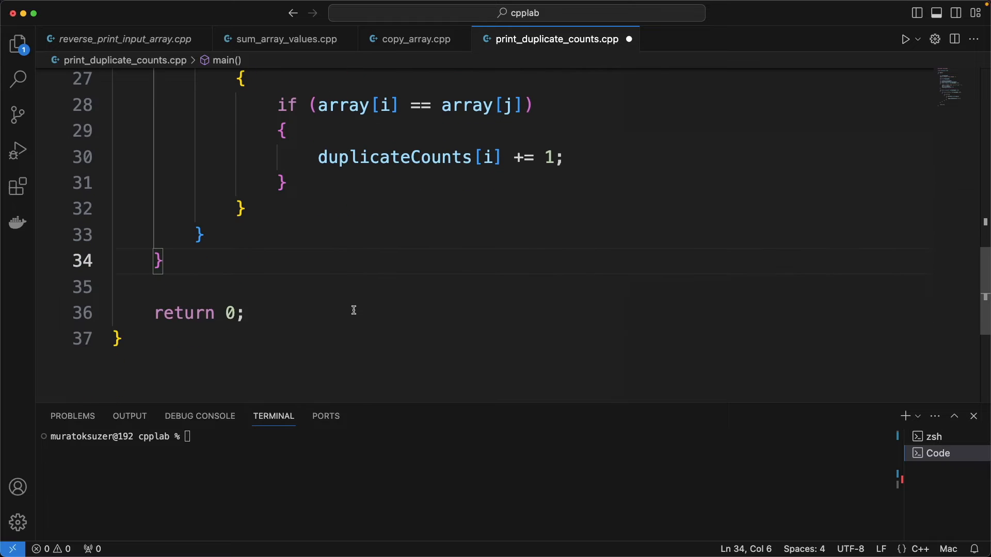
Step: Print the "Duplcate counts:" heading with cout
{"action": "type", "text": "cout <<"}
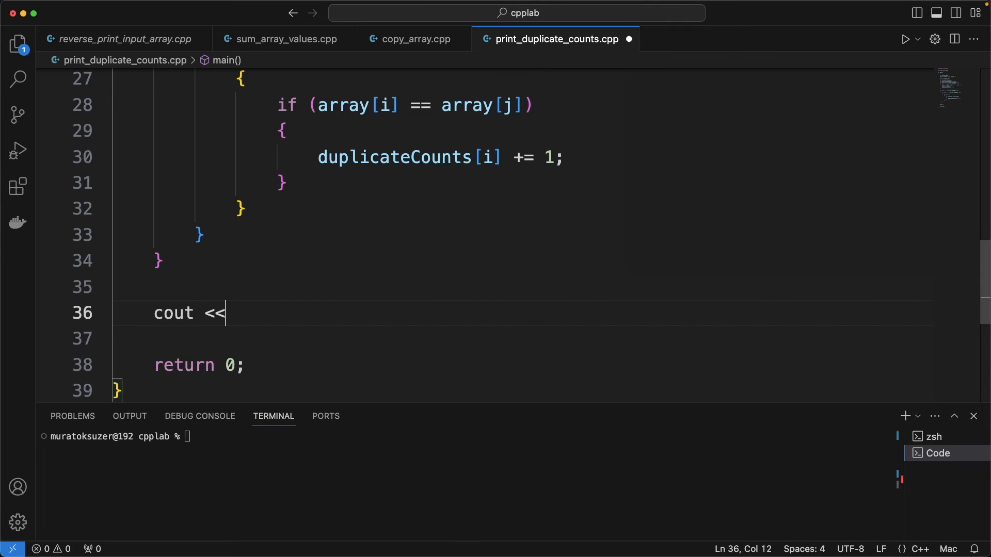
{"action": "type", "text": "\"Duplcate c\""}
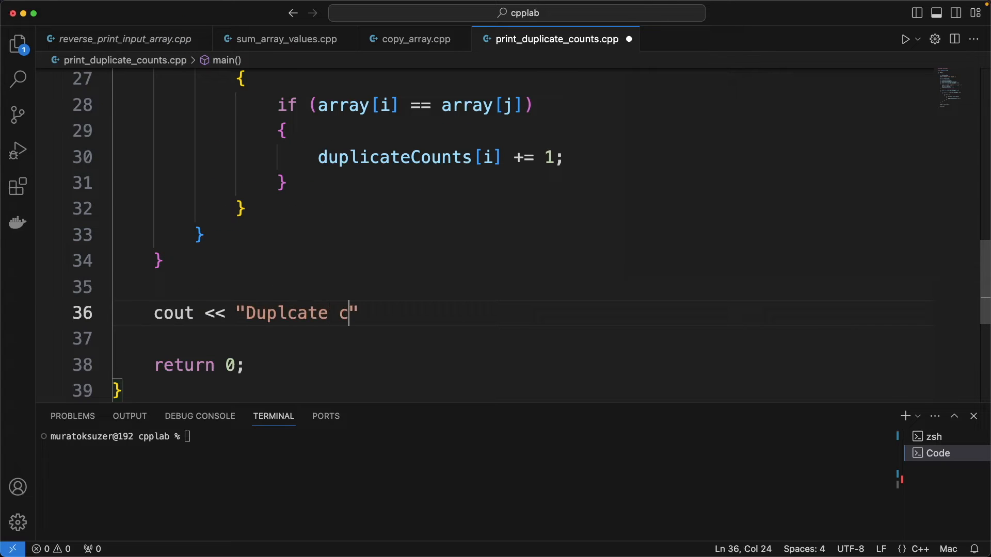
{"action": "type", "text": "ounts:"}
{"action": "left_click", "coordinate": [523, 339]}
{"action": "type", "text": "for(int i = 0; i "}
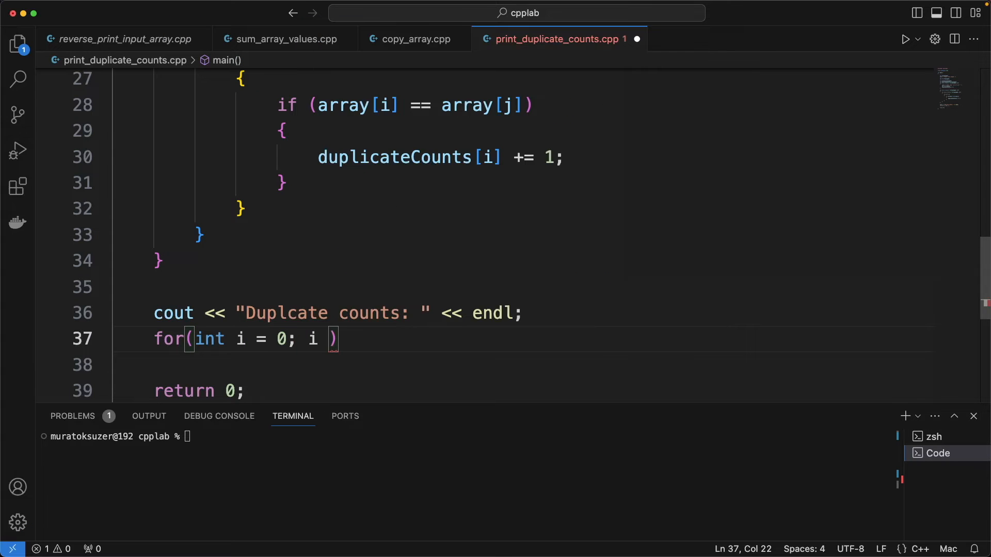
Step: Loop over arrayLength items, printing each index, item value and its duplicate count
{"action": "type", "text": "< arrayLength; i"}
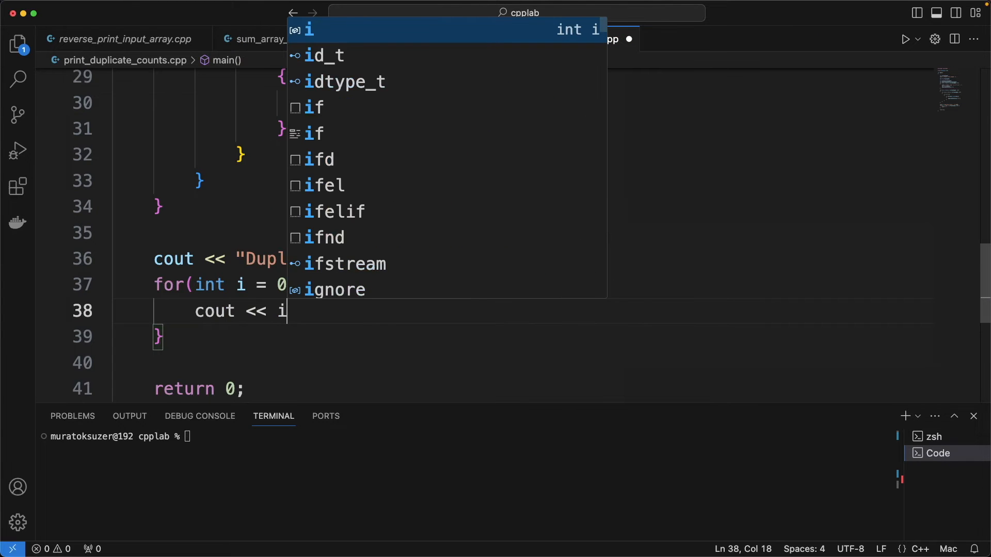
{"action": "type", "text": "<< \". \""}
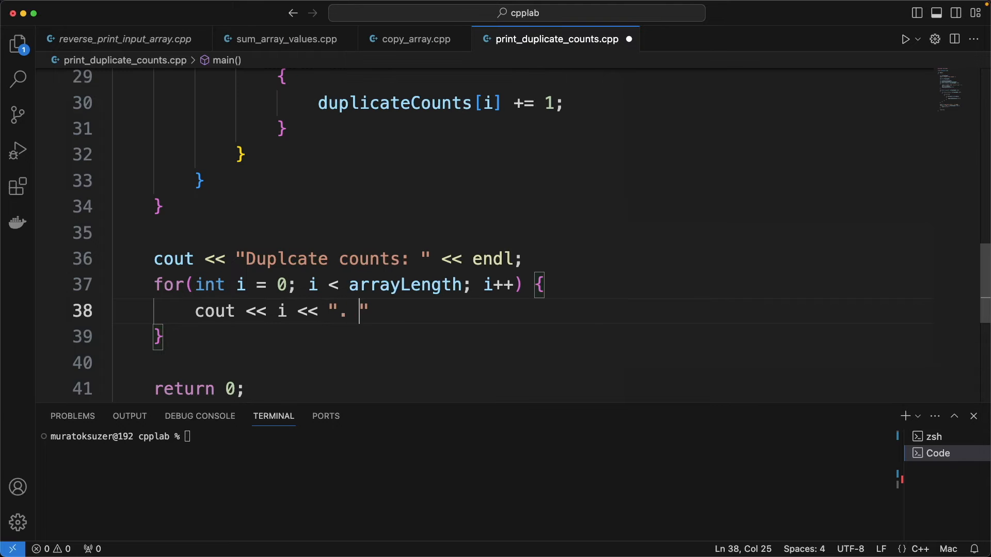
{"action": "type", "text": "item"}
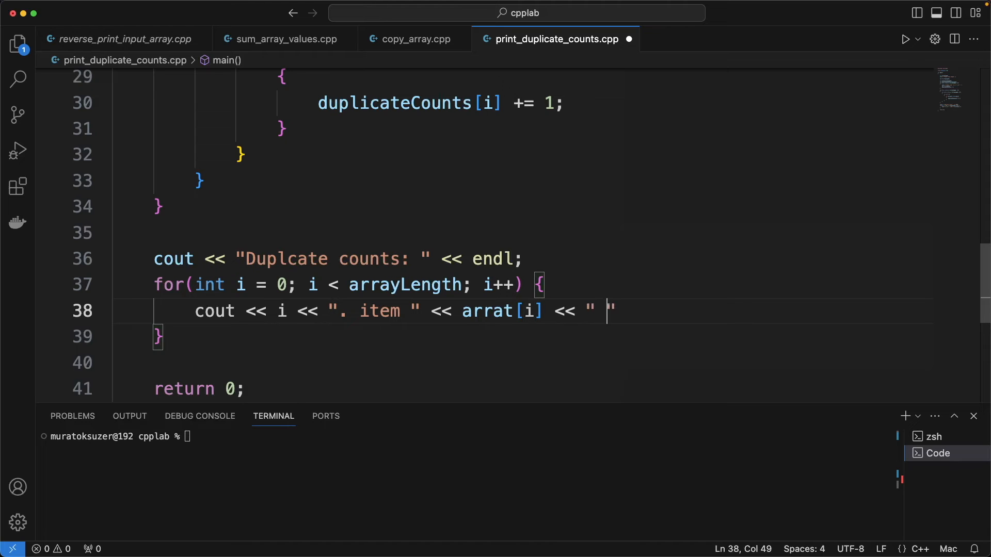
{"action": "type", "text": "duplicated:"}
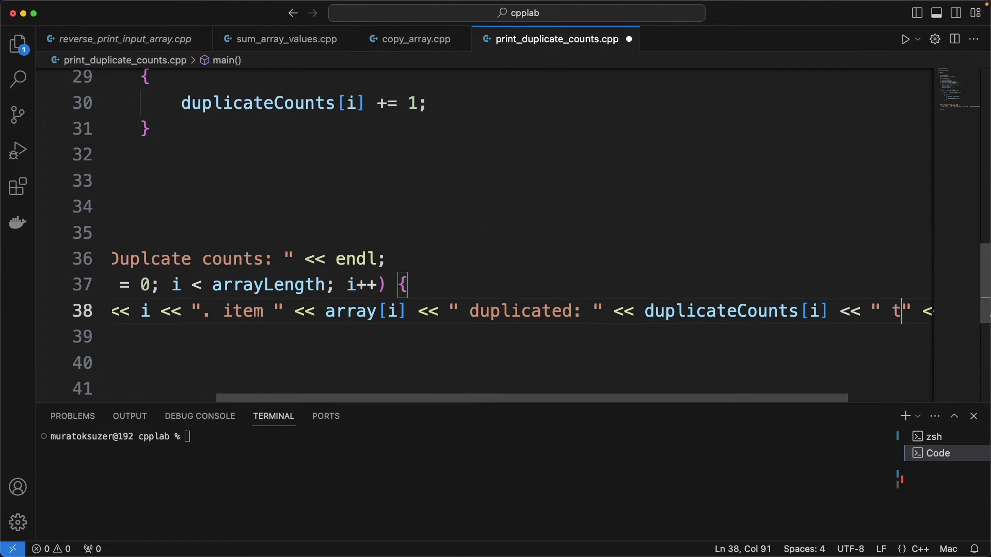
{"action": "type", "text": "imes."}
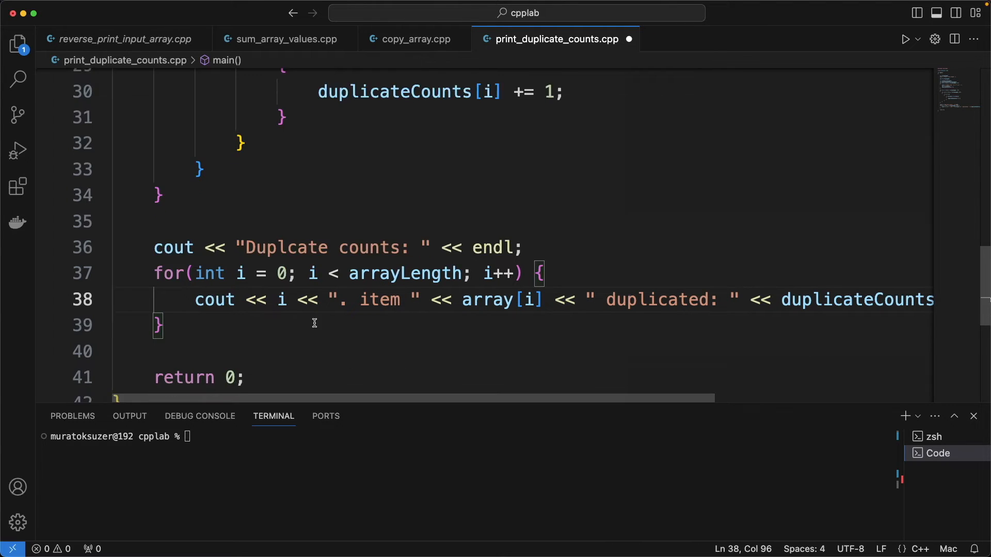
{"action": "left_click", "coordinate": [19, 78]}
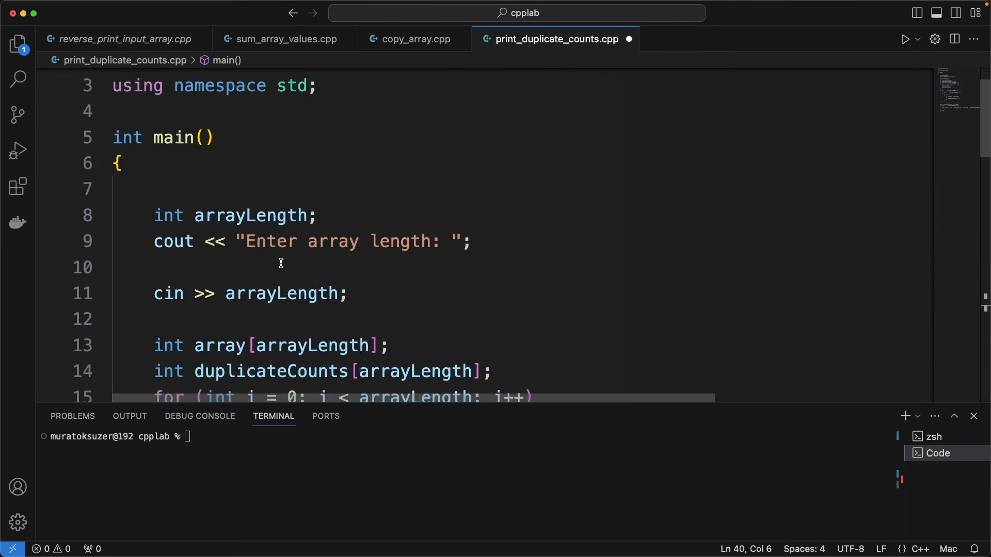
{"action": "scroll", "scroll_direction": "down", "scroll_amount": 3}
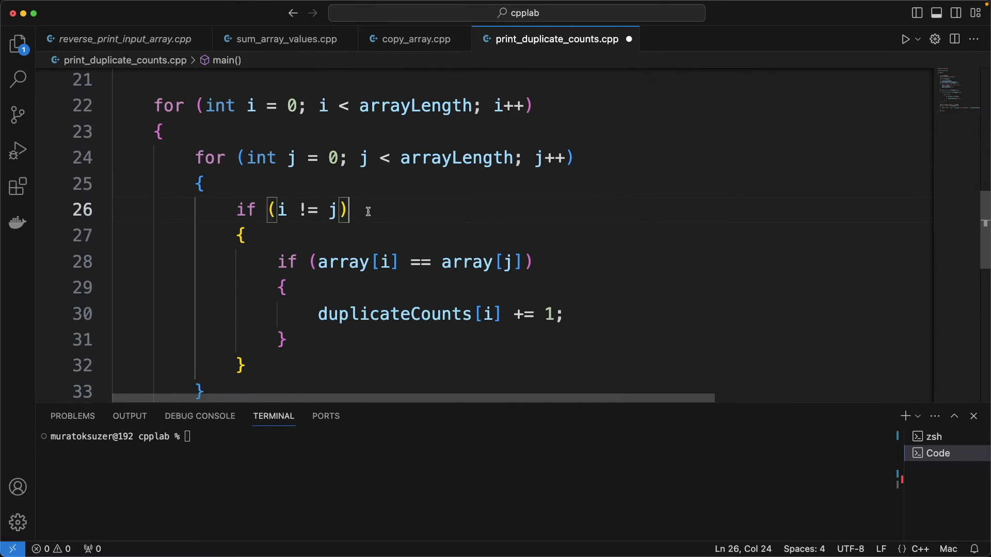
{"action": "scroll", "scroll_direction": "down", "scroll_amount": 3}
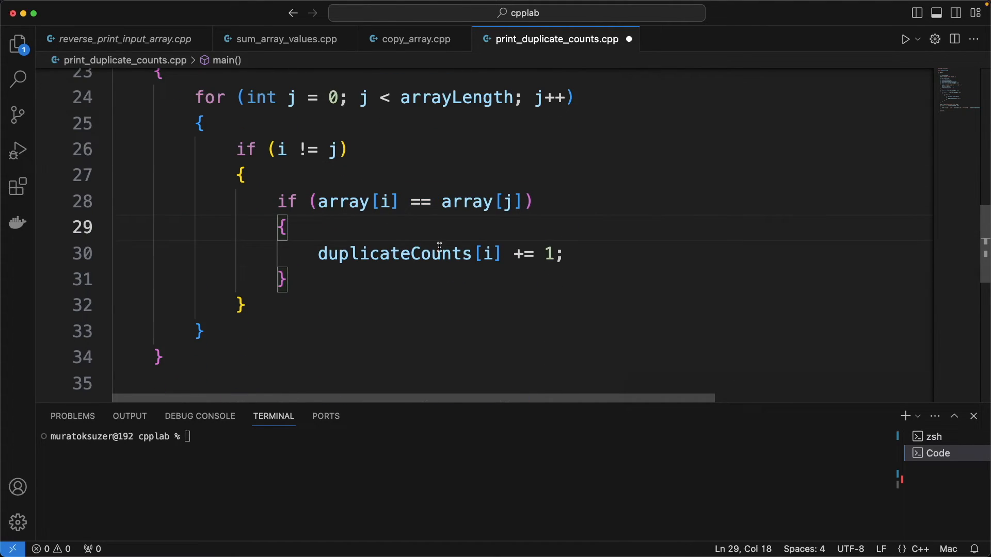
{"action": "scroll", "scroll_direction": "down", "scroll_amount": 3}
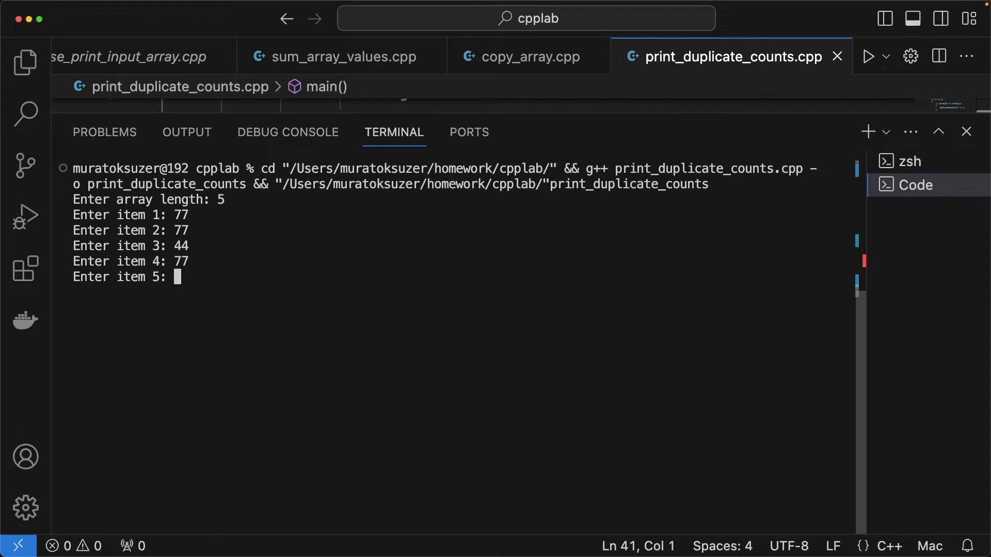
Step: Enter 55 at the program's terminal prompt
{"action": "type", "text": "55"}
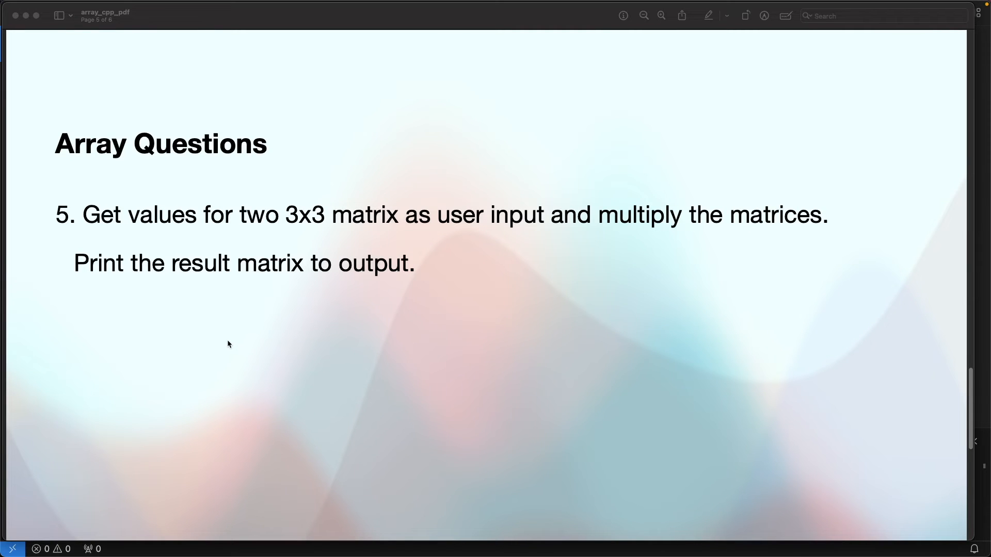
{"action": "mouse_move", "coordinate": [219, 327]}
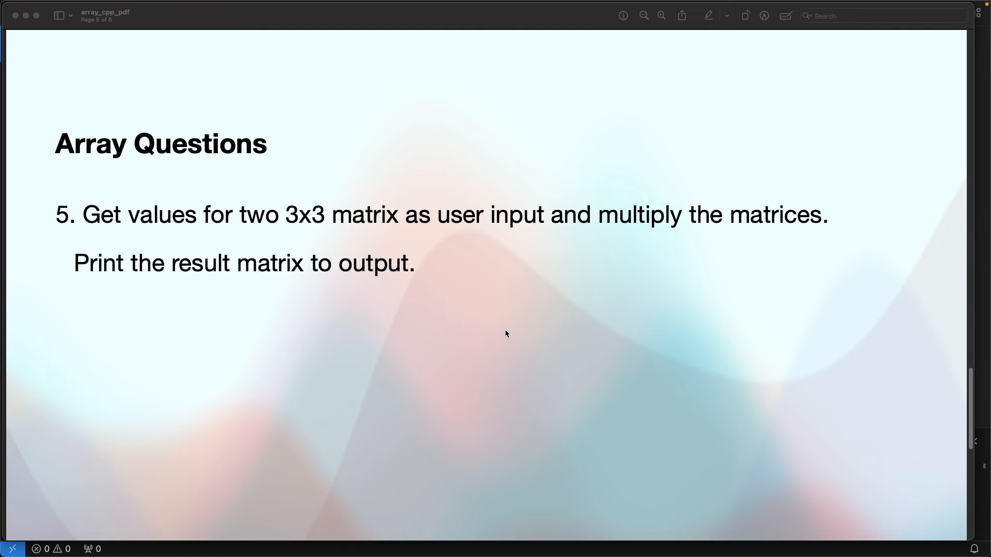
{"action": "mouse_move", "coordinate": [504, 334]}
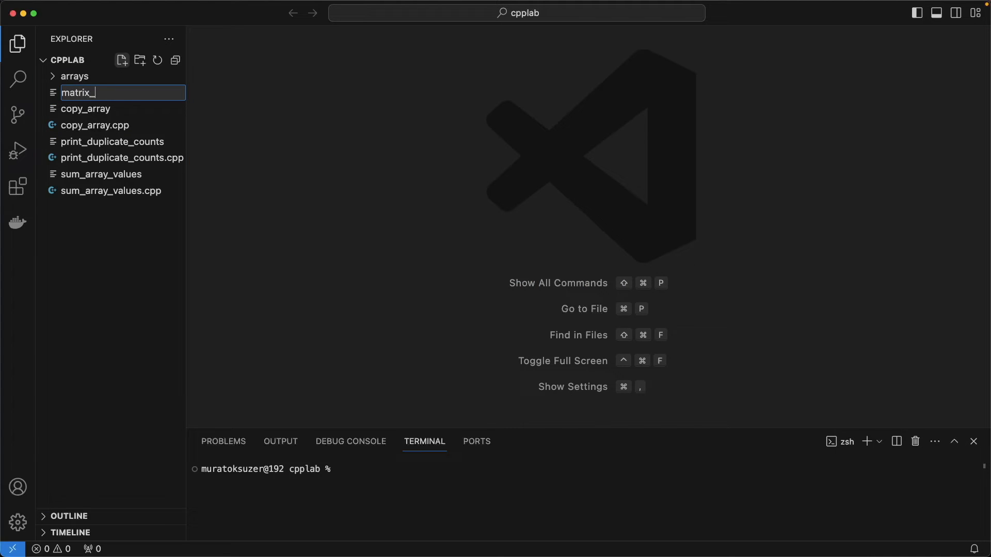
Step: Create matrix_multiplication from copy_array.cpp's starter code and declare int matrix_A[3][3]
{"action": "type", "text": "multiplication.cpp"}
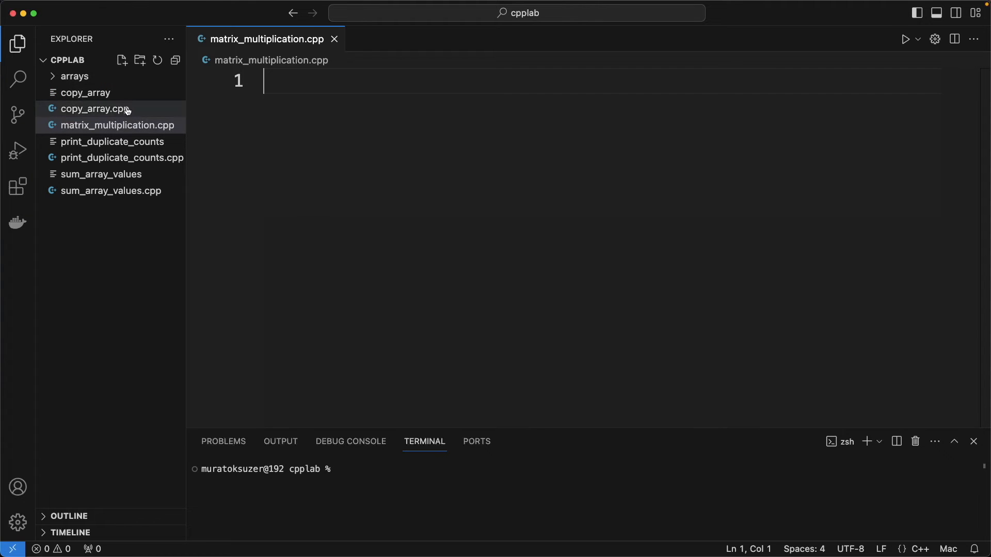
{"action": "left_click", "coordinate": [96, 109]}
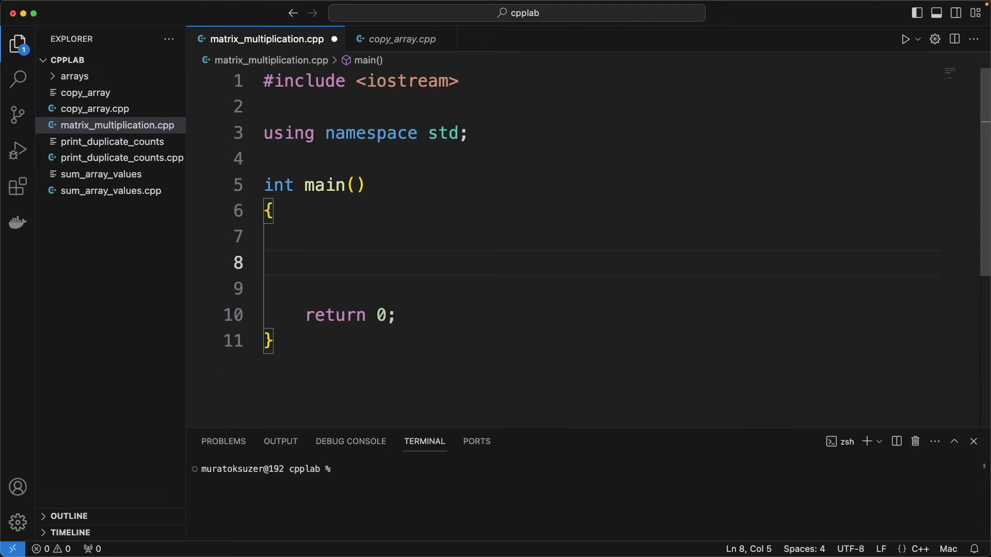
{"action": "type", "text": "int m"}
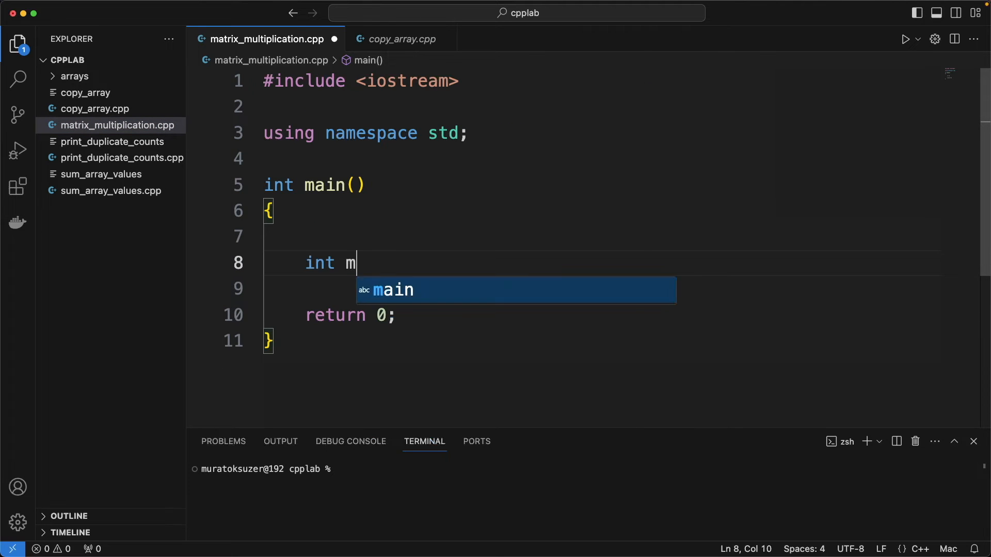
{"action": "type", "text": "atrix_A[]"}
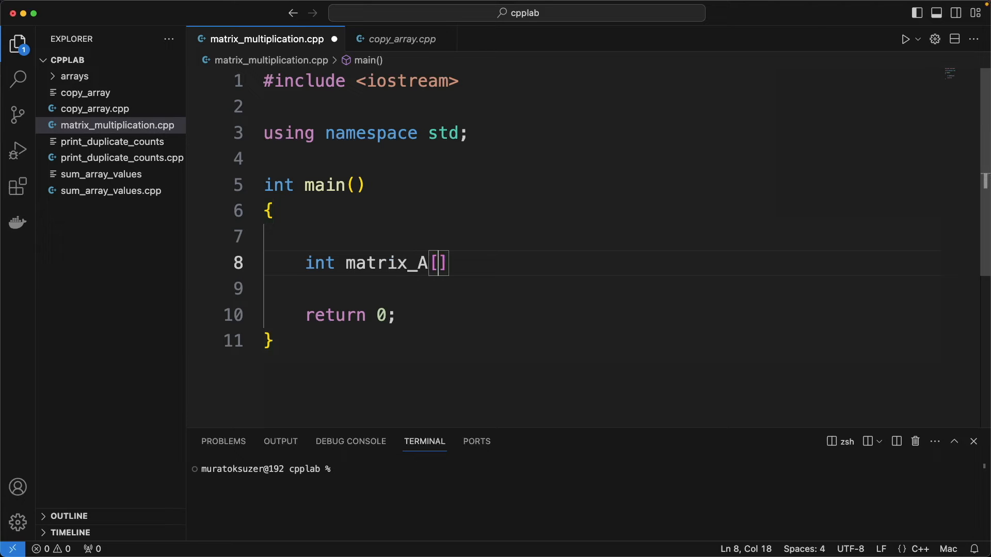
{"action": "type", "text": "3]"}
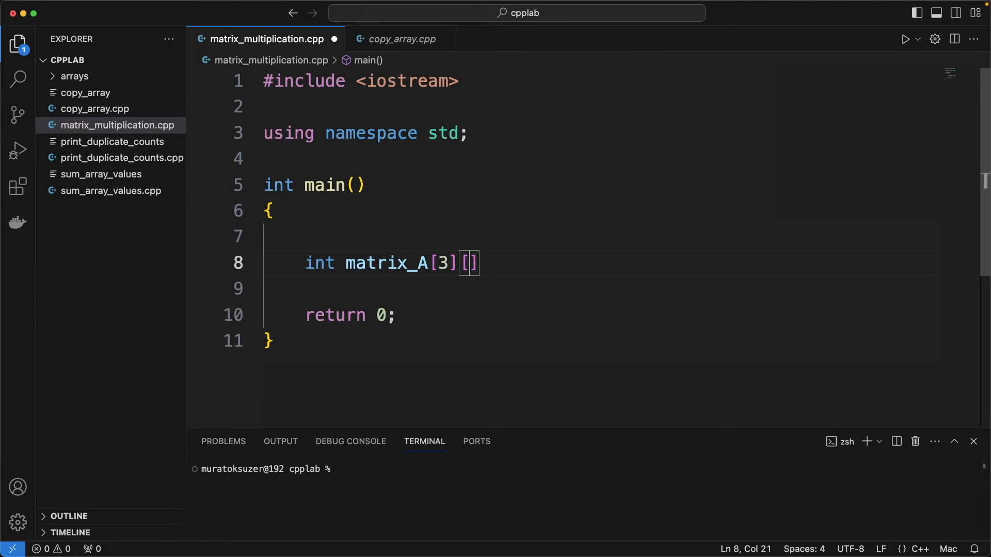
{"action": "type", "text": "3];"}
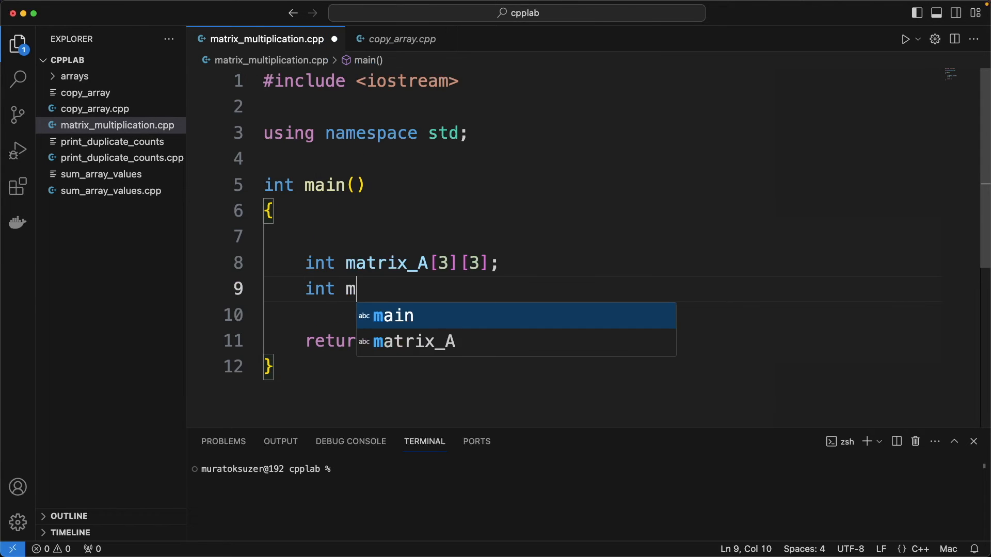
Step: Declare int matrix_B[3][3] and int matrix_result[3][3], and start the cout prompt
{"action": "type", "text": "atrix_B"}
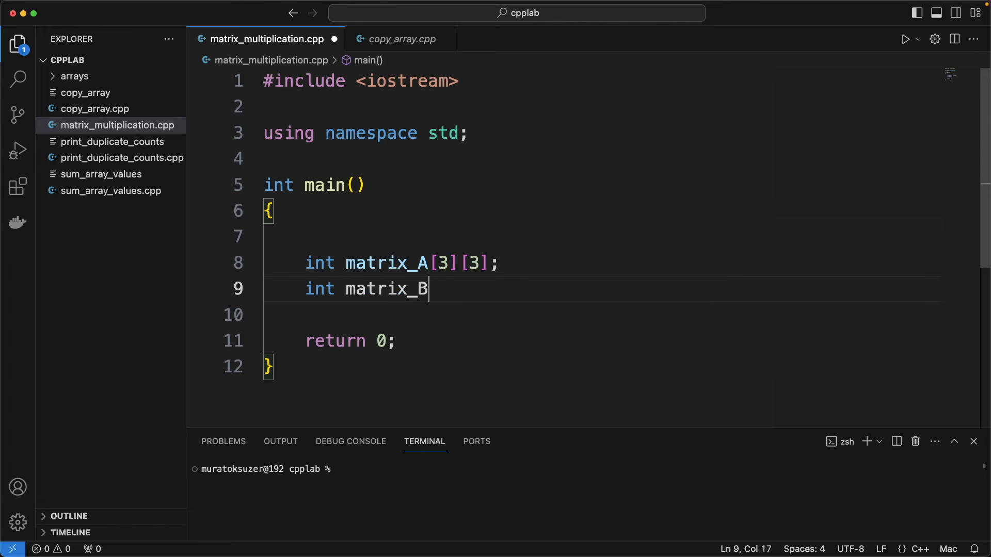
{"action": "type", "text": "[3]"}
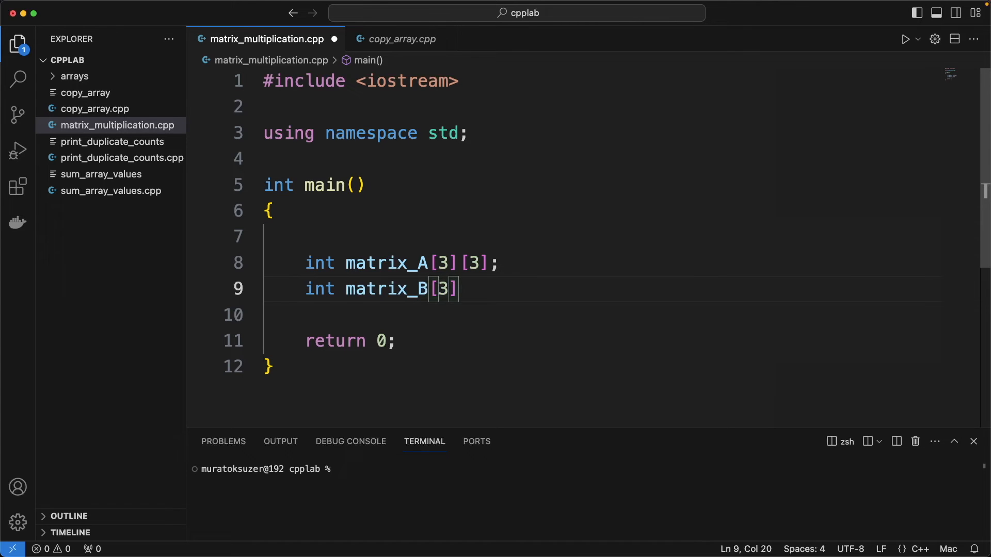
{"action": "type", "text": "[3];"}
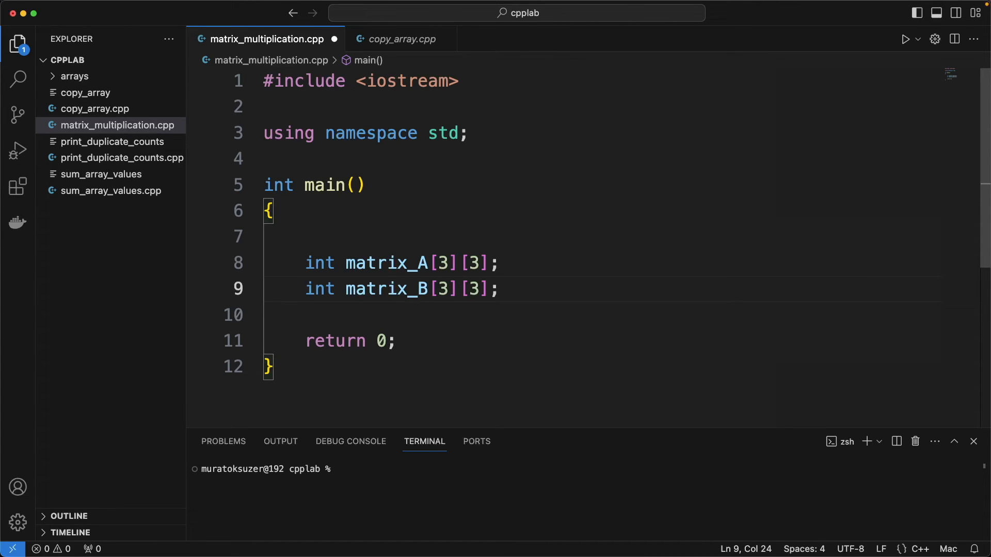
{"action": "type", "text": "int mat"}
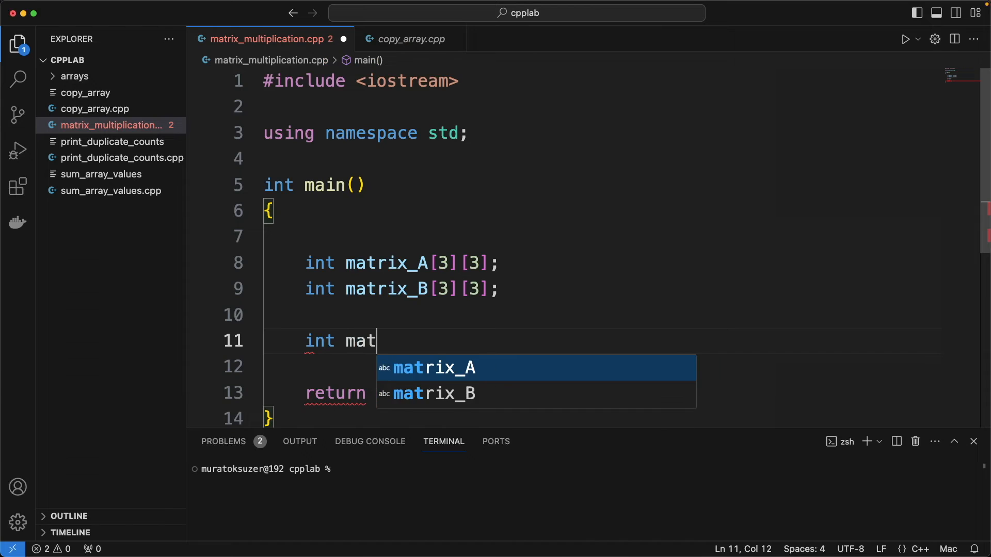
{"action": "type", "text": "rix_result"}
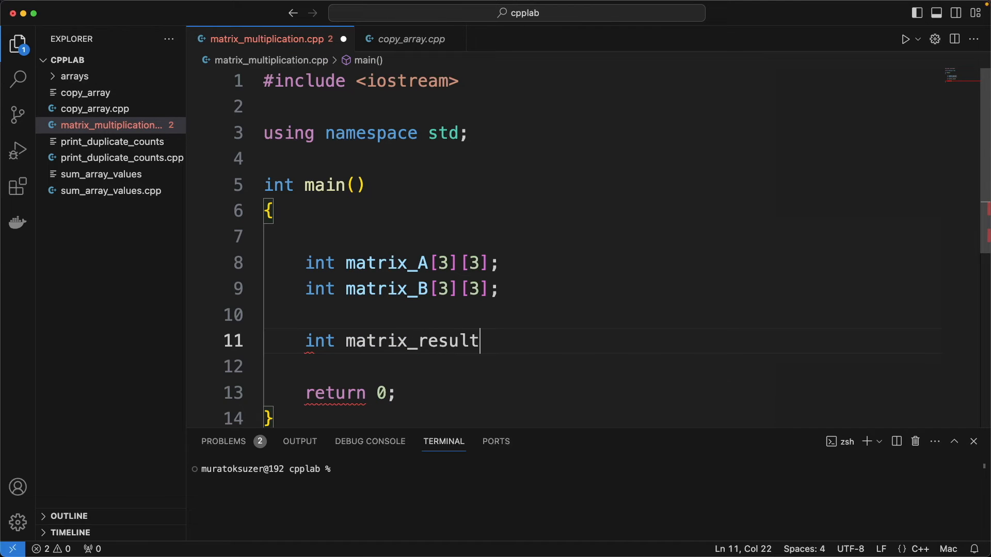
{"action": "type", "text": "[3][]"}
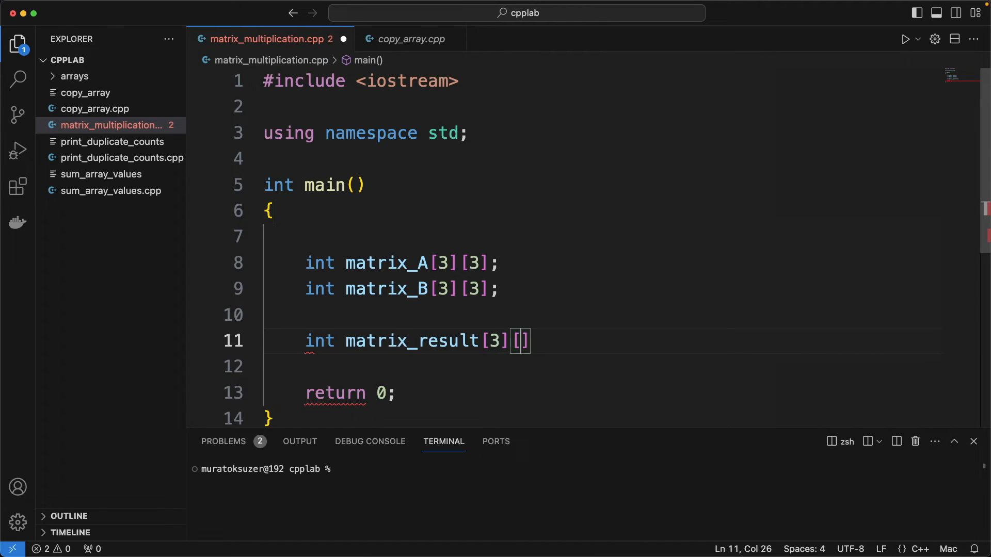
{"action": "type", "text": "3"}
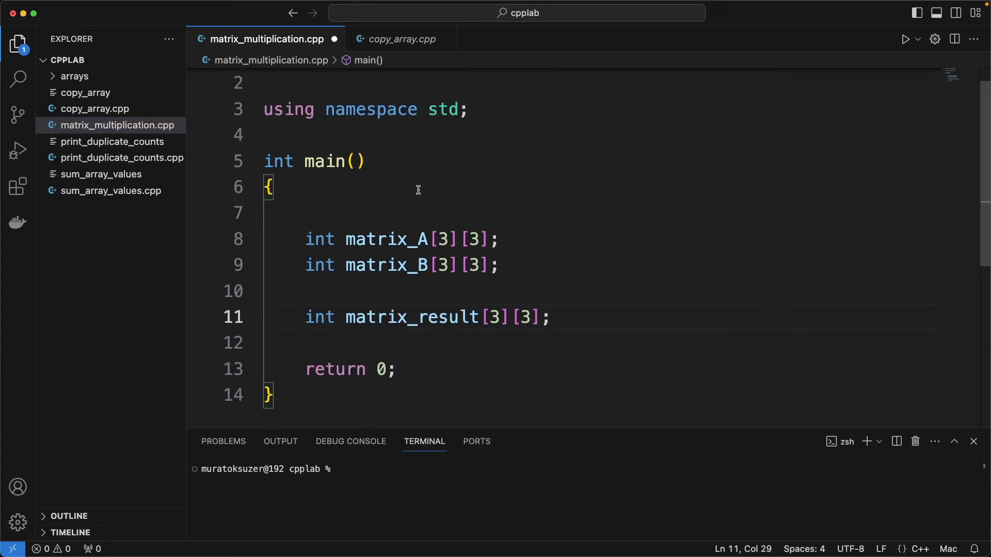
{"action": "type", "text": "cout << \"Ente"}
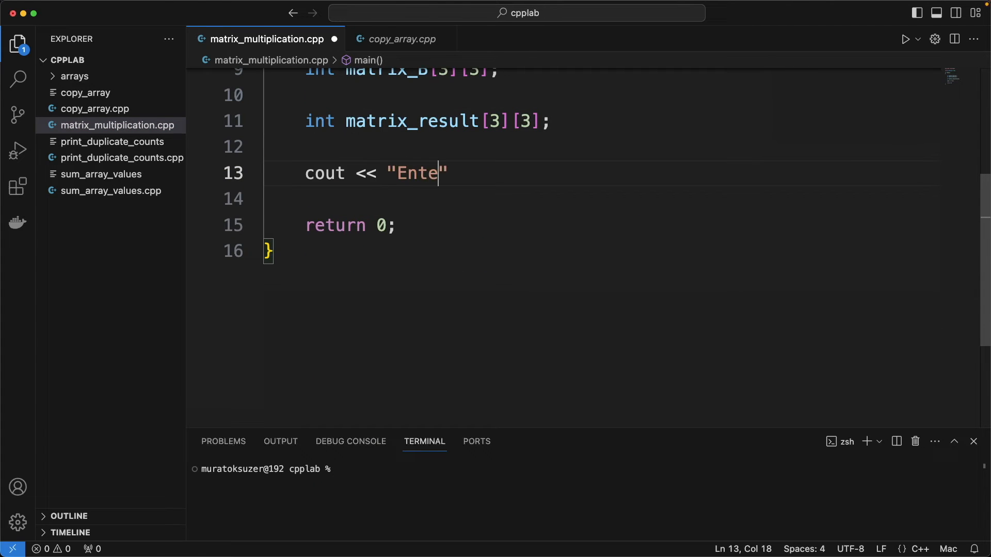
Step: Prompt "Enter values for matrix A:" and open nested i and j loops up to 3
{"action": "type", "text": "r values for matrix A"}
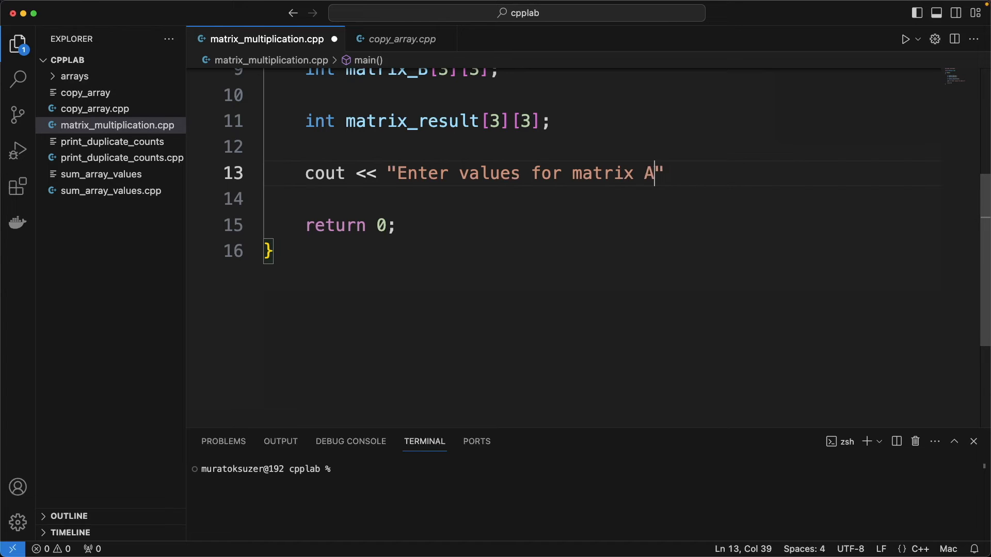
{"action": "type", "text": ":\" << endş"}
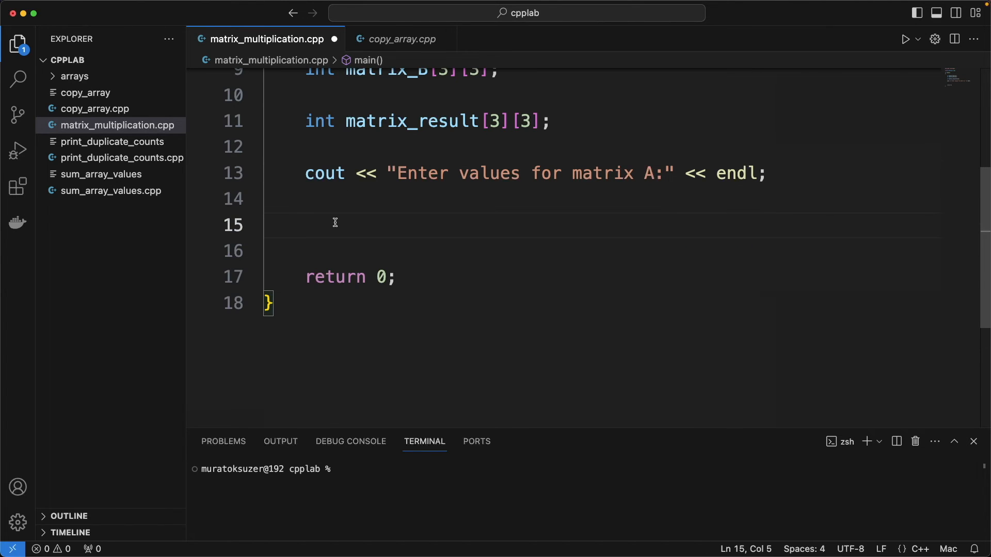
{"action": "type", "text": "for(int i = 0; i <"}
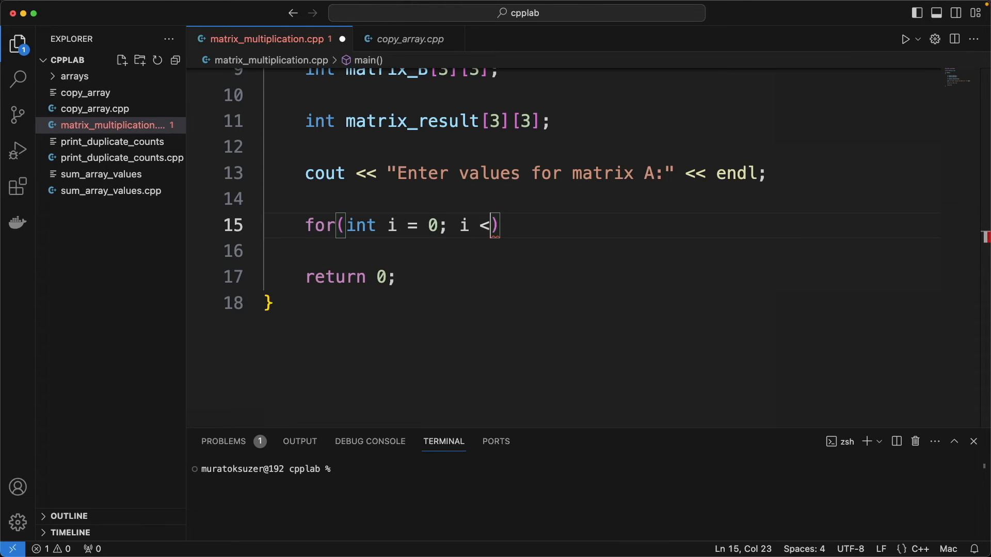
{"action": "type", "text": "3 ;"}
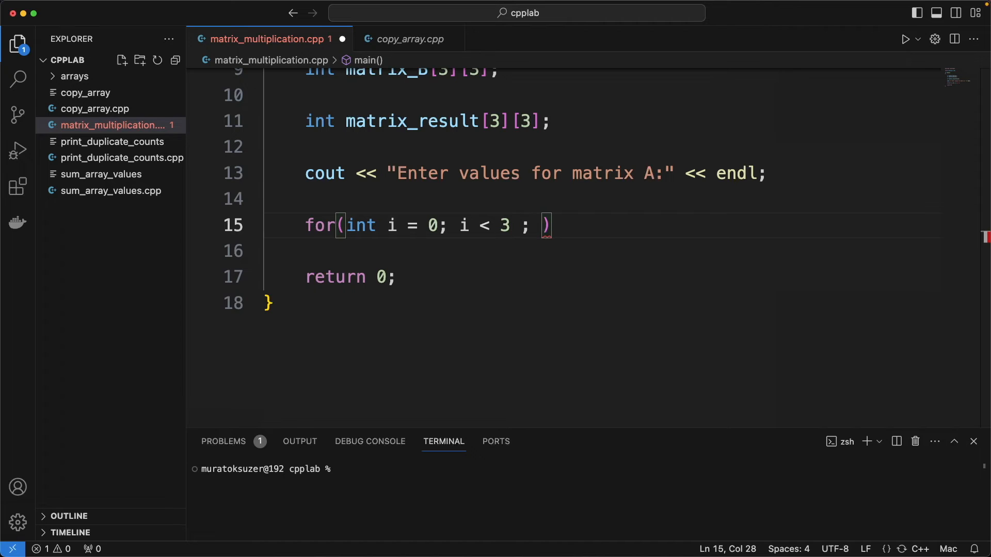
{"action": "type", "text": "i++) {"}
{"action": "type", "text": "for("}
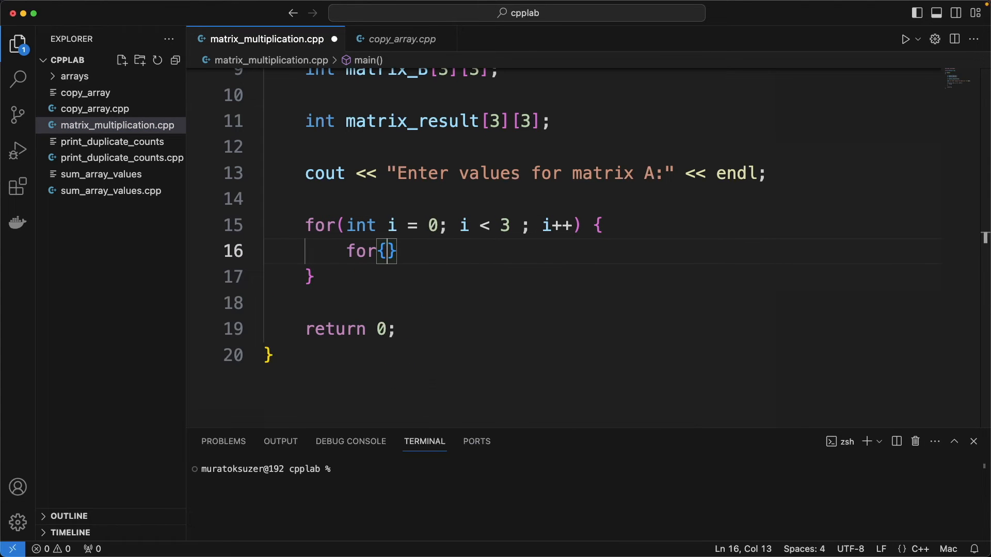
{"action": "type", "text": "int"}
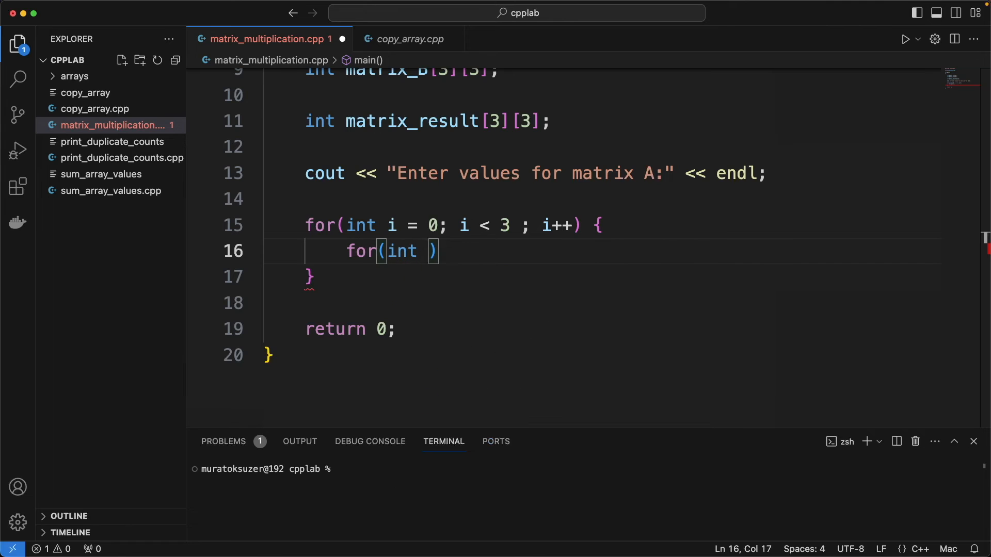
{"action": "type", "text": "j = 0;"}
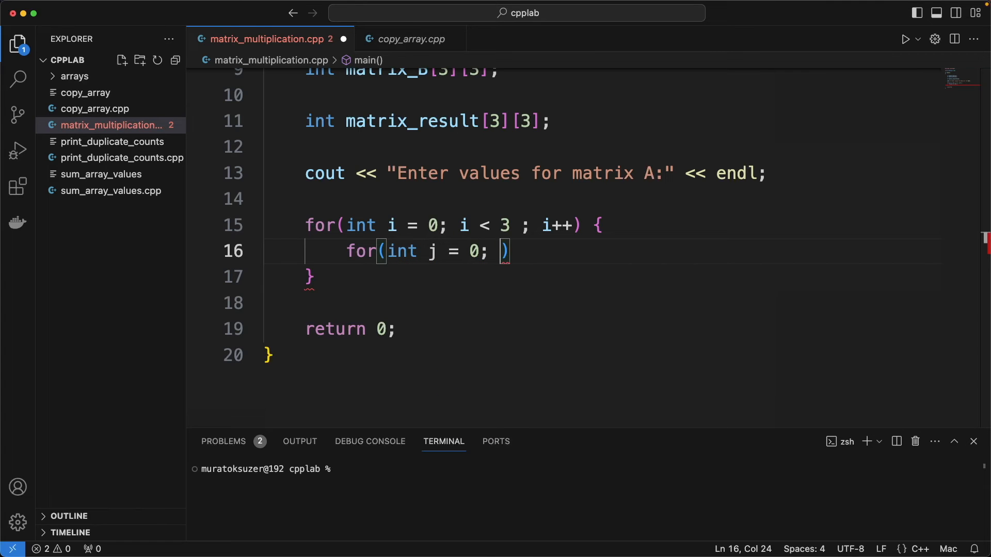
{"action": "type", "text": "j < 3; j++"}
{"action": "type", "text": "c"}
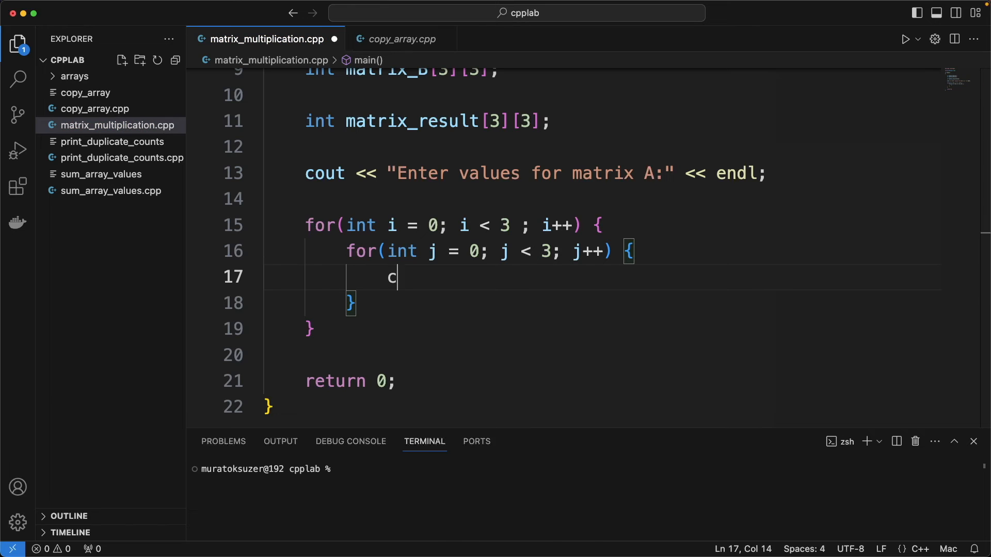
Step: Inside the loops, print the (i,j) position and read cin >> matrix_A[i][j]
{"action": "type", "text": "out << \"i\""}
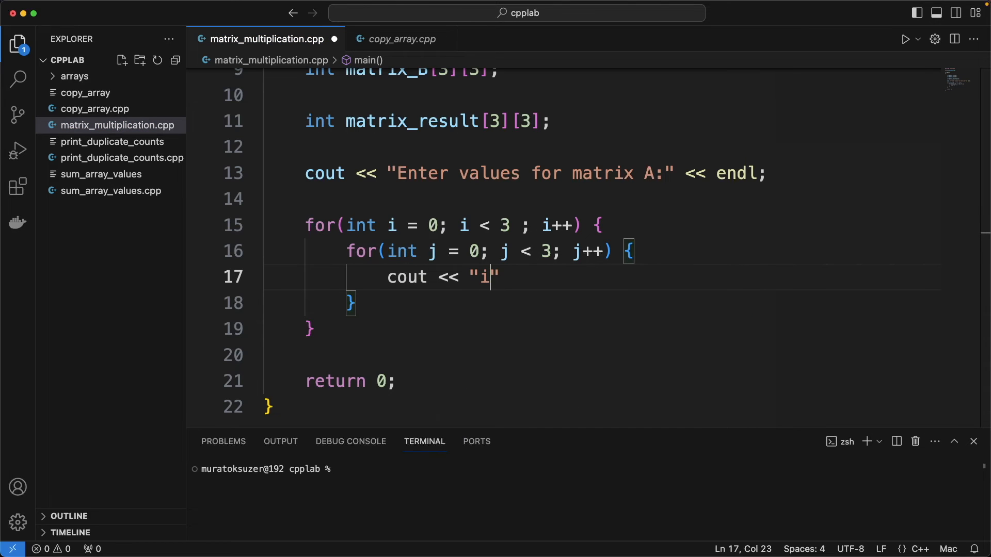
{"action": "type", "text": ",j"}
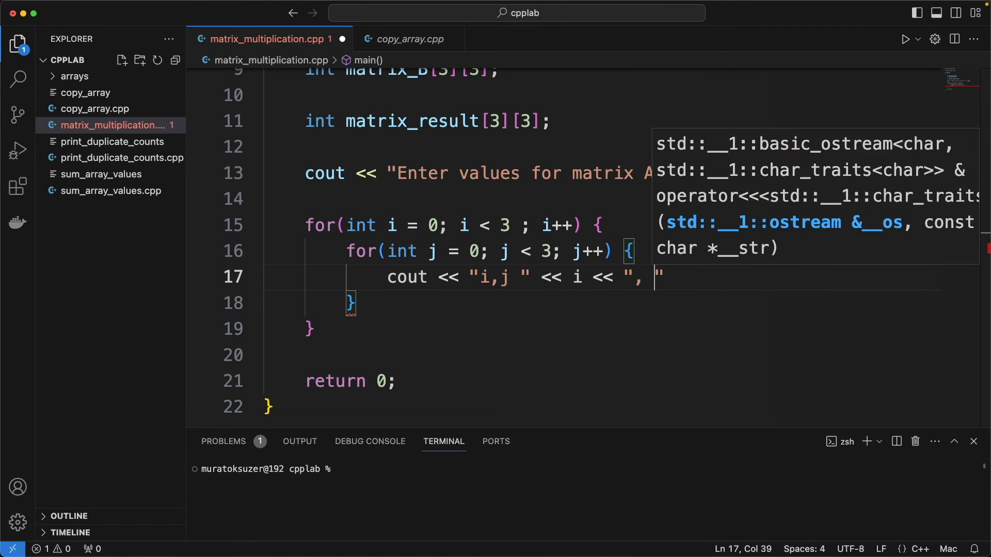
{"action": "type", "text": "<< j"}
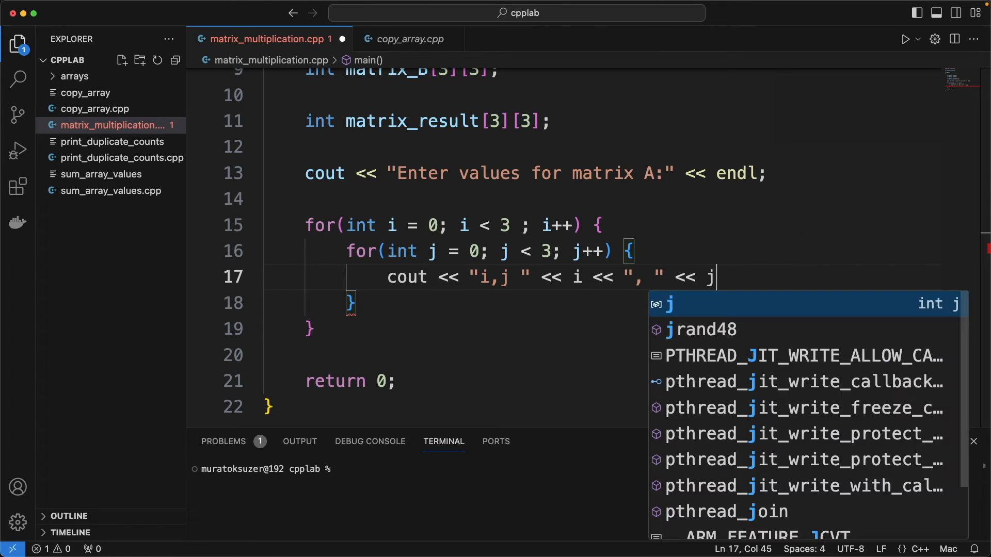
{"action": "type", "text": "<< \"):\""}
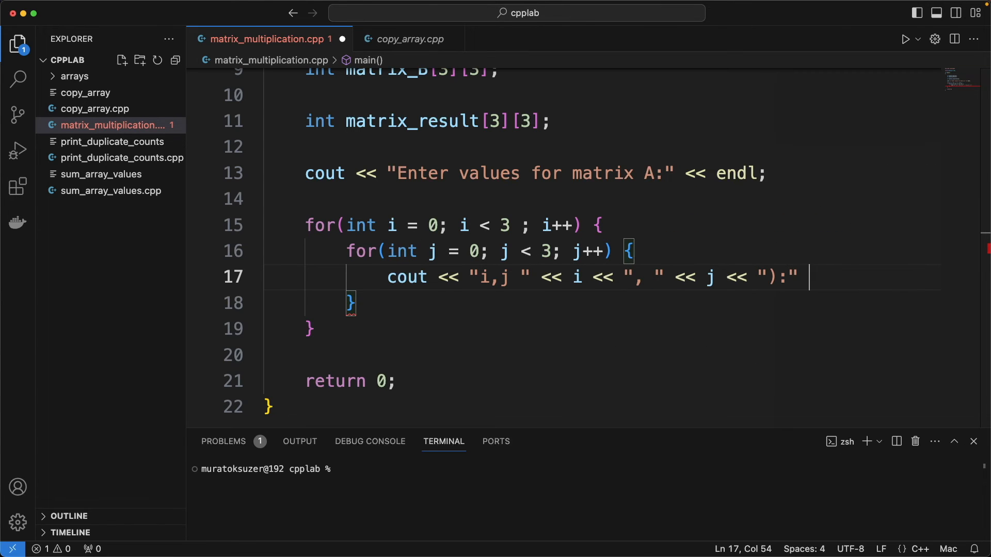
{"action": "type", "text": "<< endl;"}
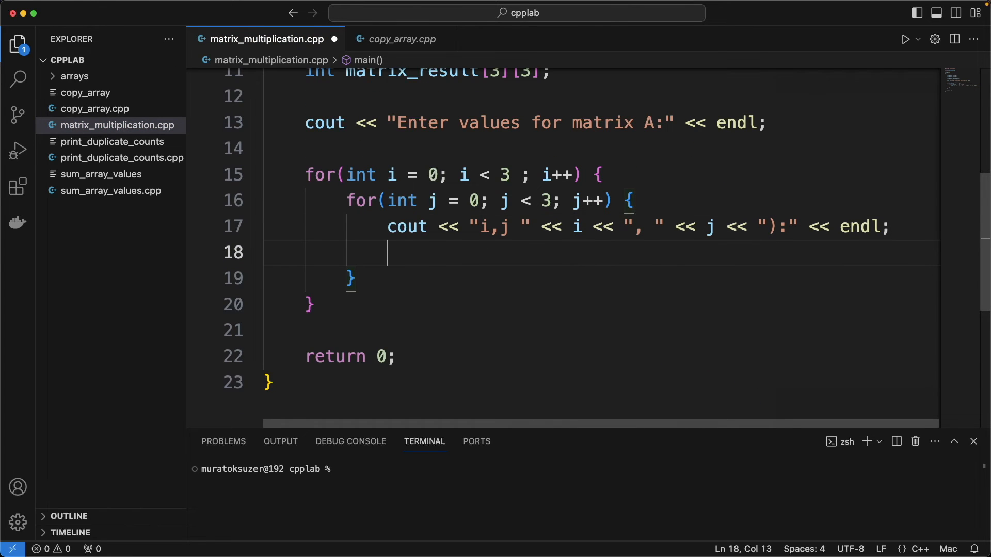
{"action": "type", "text": "cin >>"}
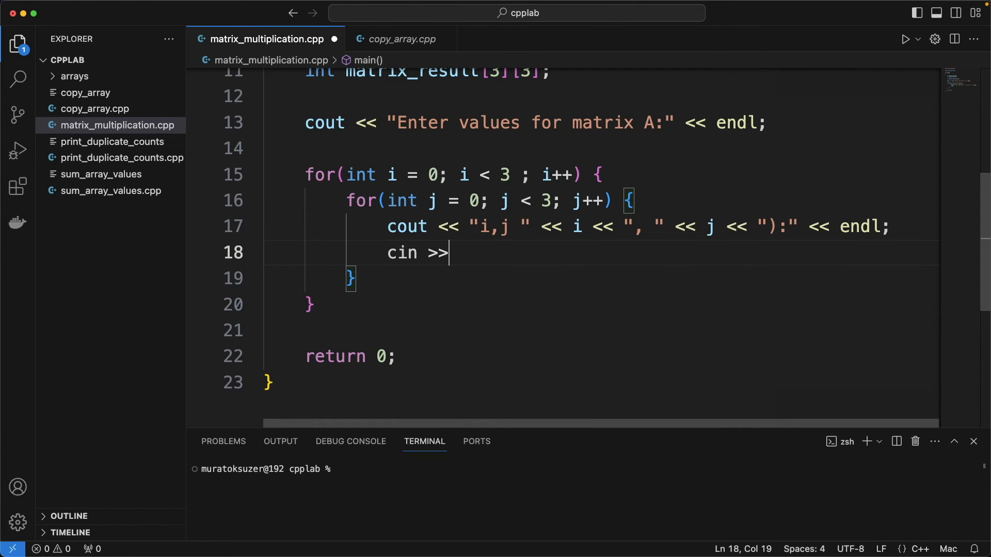
{"action": "type", "text": "matrix_A"}
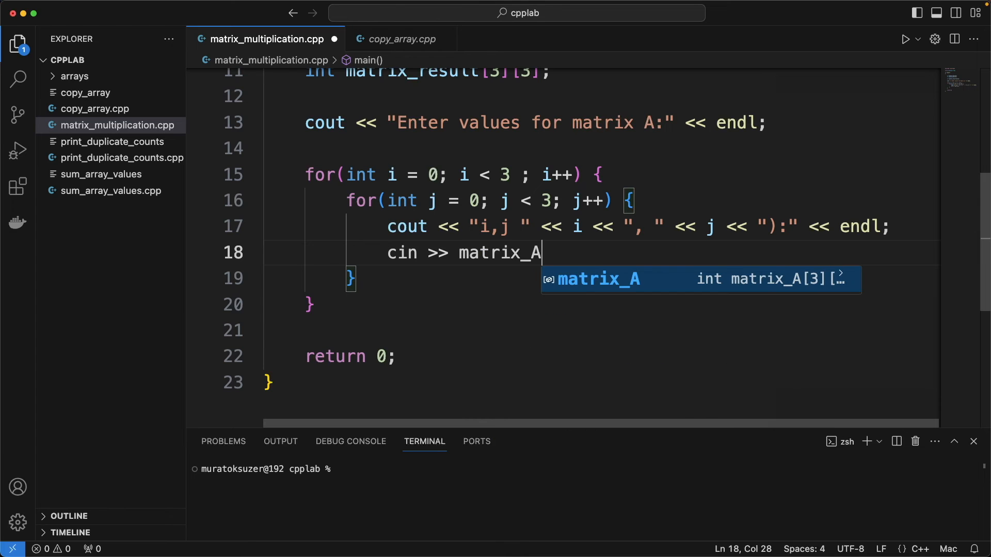
{"action": "type", "text": "[i]"}
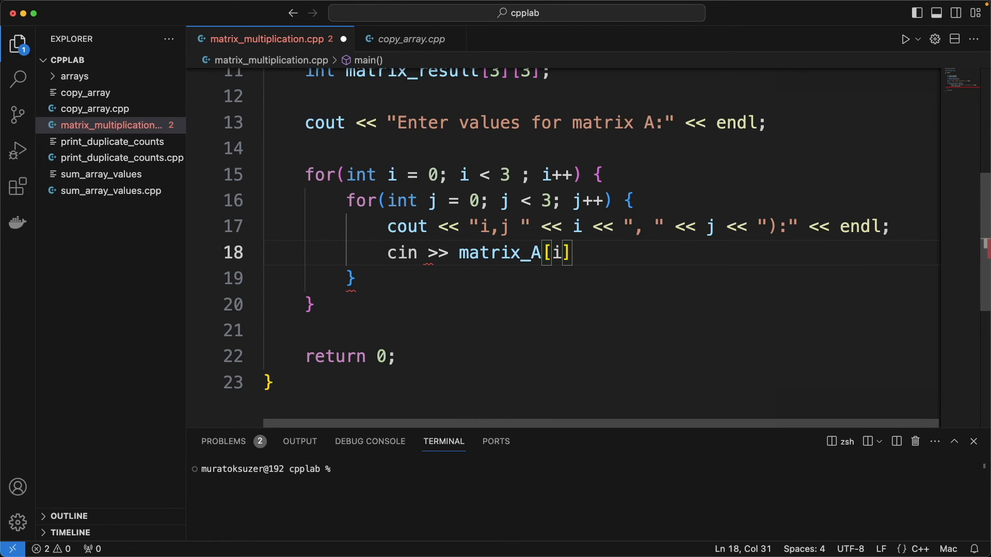
{"action": "type", "text": "[j];"}
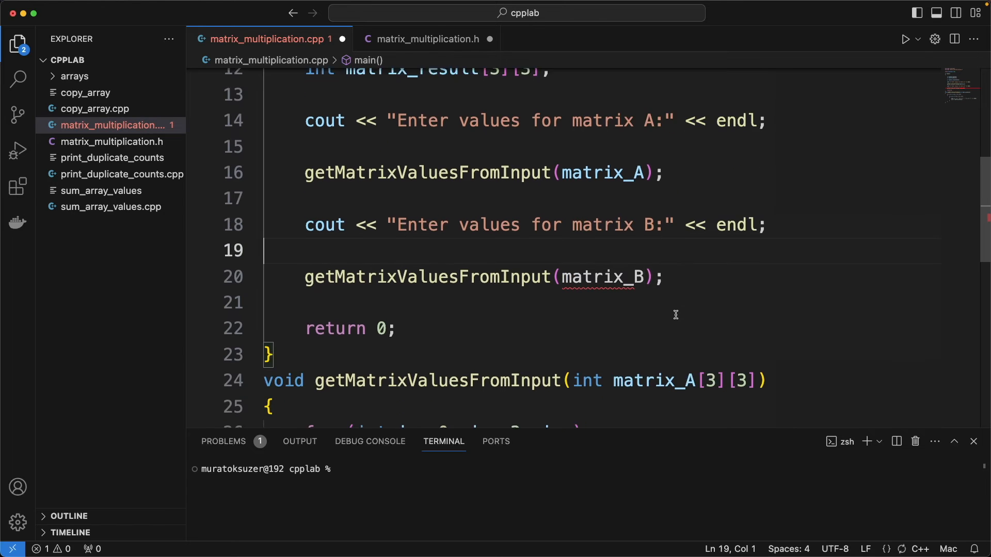
Step: Scroll down to review the getMatrixValuesFromInput code below main
{"action": "scroll", "scroll_direction": "down", "scroll_amount": 3}
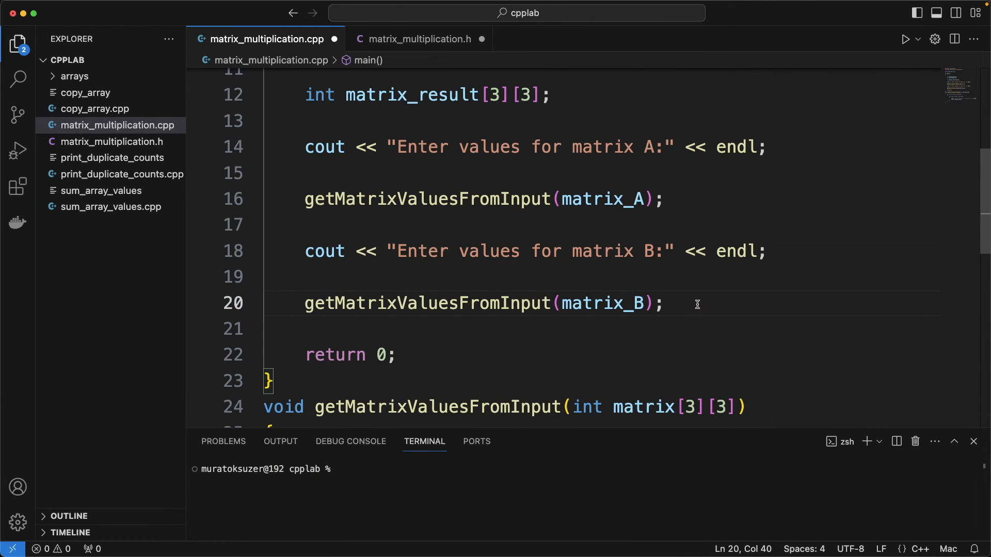
Step: Type the call multiplyMatrices(matrix_A, matrix_B, matrix_result) on line 22 using autocomplete
{"action": "type", "text": "m"}
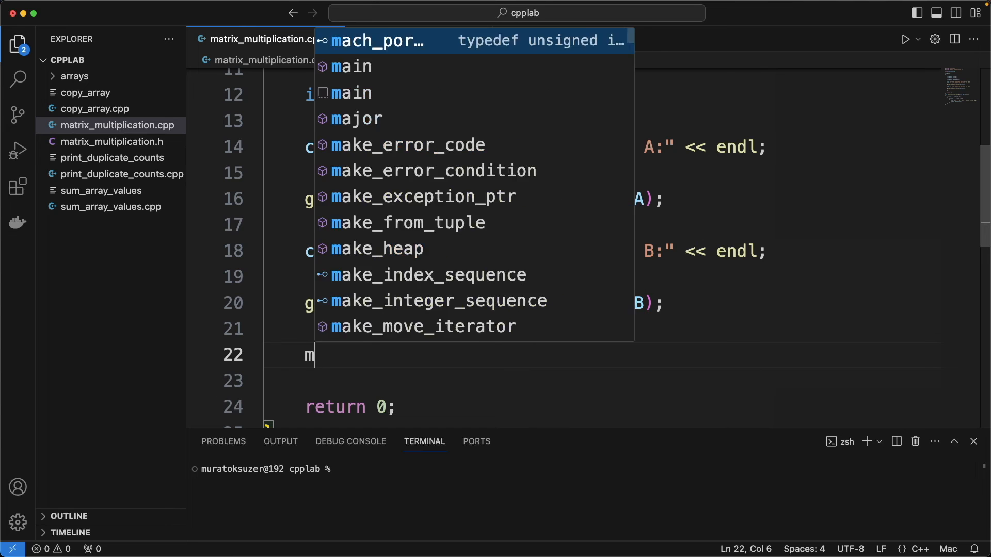
{"action": "type", "text": "ultiplyMA"}
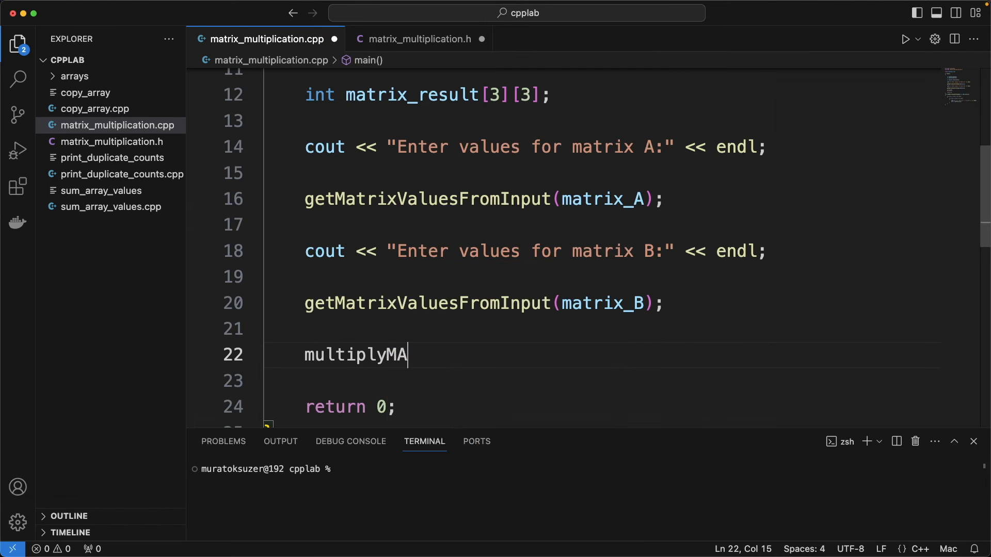
{"action": "type", "text": "trices()"}
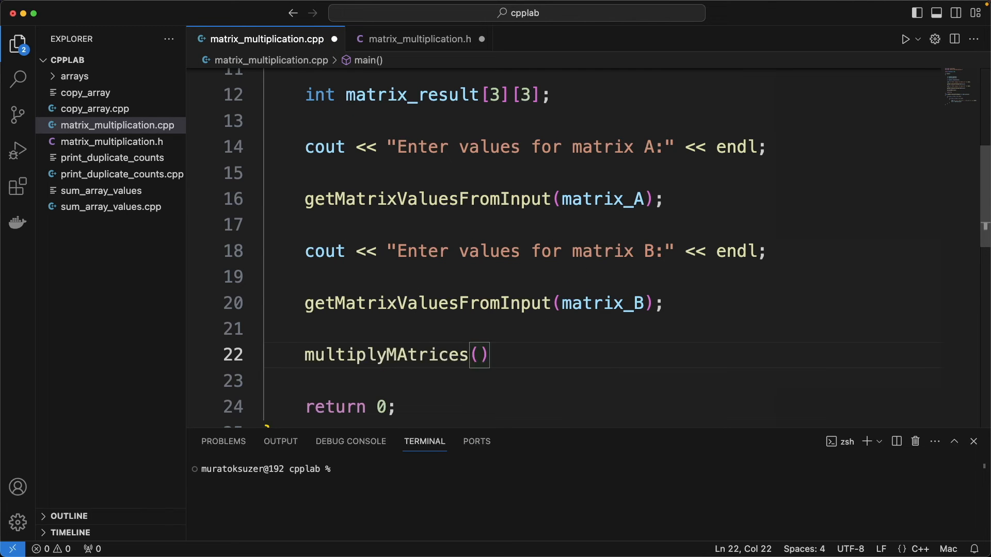
{"action": "type", "text": "matrix"}
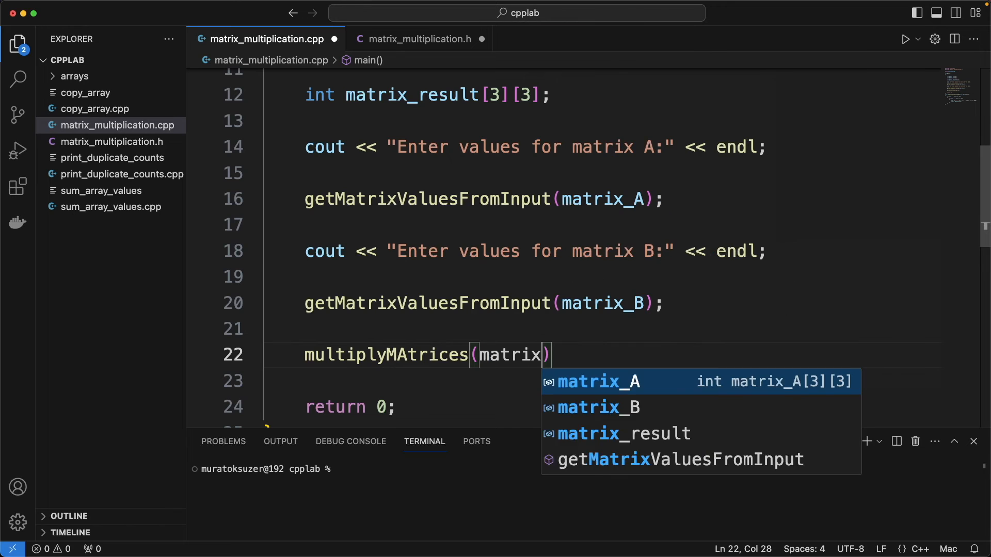
{"action": "type", "text": "_A, matrix_B, matrix_result"}
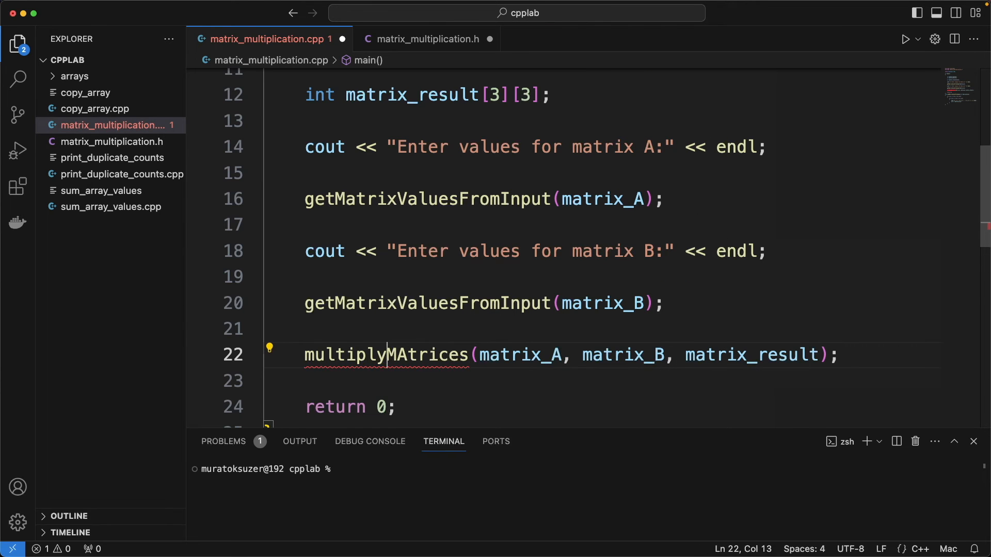
{"action": "scroll", "scroll_direction": "down", "scroll_amount": 3}
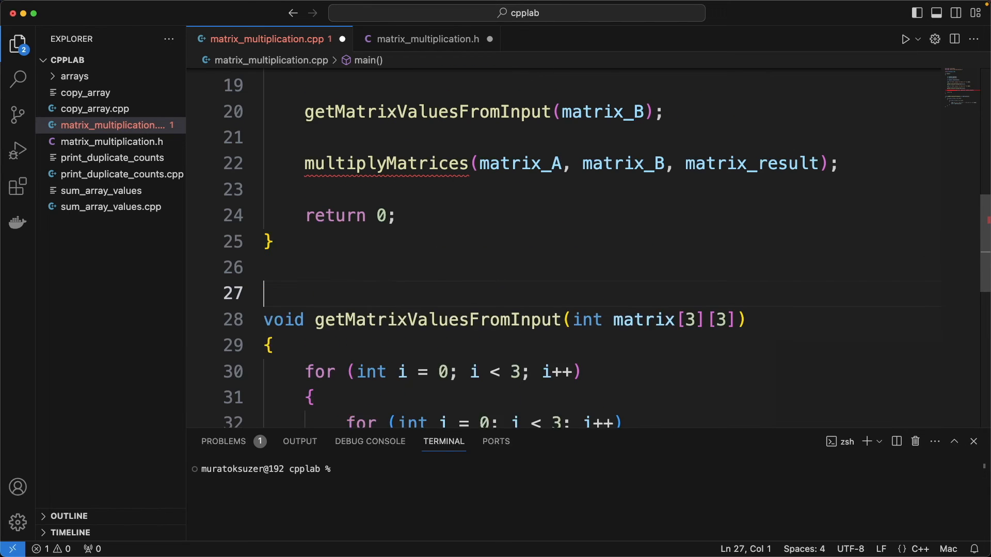
Step: Define void multiplyMatrices(int matrix_A[3][3], int matrix_B[3][3], int matrix_result[3][3]) with empty braces
{"action": "type", "text": "void m"}
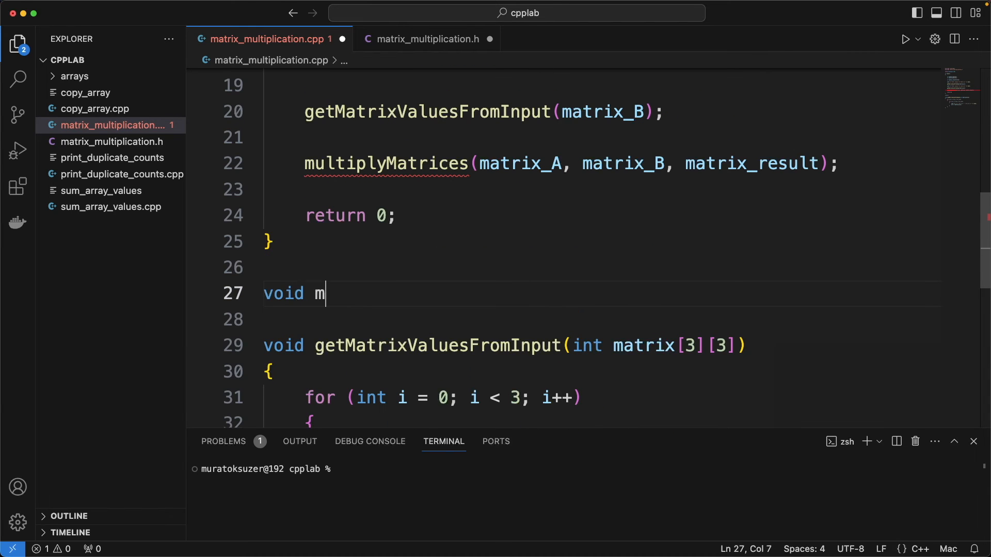
{"action": "type", "text": "ultiplyMatrices()"}
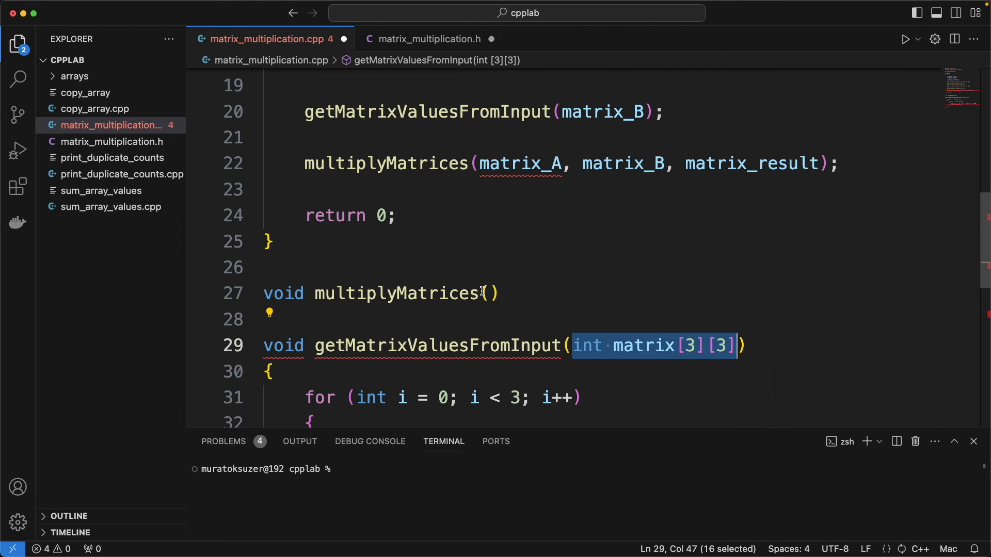
{"action": "type", "text": "int matrix_A[3][3],"}
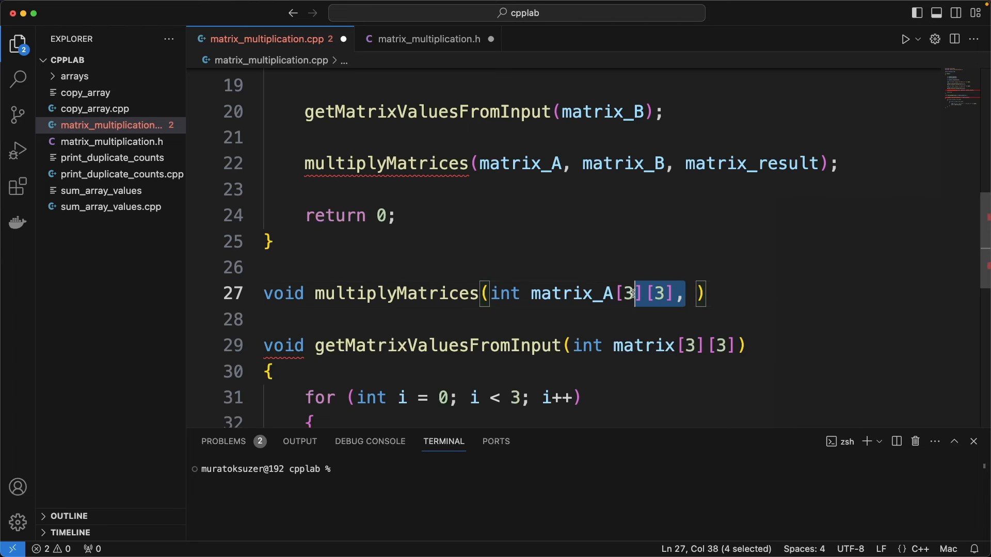
{"action": "type", "text": "int matrix_A[3][3], int matrix_s[3][3"}
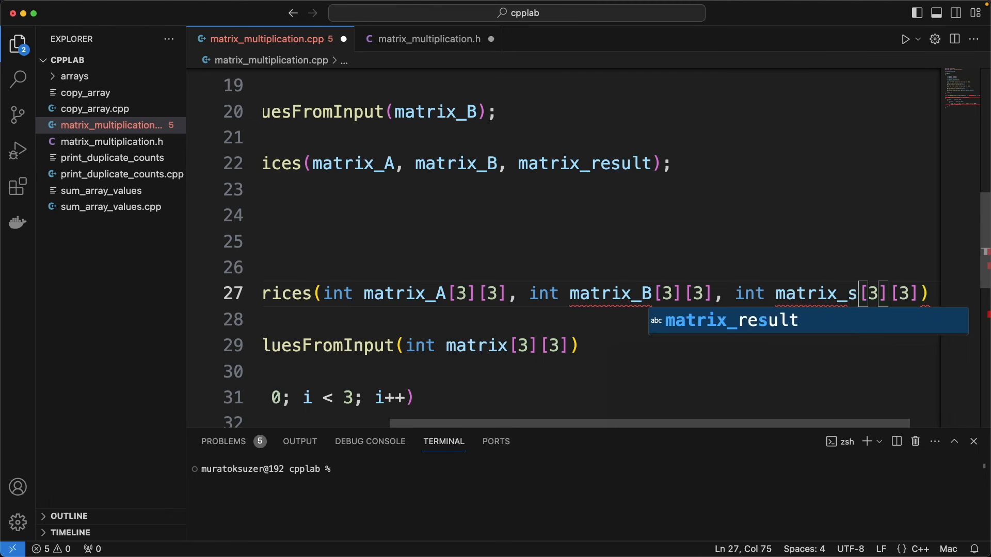
{"action": "key", "text": "Tab"}
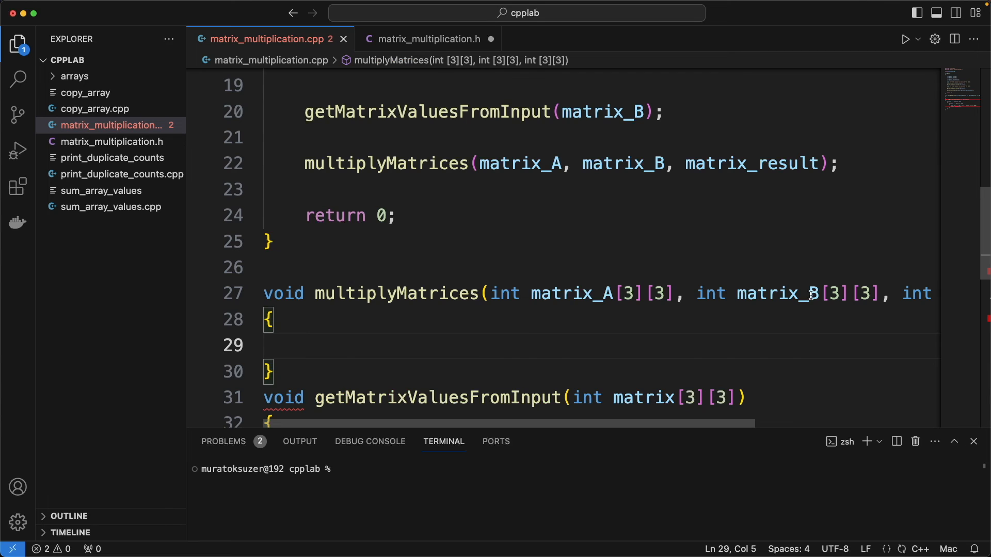
Step: Declare int sum = 0 and open the nested i and j for loops
{"action": "type", "text": "int"}
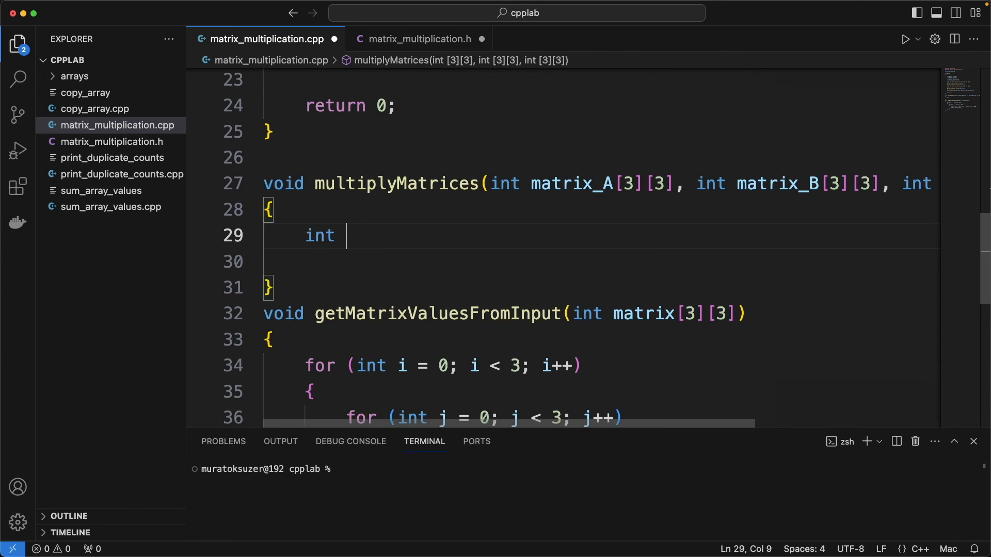
{"action": "type", "text": "sum = 0;"}
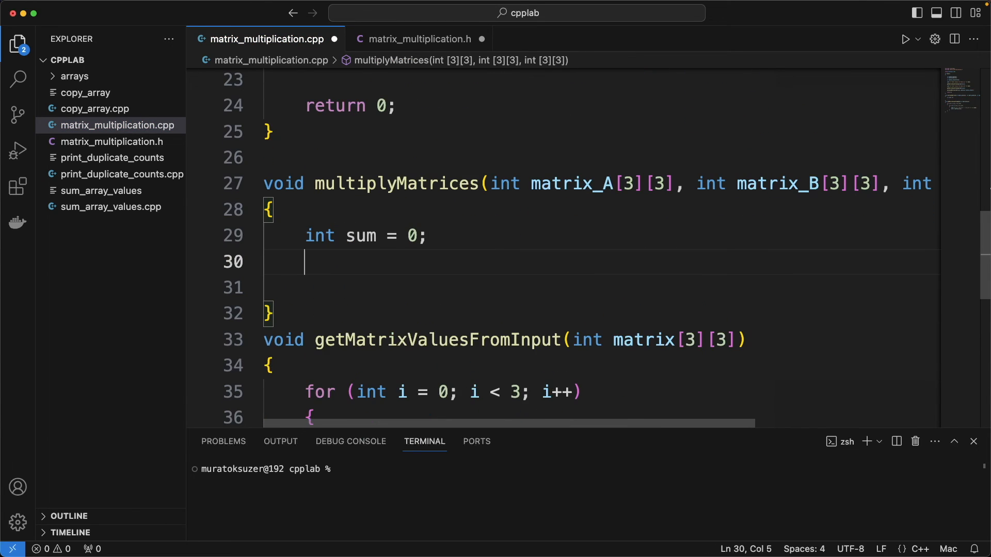
{"action": "type", "text": "for(i"}
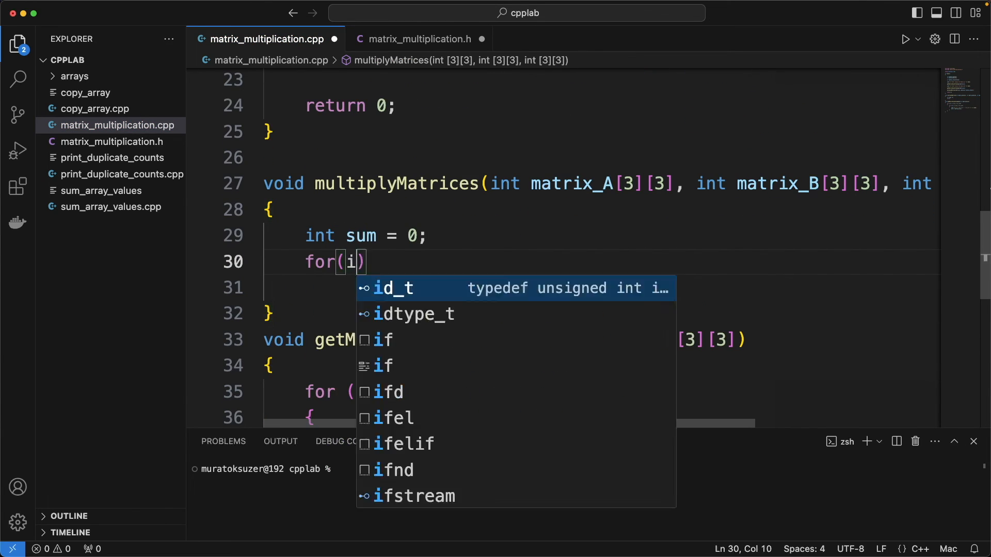
{"action": "type", "text": "nt i = 0; i < 3; i++"}
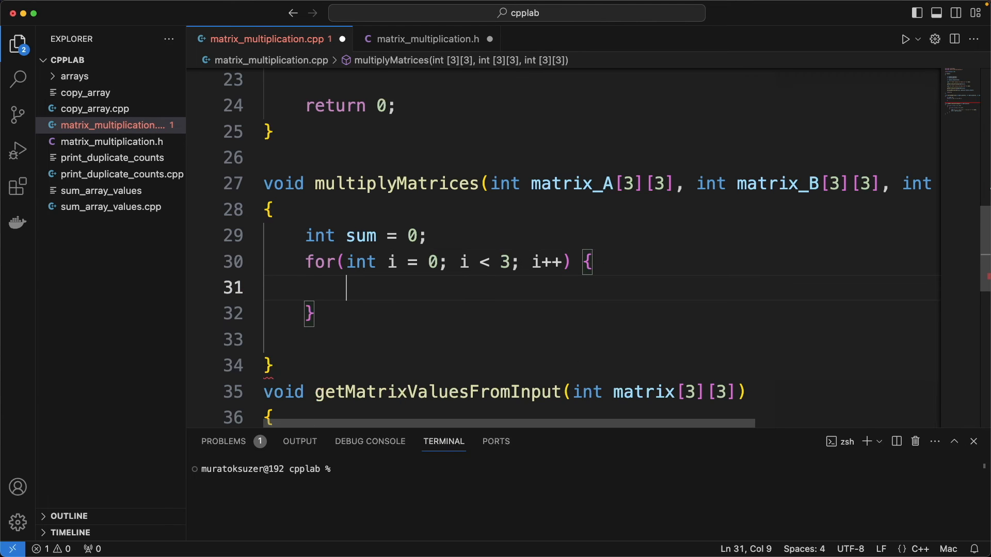
{"action": "type", "text": "for()"}
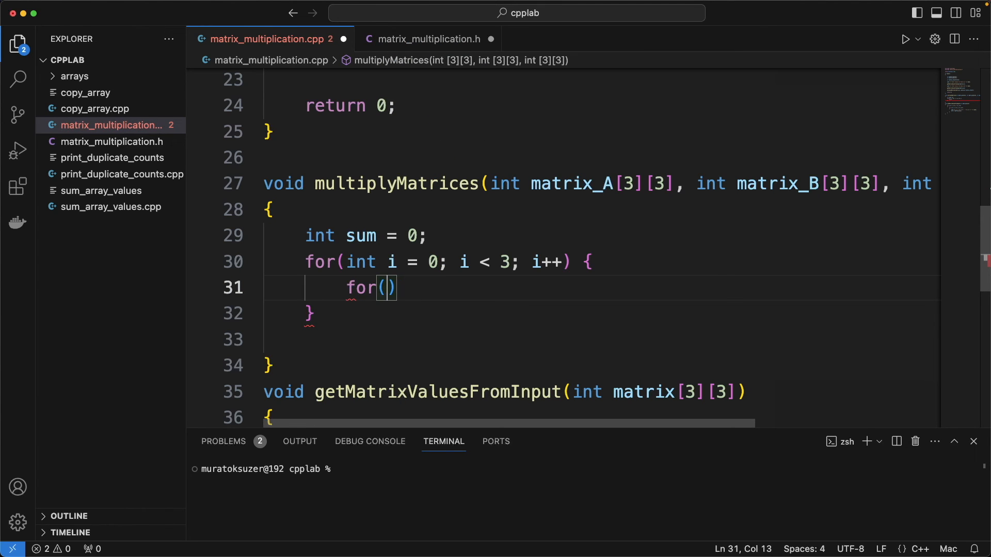
{"action": "type", "text": "int j = 0; j < 3; j++"}
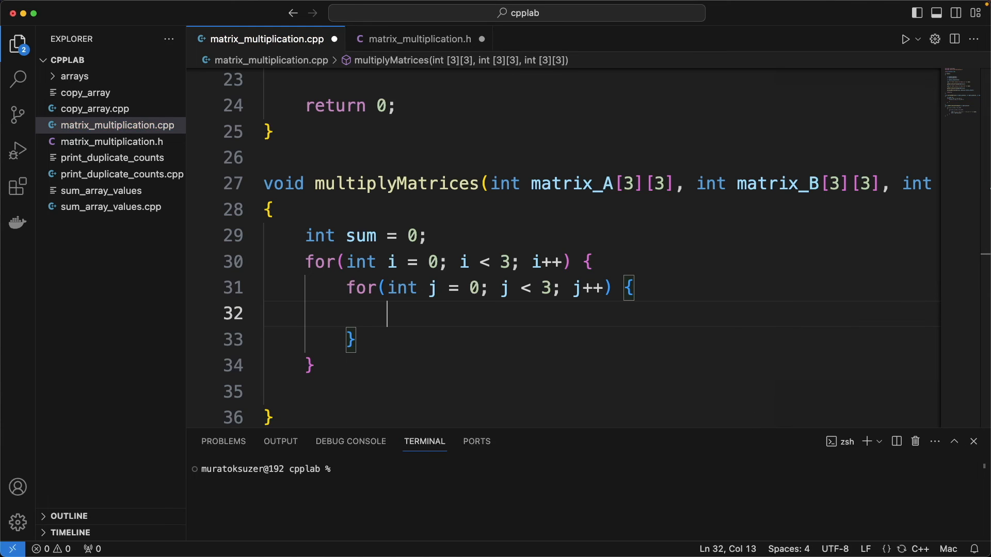
Step: Reset sum and add a k loop accumulating matrix_A[i][k] * matrix_B[k][j]
{"action": "type", "text": "sum = 0"}
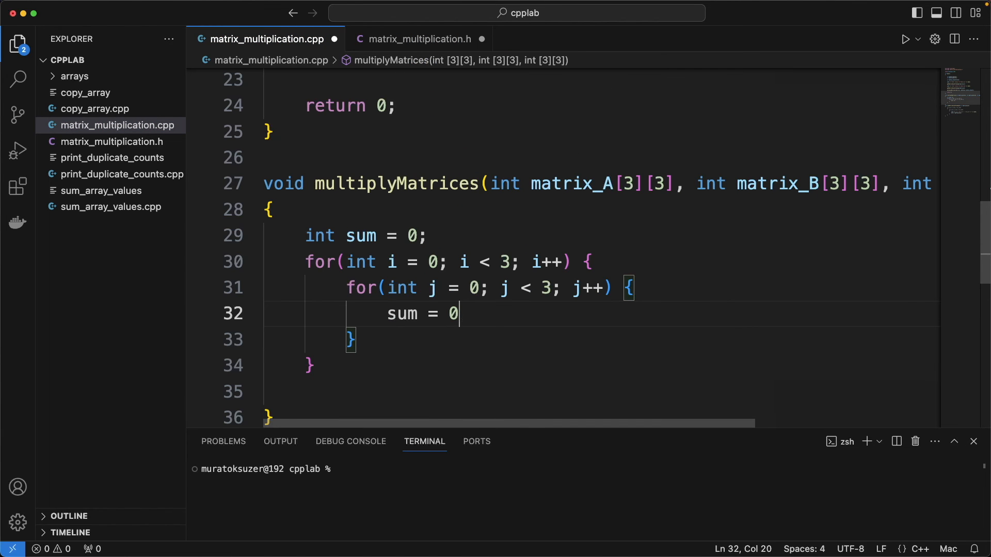
{"action": "type", "text": "f"}
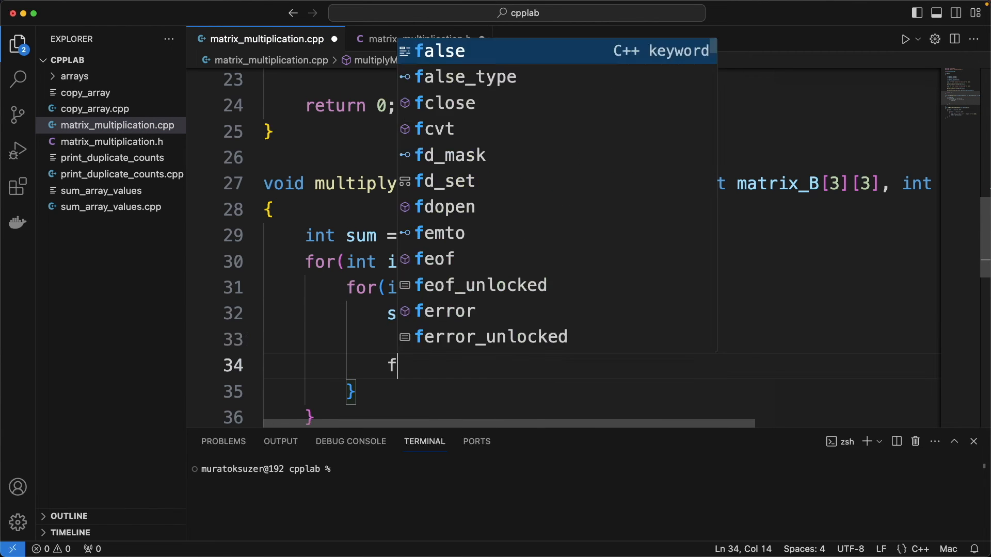
{"action": "type", "text": "or(int k ="}
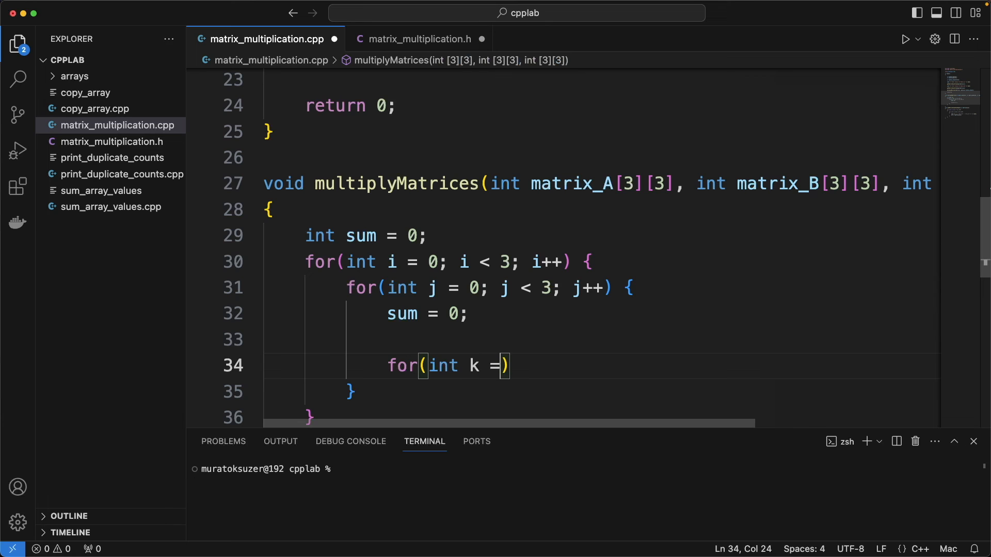
{"action": "type", "text": "0; k <"}
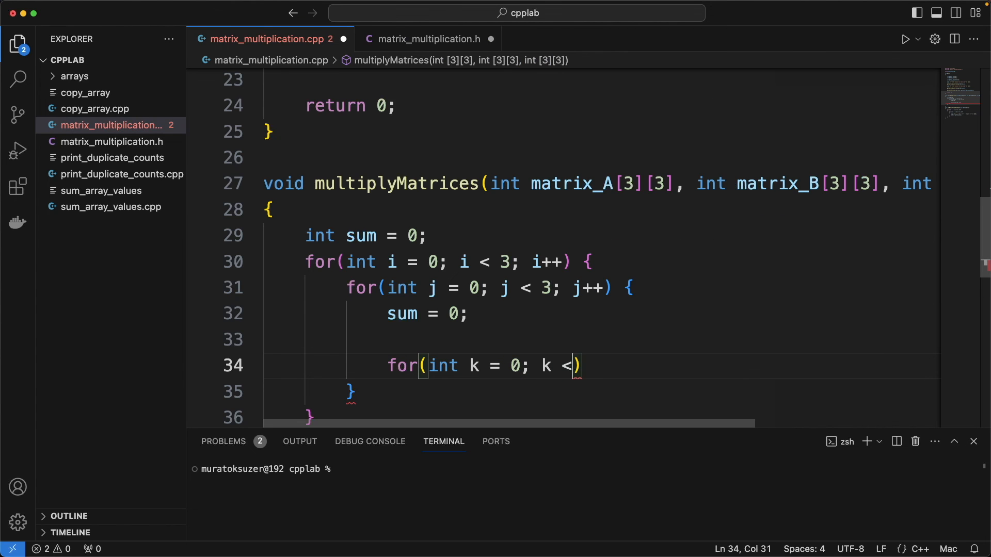
{"action": "type", "text": "3; k++"}
{"action": "type", "text": "{"}
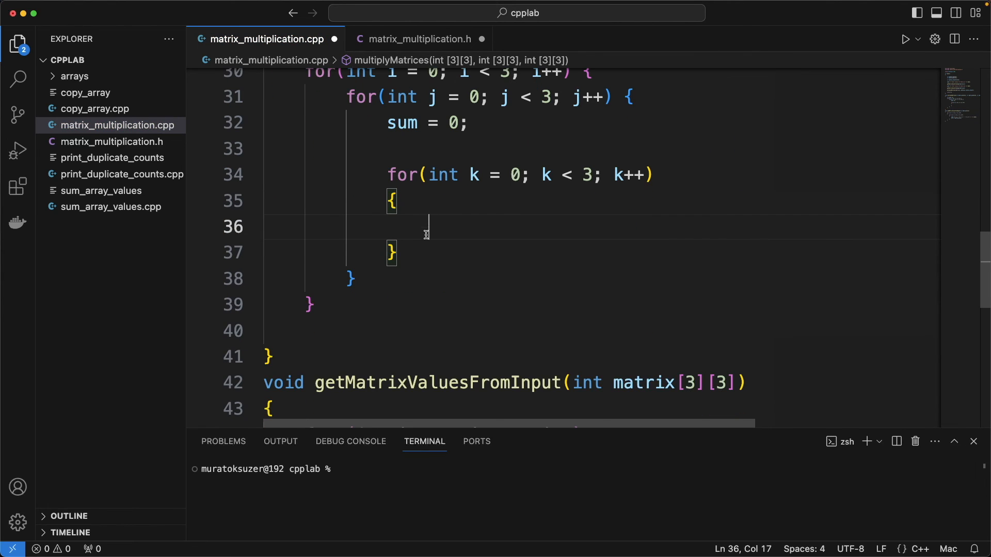
{"action": "type", "text": "sum = sum + matrix_A[i"}
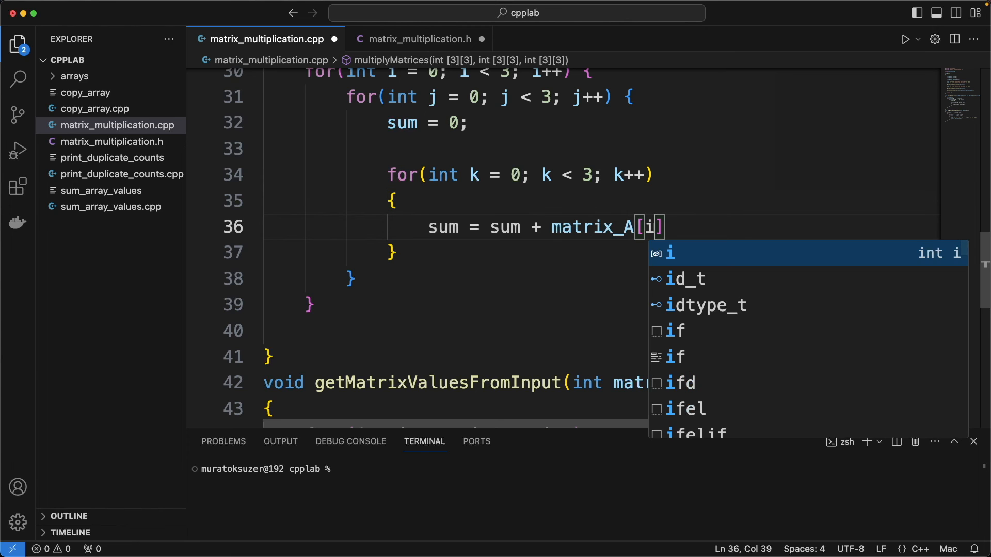
{"action": "type", "text": "][k]"}
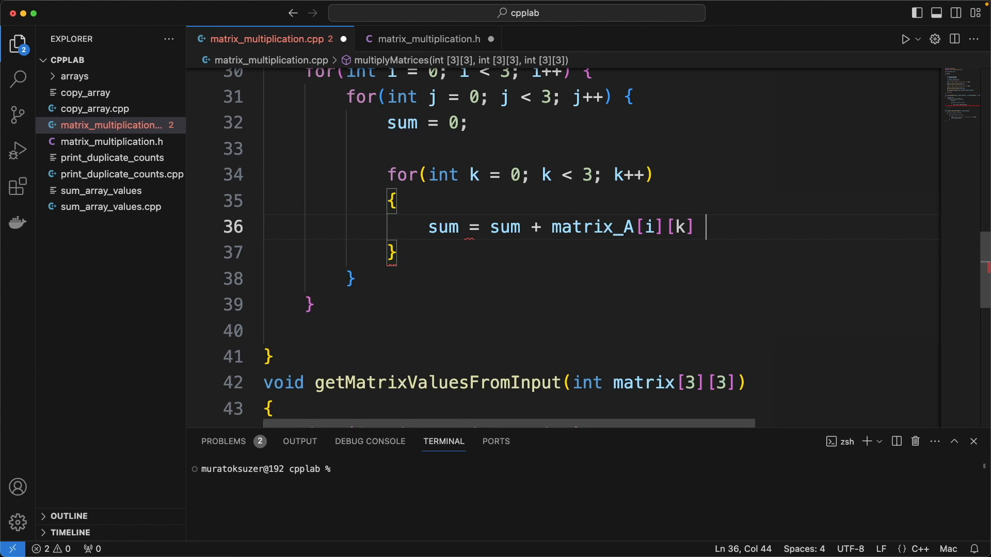
{"action": "type", "text": "* matrix_B[]"}
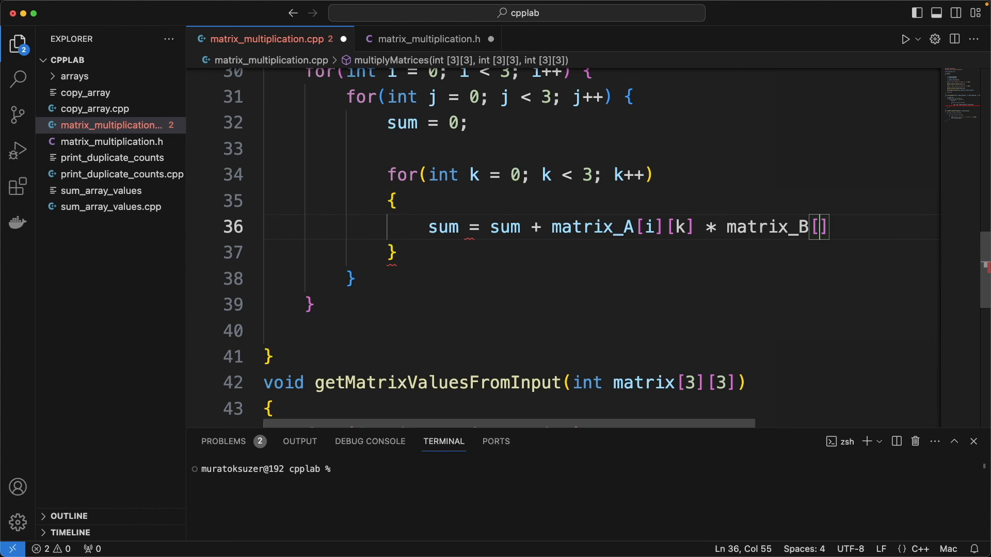
{"action": "type", "text": "k"}
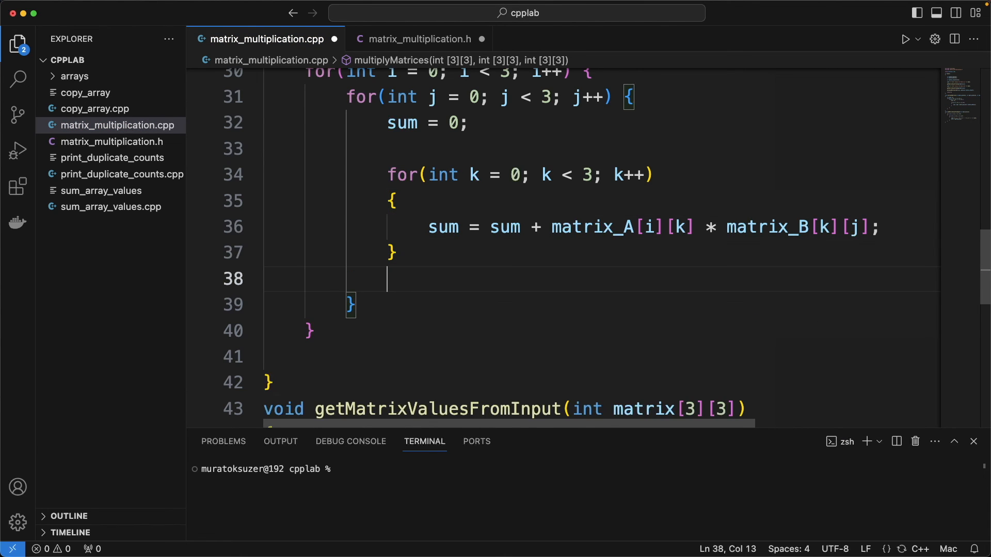
Step: Assign the accumulated sum to matrix_result[i][j]
{"action": "type", "text": "matrix_result"}
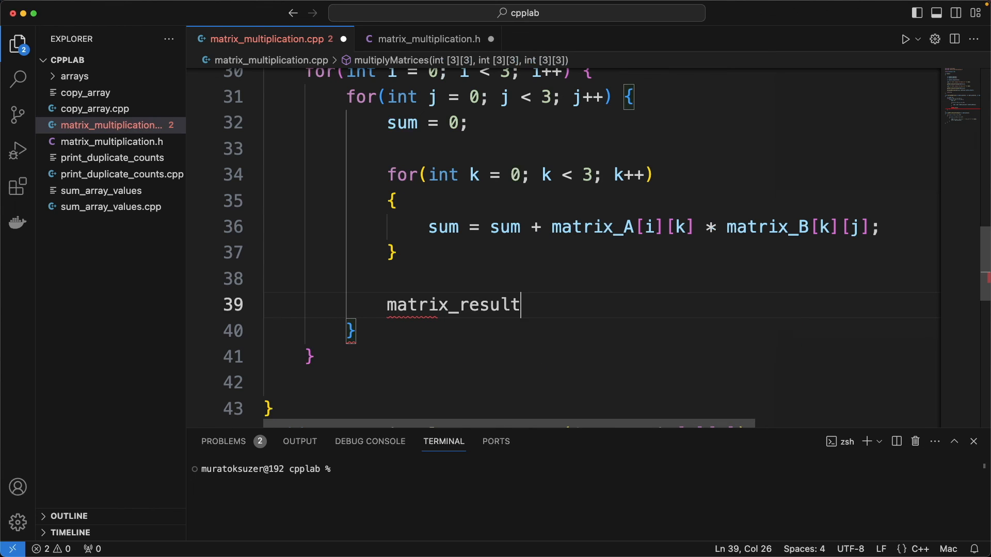
{"action": "type", "text": "[i]"}
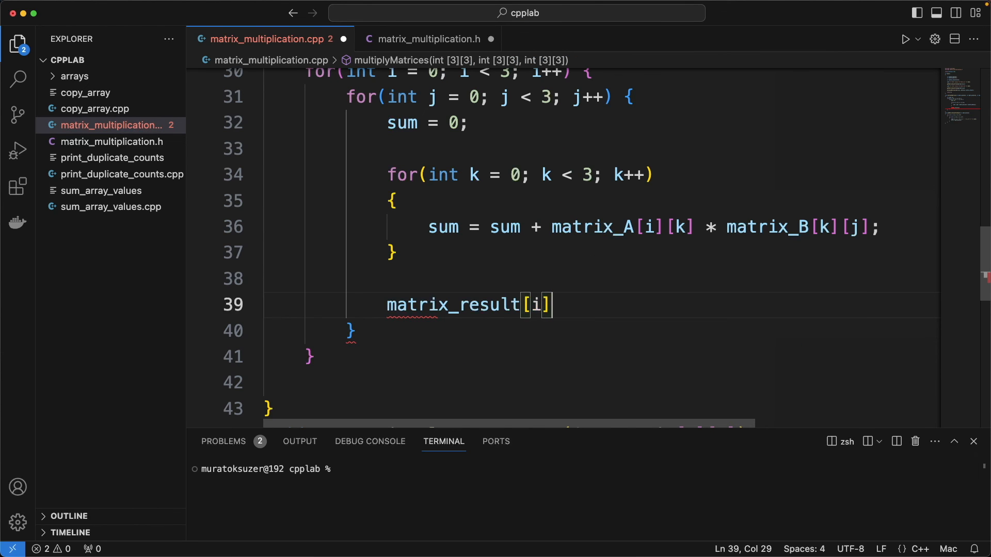
{"action": "type", "text": "[j] = s"}
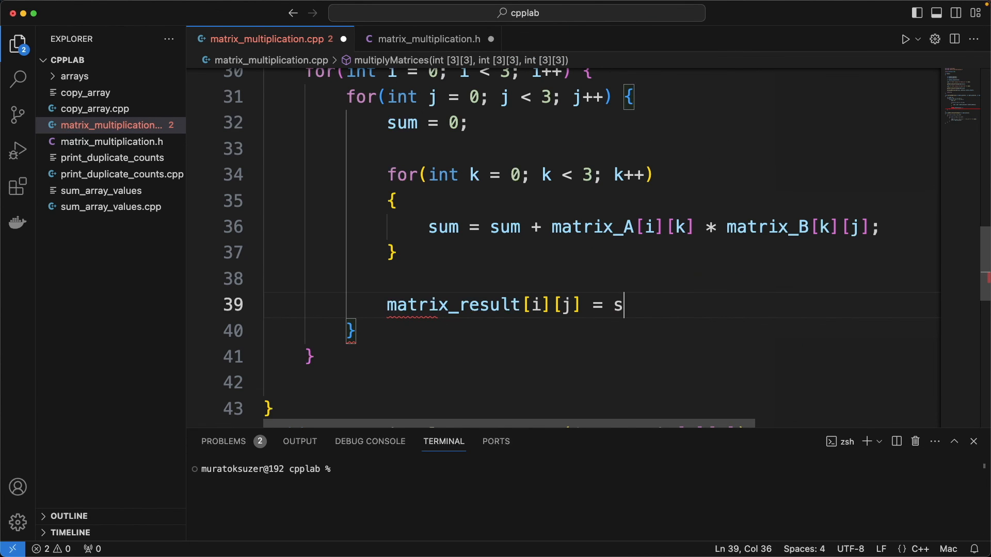
{"action": "type", "text": "um;"}
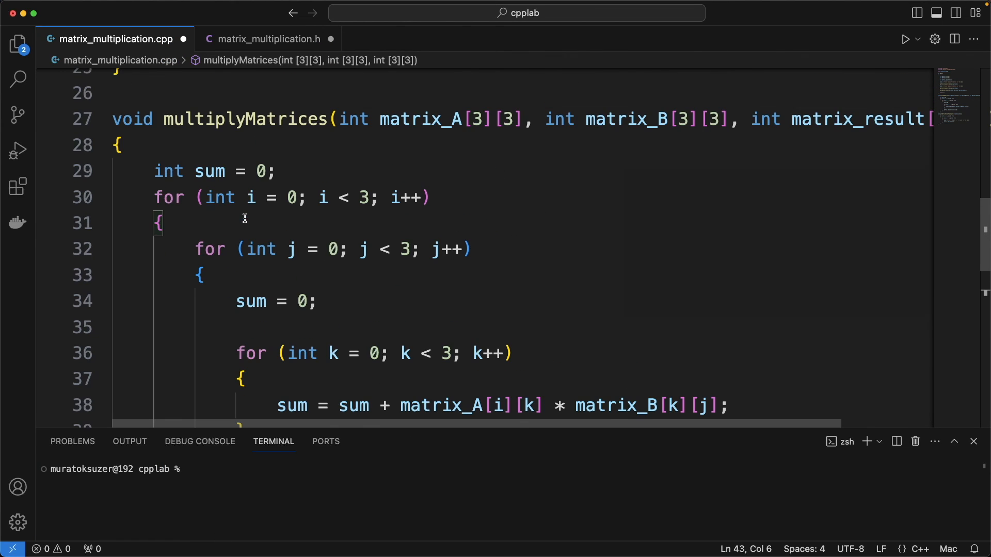
Step: Scroll between the multiplyMatrices body and main's multiplyMatrices call
{"action": "scroll", "scroll_direction": "down", "scroll_amount": 3}
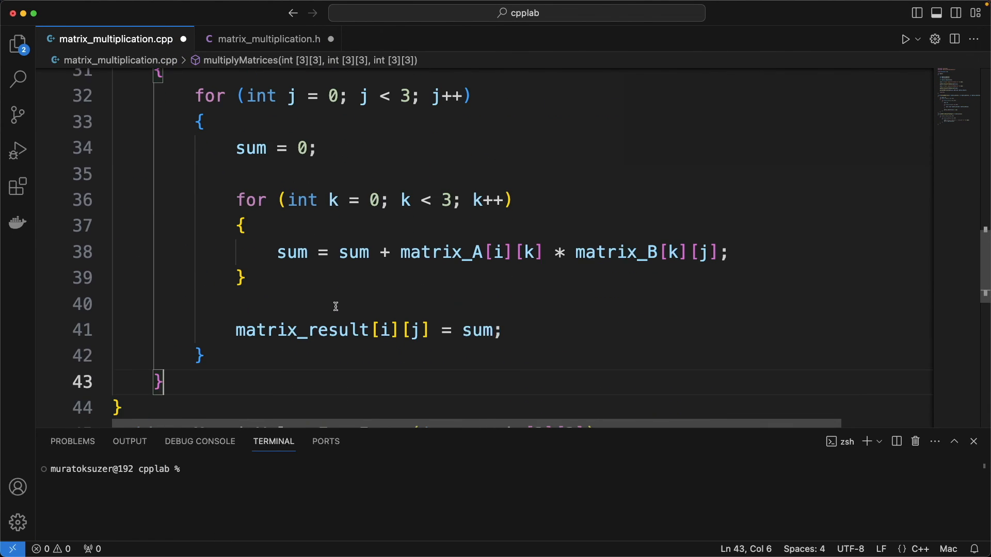
{"action": "scroll", "scroll_direction": "up", "scroll_amount": 3}
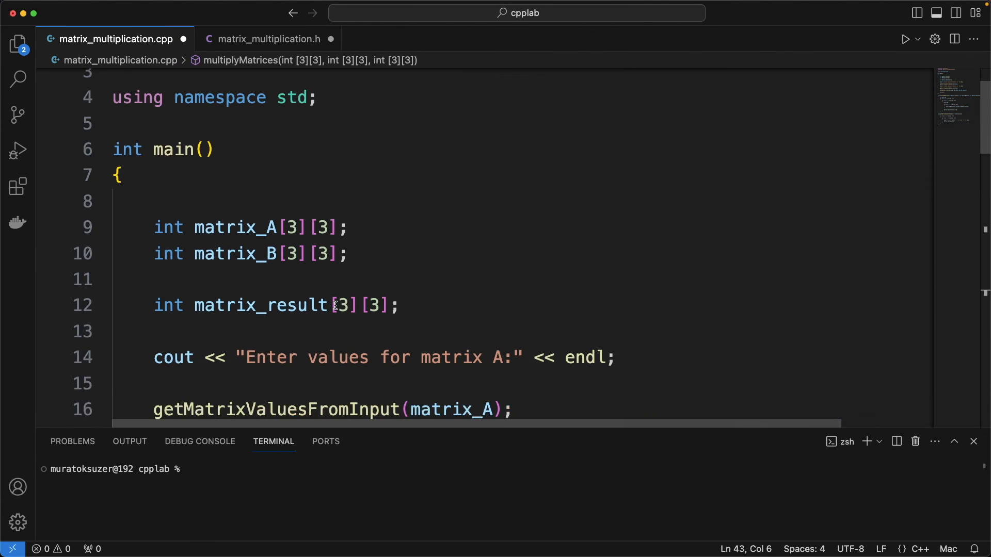
{"action": "scroll", "scroll_direction": "down", "scroll_amount": 3}
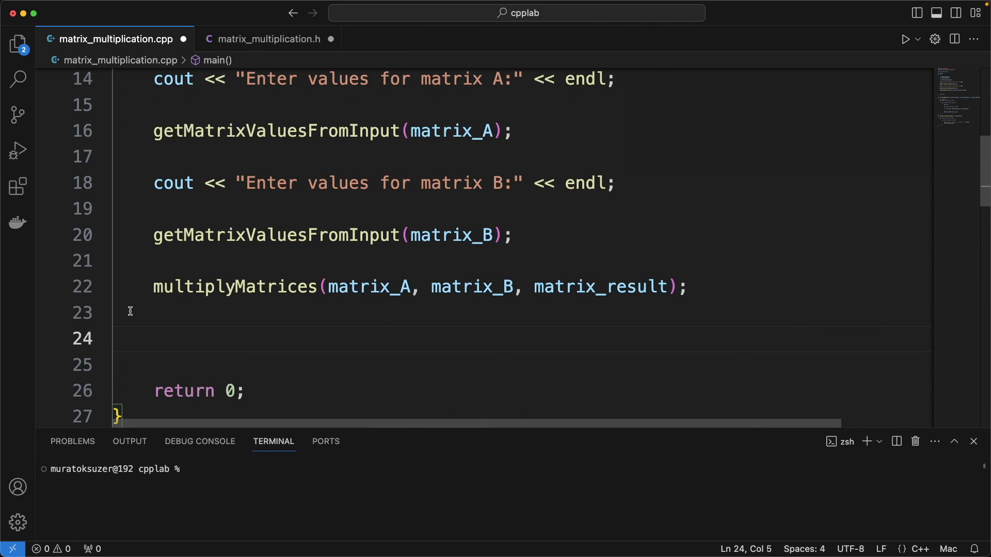
Step: Print a 'Result of two matrix mult' heading and start the outer i loop to 3
{"action": "type", "text": "cout <<"}
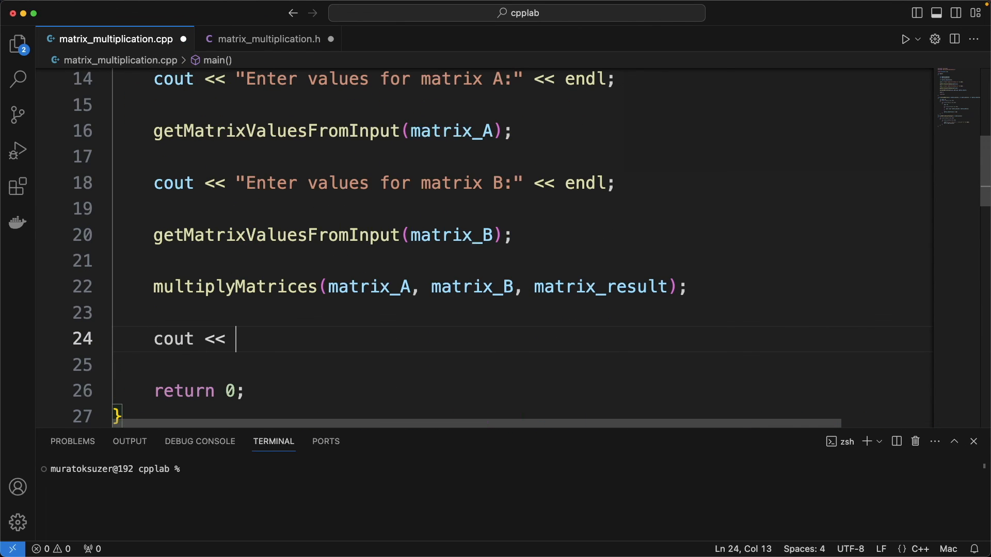
{"action": "type", "text": "endl <<"}
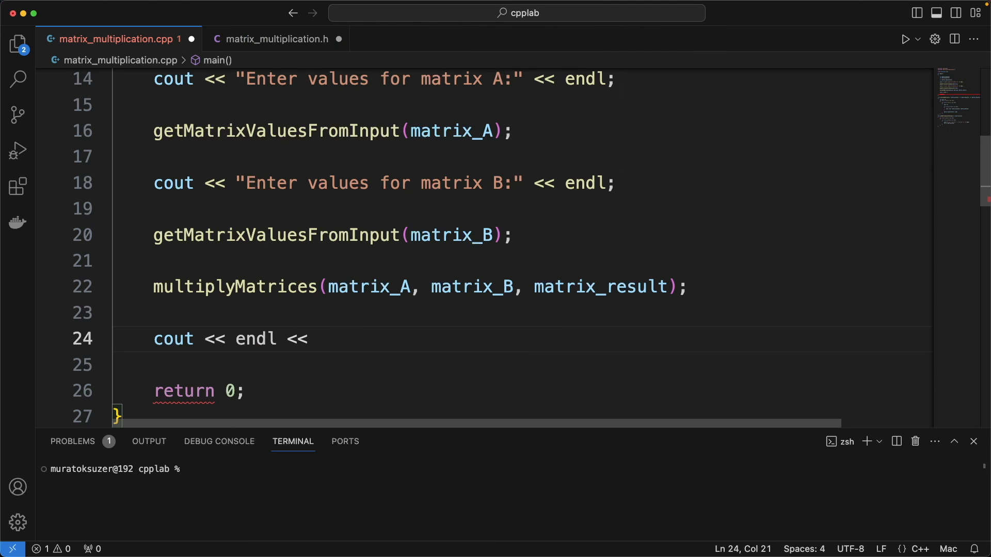
{"action": "type", "text": "\"Result \""}
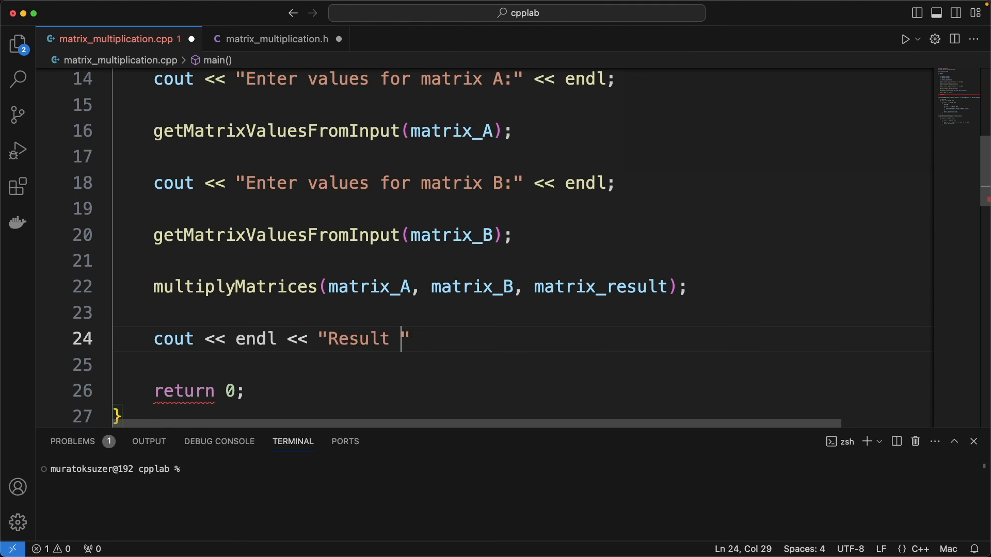
{"action": "type", "text": "of two"}
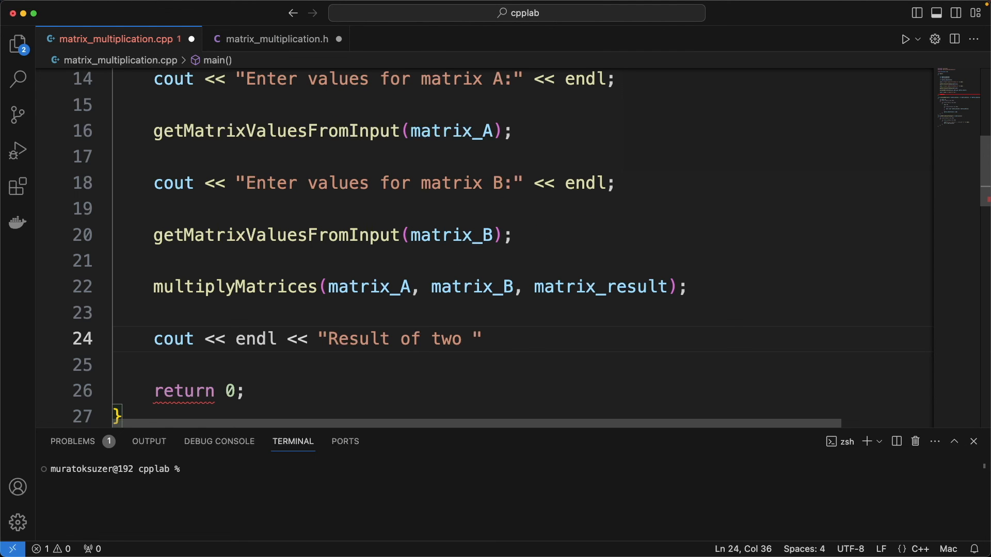
{"action": "type", "text": "matrix multiplication:"}
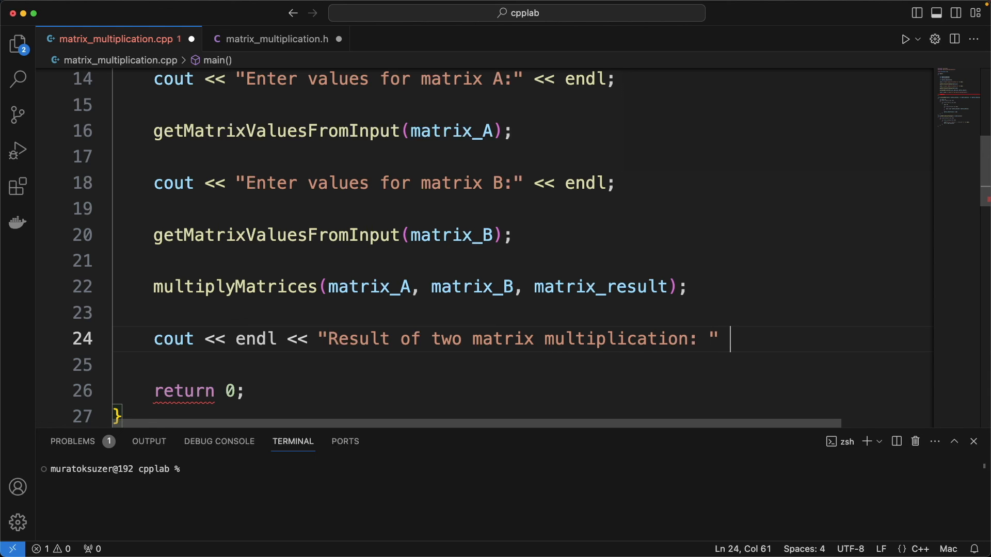
{"action": "type", "text": "<< endl;"}
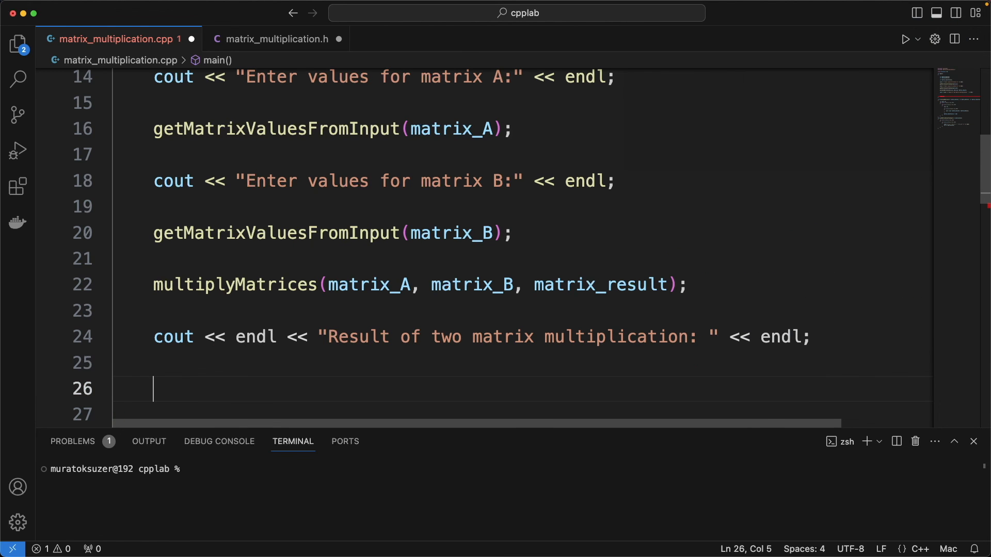
{"action": "type", "text": "for(i"}
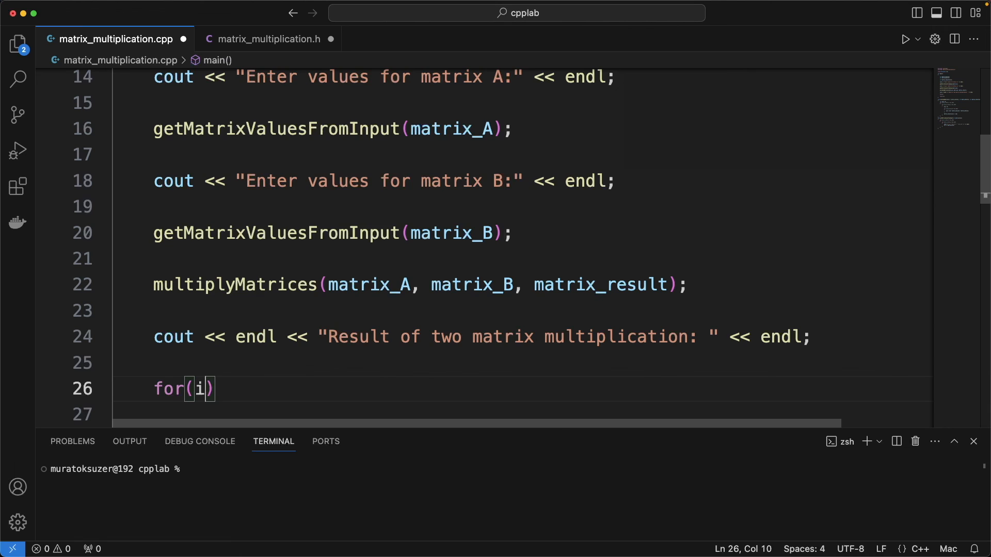
{"action": "type", "text": "nt i = 0; i < 3;"}
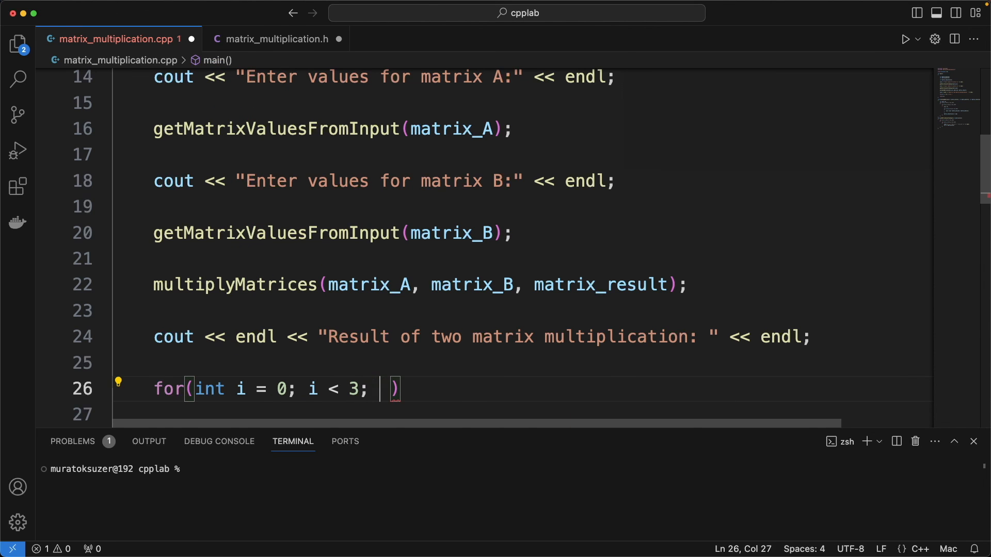
{"action": "type", "text": "i++"}
{"action": "left_click", "coordinate": [523, 414]}
{"action": "type", "text": "{"}
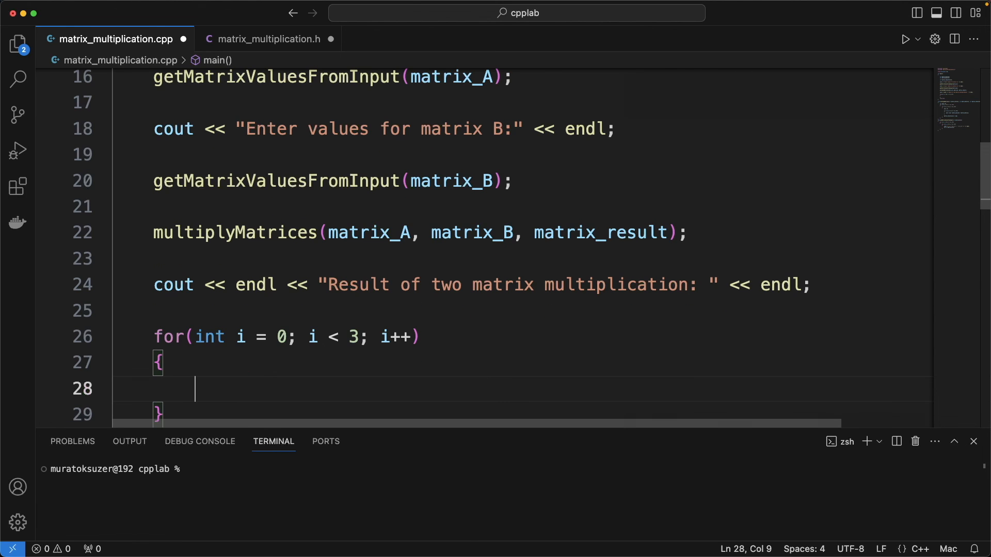
Step: Add the inner j loop printing matrix_result[i][j] with spaces, ending each row
{"action": "scroll", "scroll_direction": "down", "scroll_amount": 3}
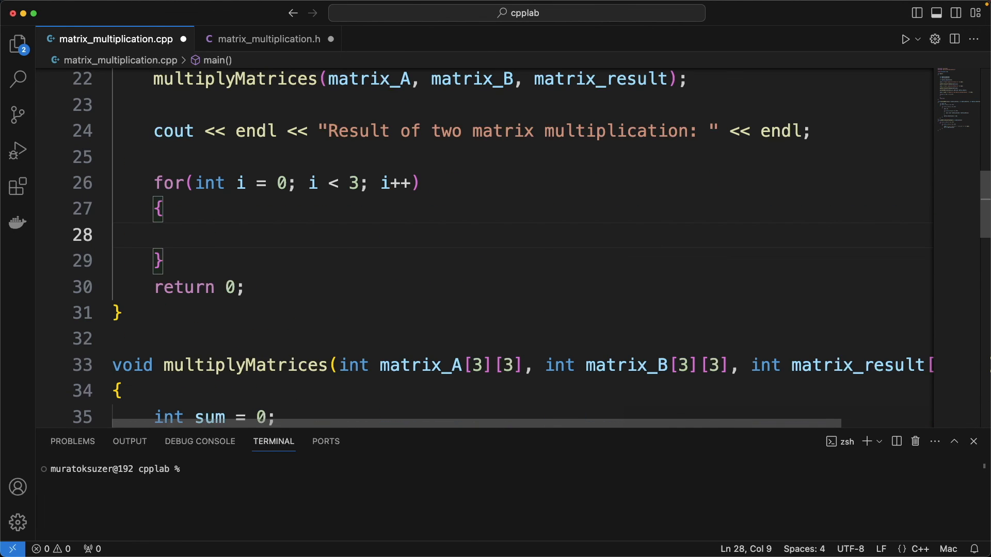
{"action": "type", "text": "for(i"}
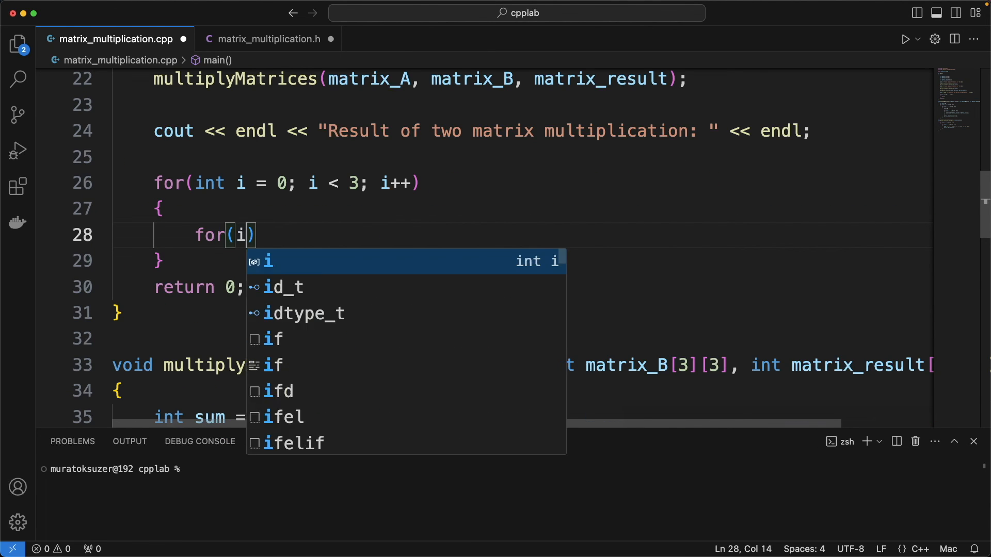
{"action": "type", "text": "int j =0;"}
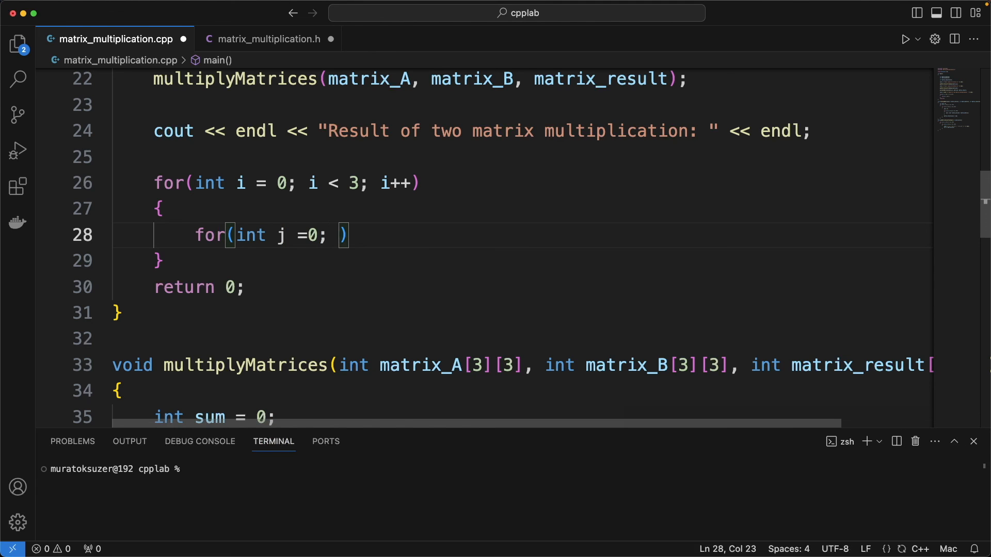
{"action": "type", "text": "j < 3;"}
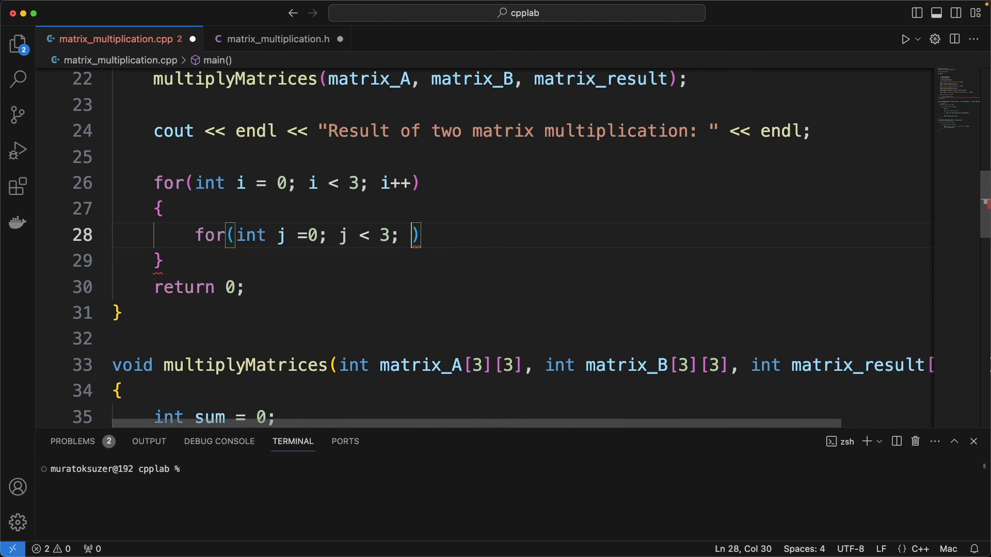
{"action": "type", "text": "j++) {"}
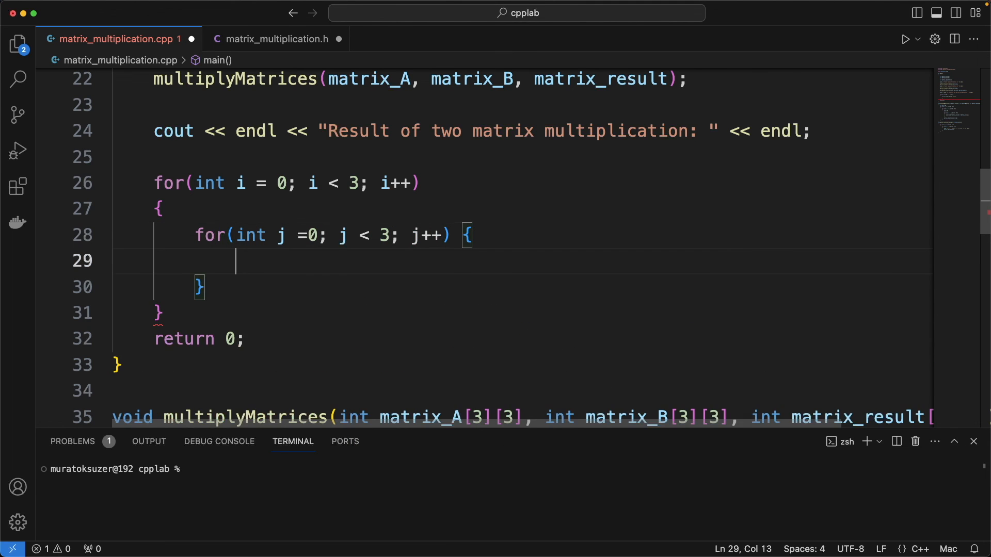
{"action": "type", "text": "cout <<"}
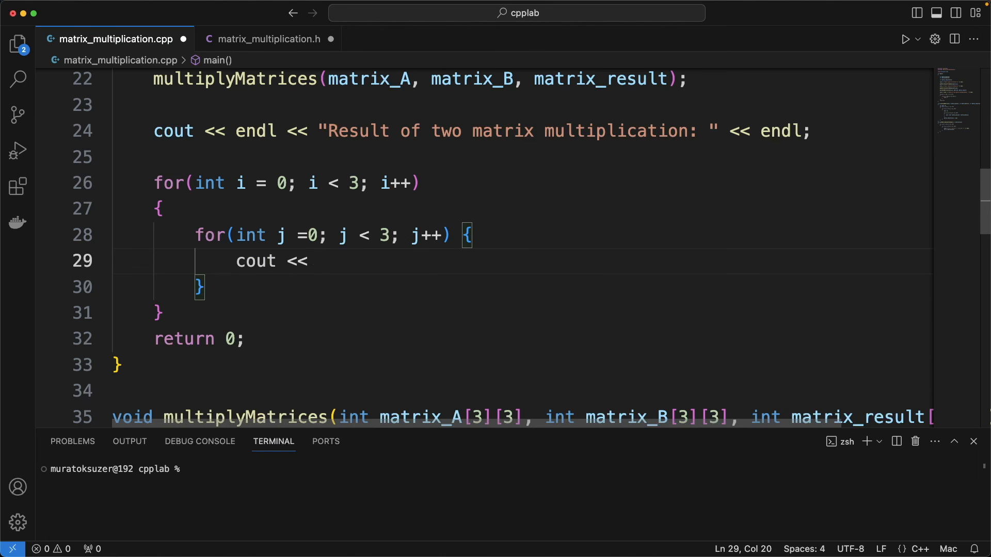
{"action": "type", "text": "\" \" << mat"}
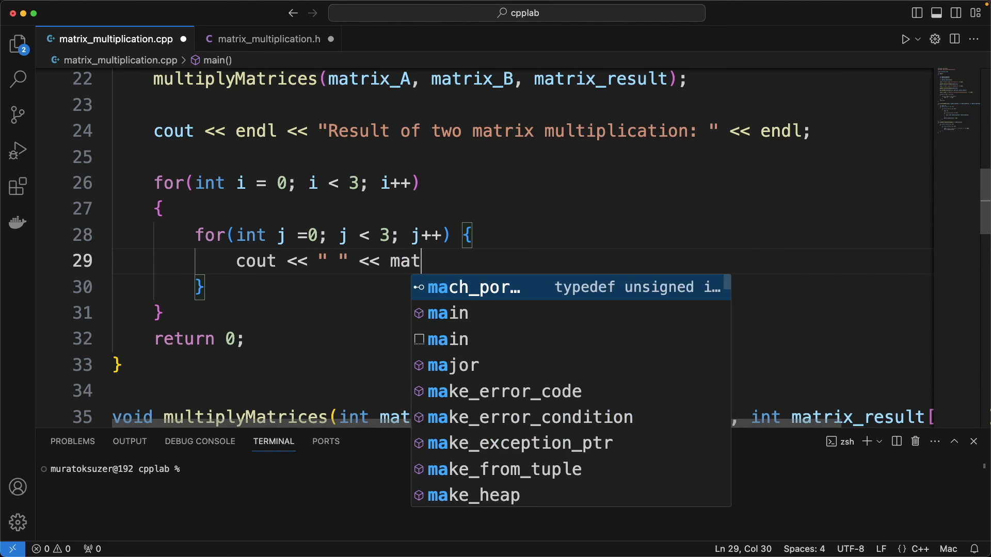
{"action": "type", "text": "rixresult[i"}
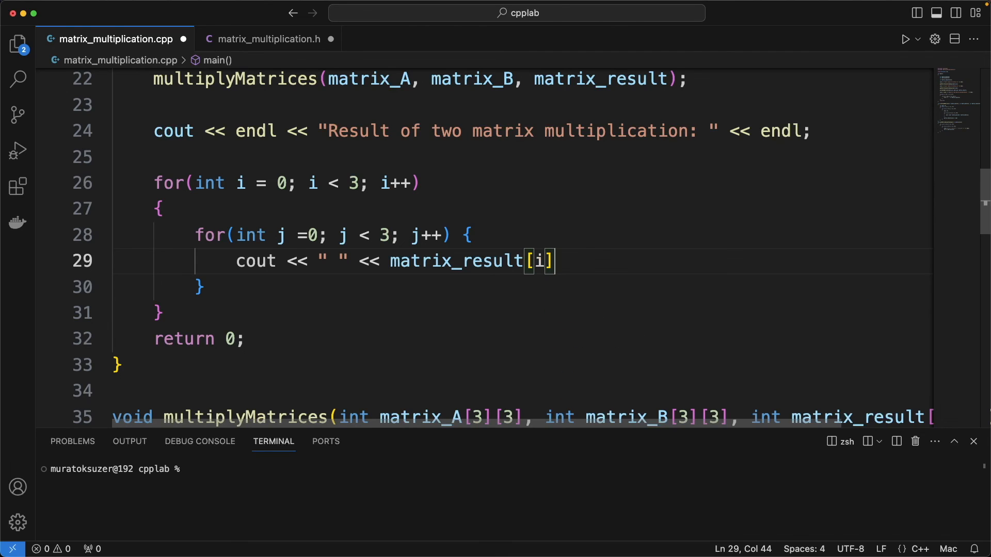
{"action": "type", "text": "[j] << \" \""}
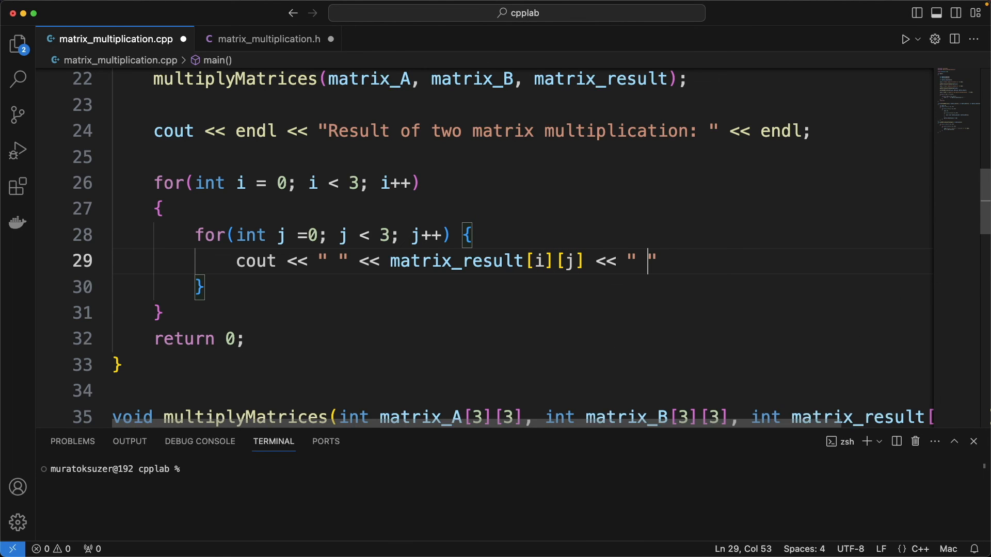
{"action": "type", "text": "cout << endl;"}
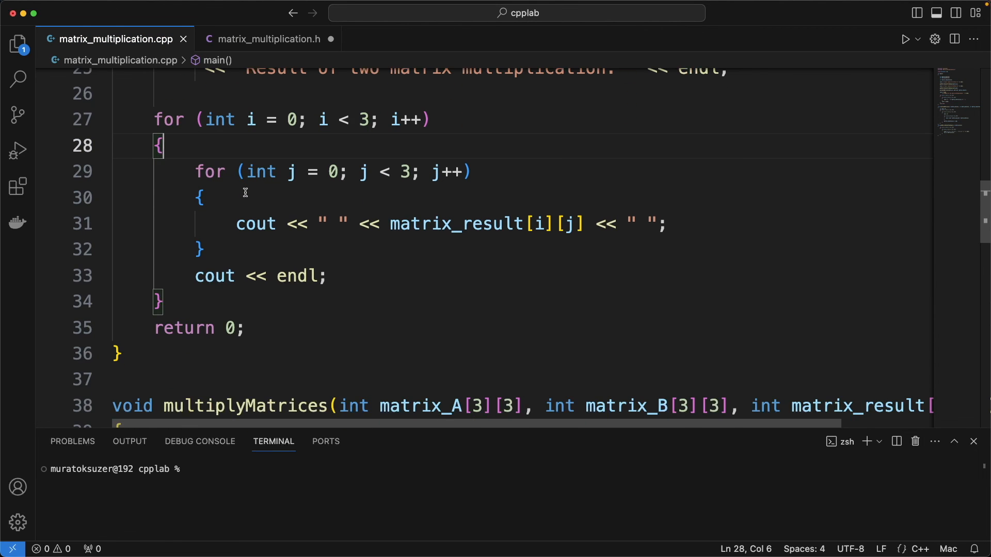
Step: Run the code and hit the undeclared multiplyMatrices compile error
{"action": "scroll", "scroll_direction": "up", "scroll_amount": 3}
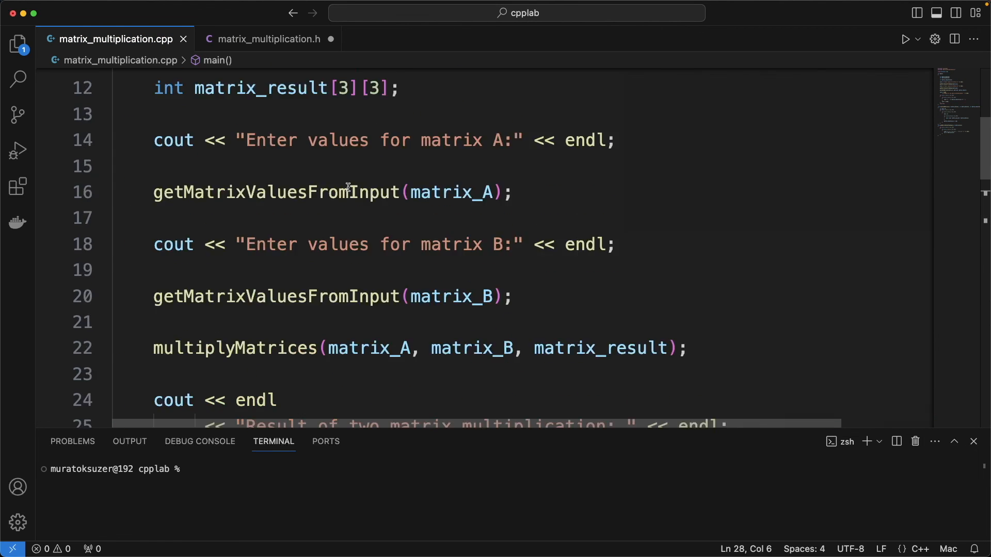
{"action": "right_click", "coordinate": [347, 199]}
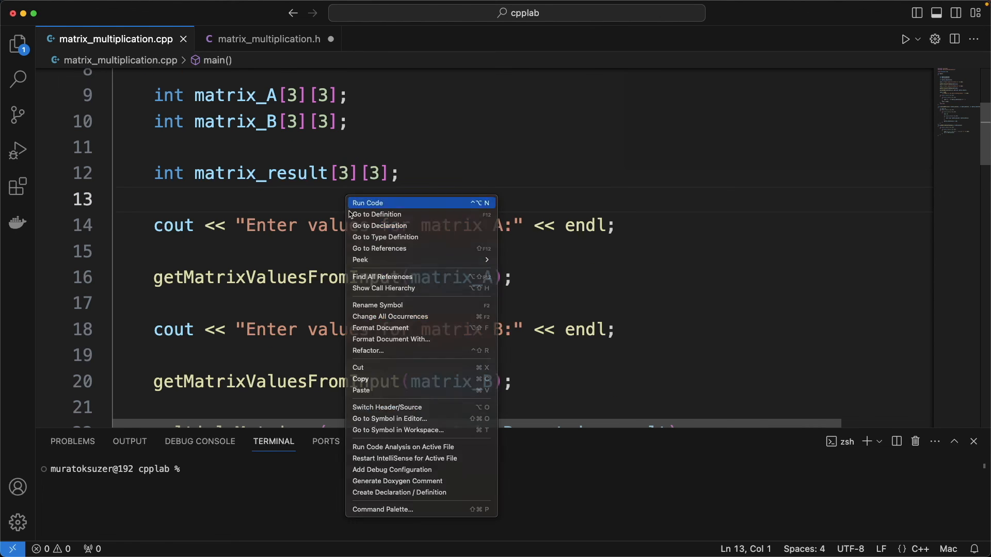
{"action": "left_click", "coordinate": [368, 203]}
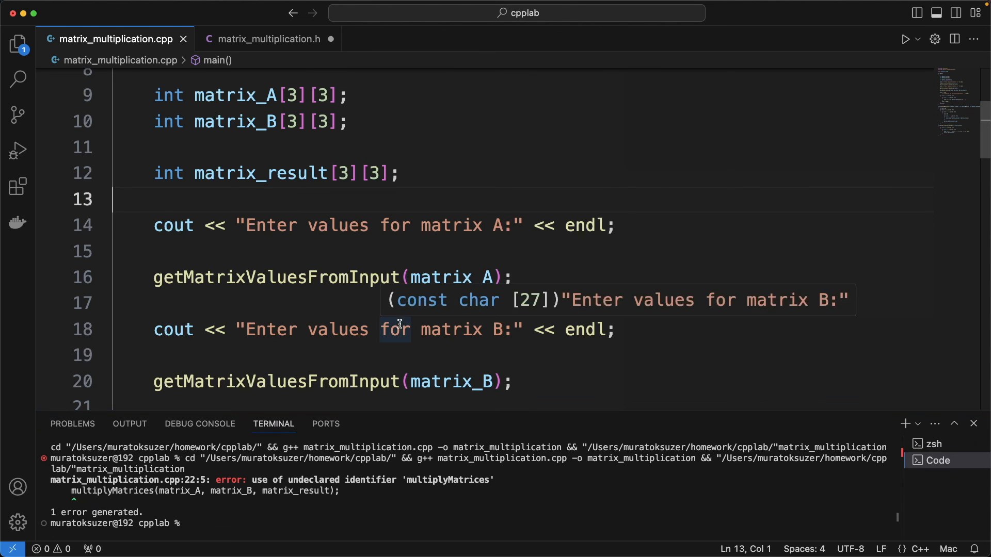
Step: Find multiplyMatrices in the file and move its definition above main
{"action": "key", "text": "Cmd+f"}
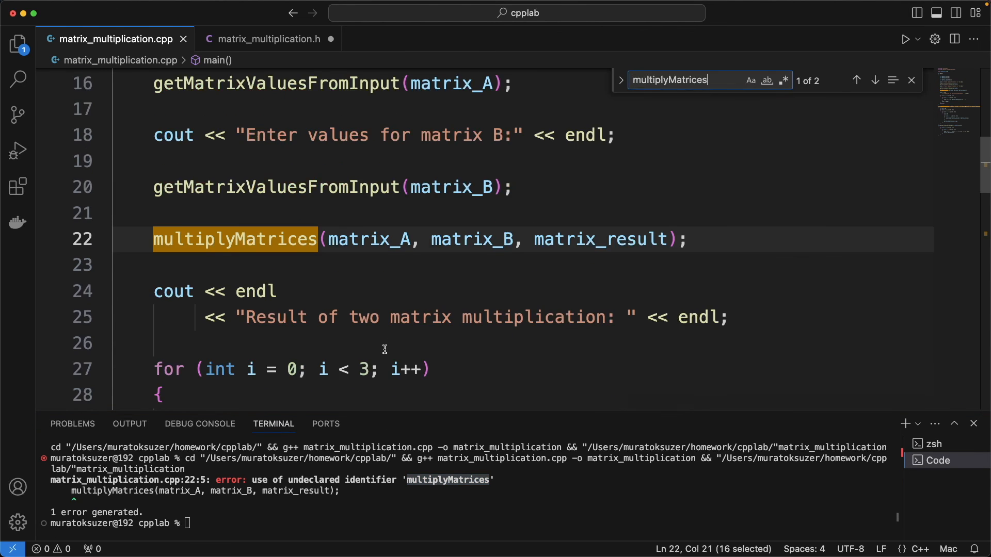
{"action": "left_click", "coordinate": [875, 80]}
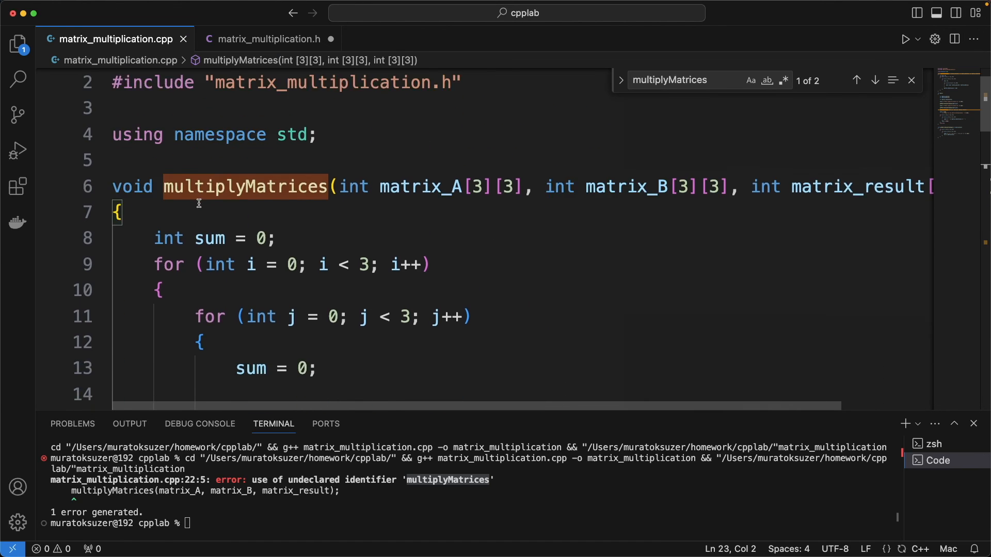
{"action": "scroll", "scroll_direction": "down", "scroll_amount": 3}
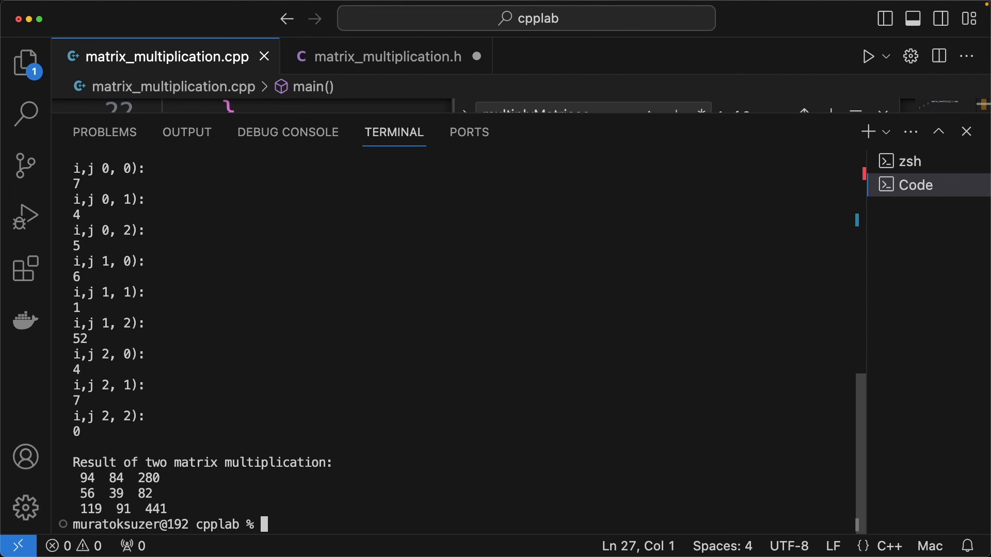
Step: Select the printed result rows 94 84 280, 56 39 82, 119 91 441 in the terminal
{"action": "left_click_drag", "start_coordinate": [77, 475], "coordinate": [202, 511]}
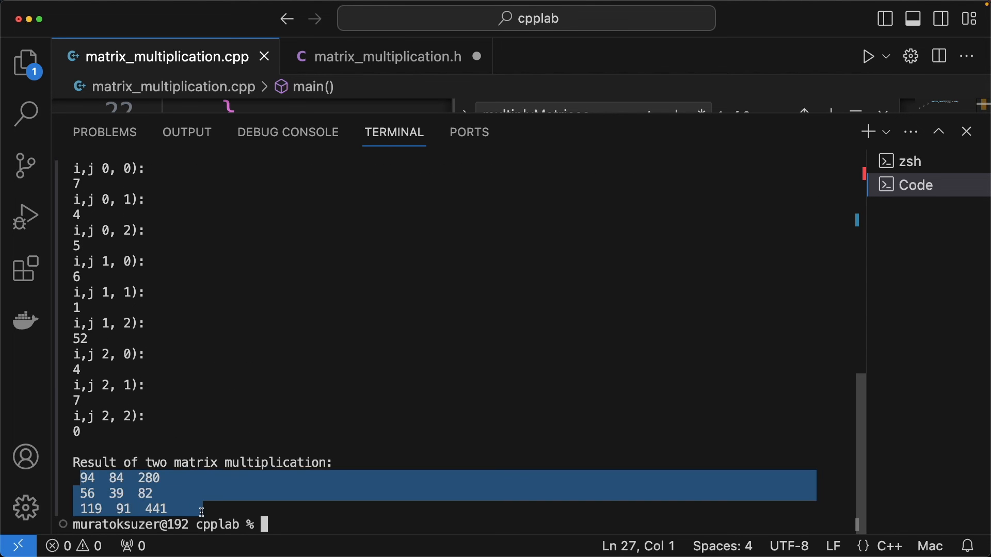